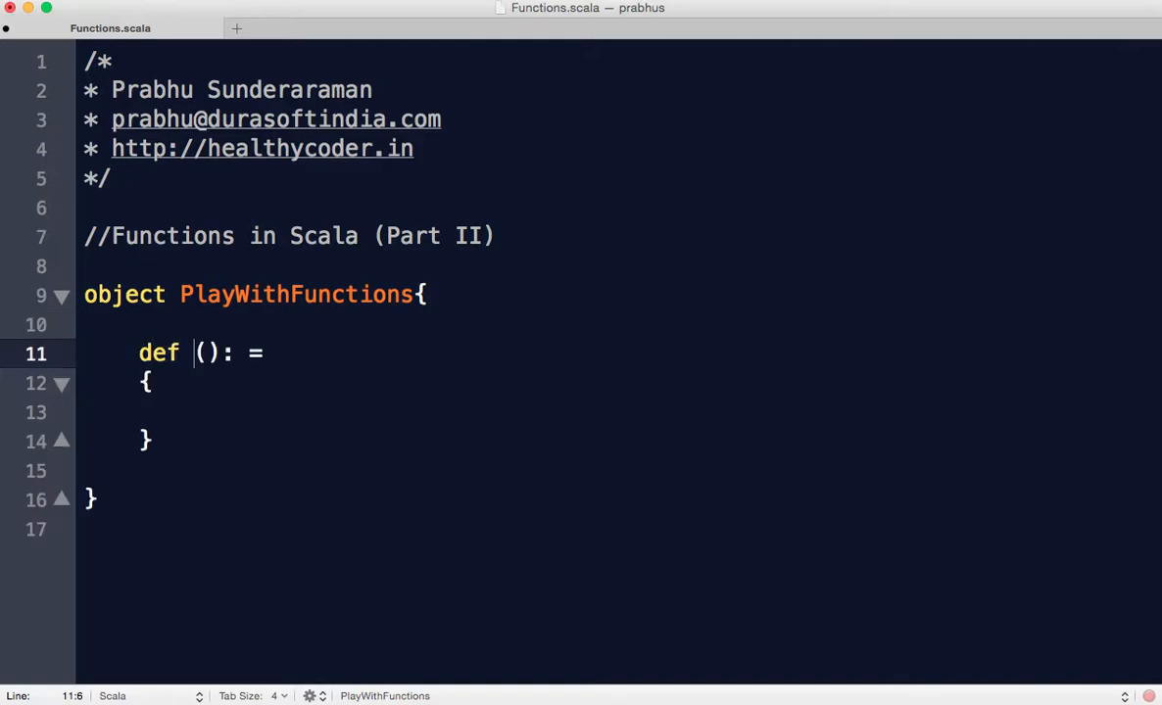
Write the signature main(args:Array[String]):Unit and start a nested object above it
{"action": "type", "text": "main(ar"}
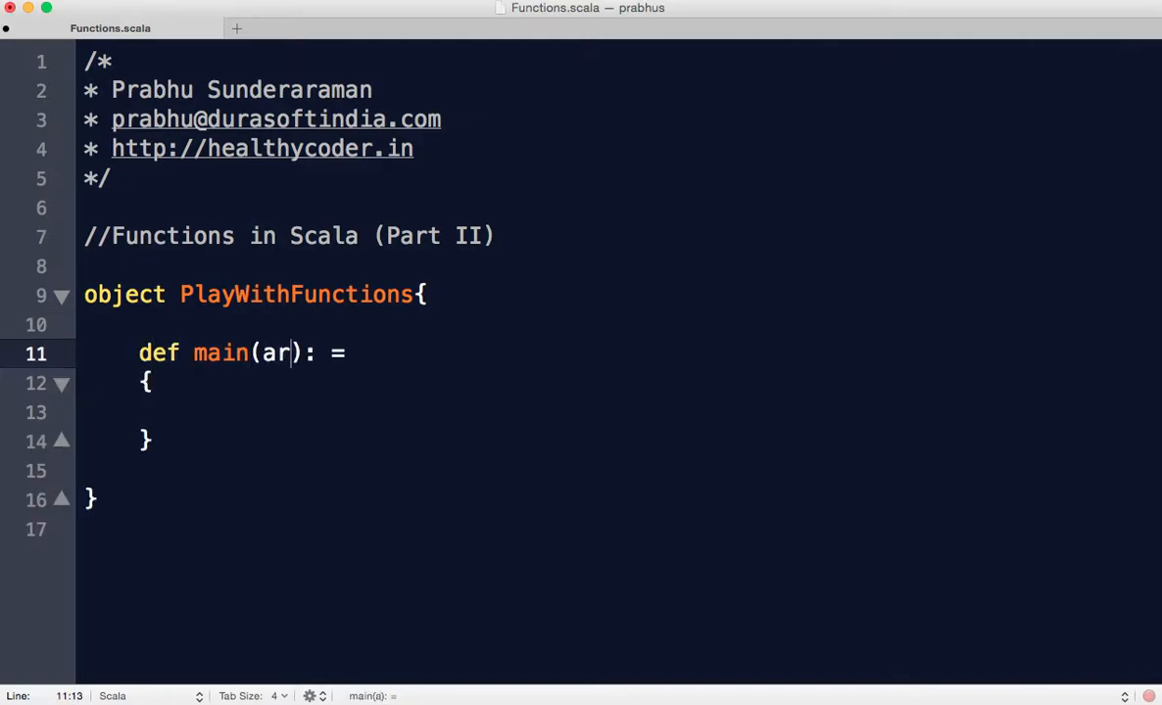
{"action": "type", "text": "gs:Array[]"}
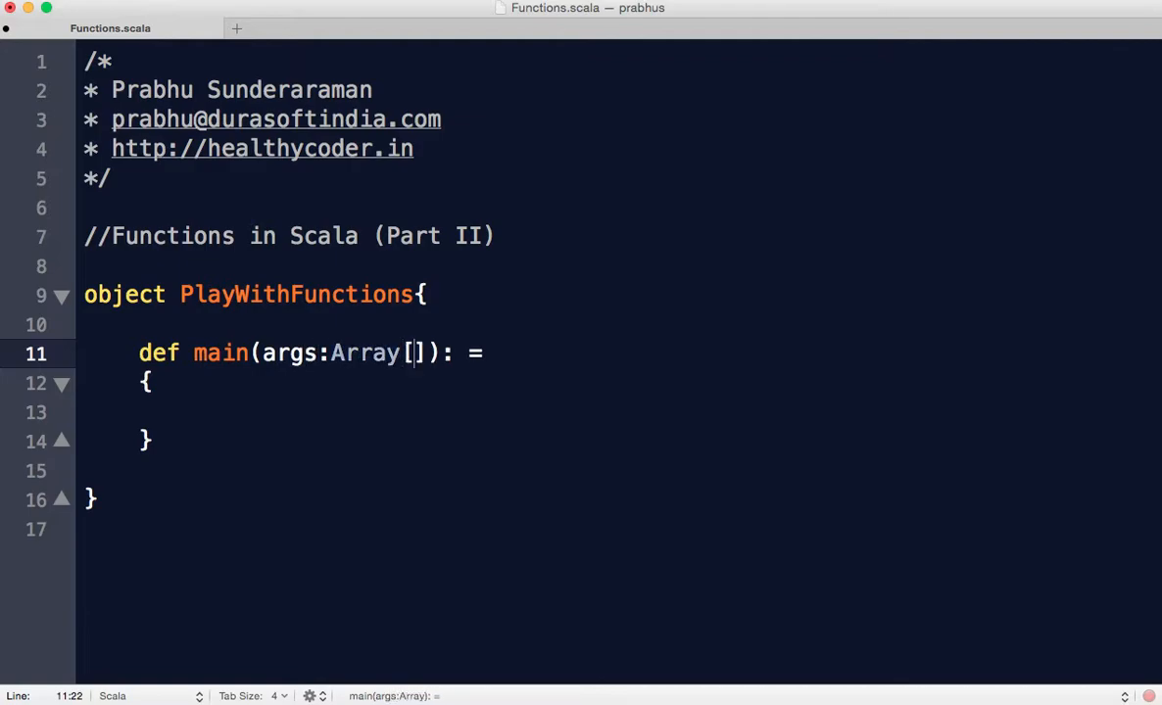
{"action": "type", "text": "String"}
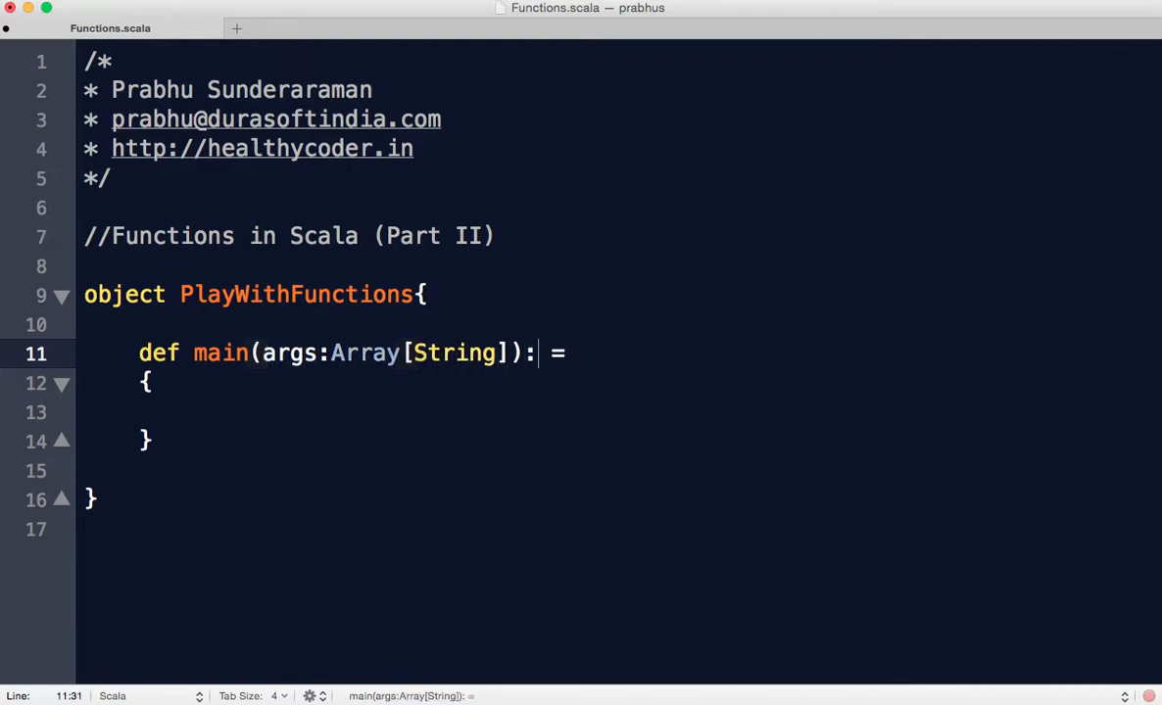
{"action": "type", "text": "Unit"}
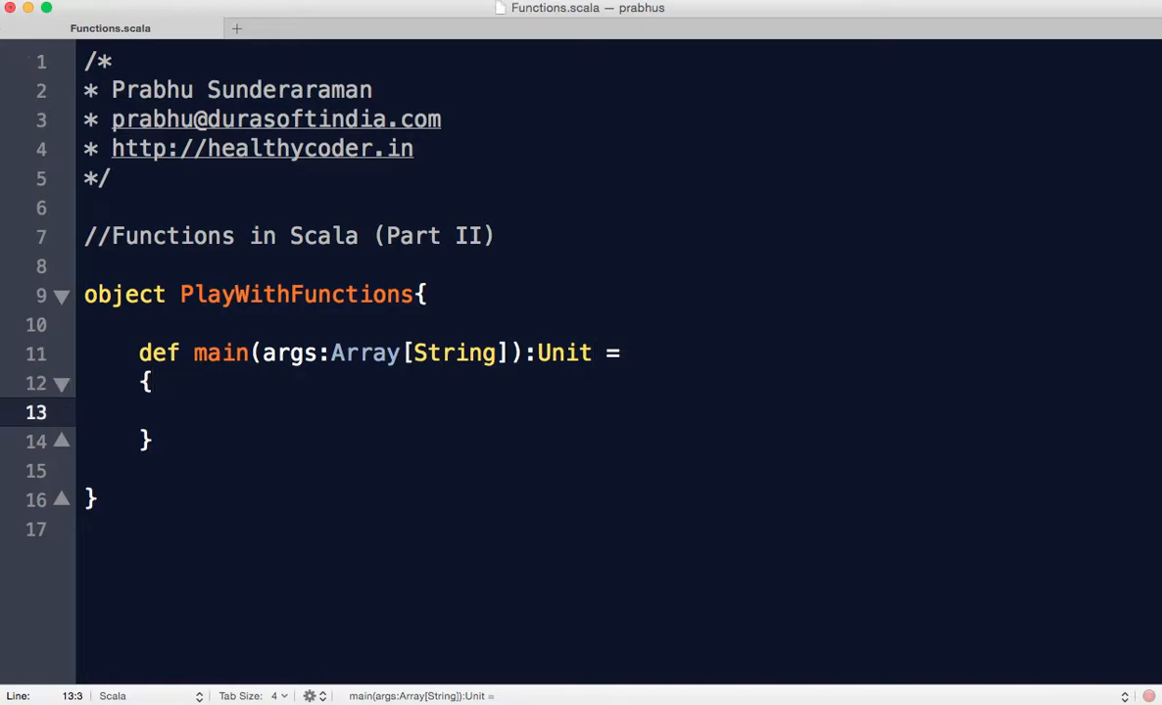
{"action": "left_click", "coordinate": [591, 352]}
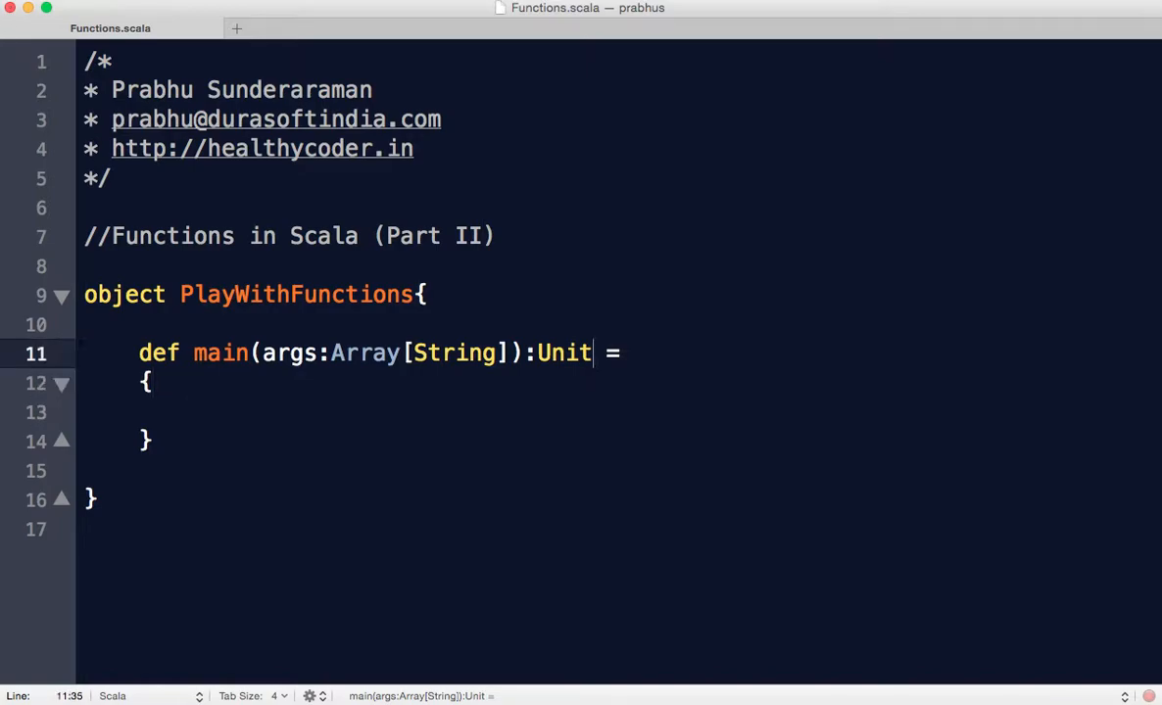
{"action": "type", "text": "object Ma"}
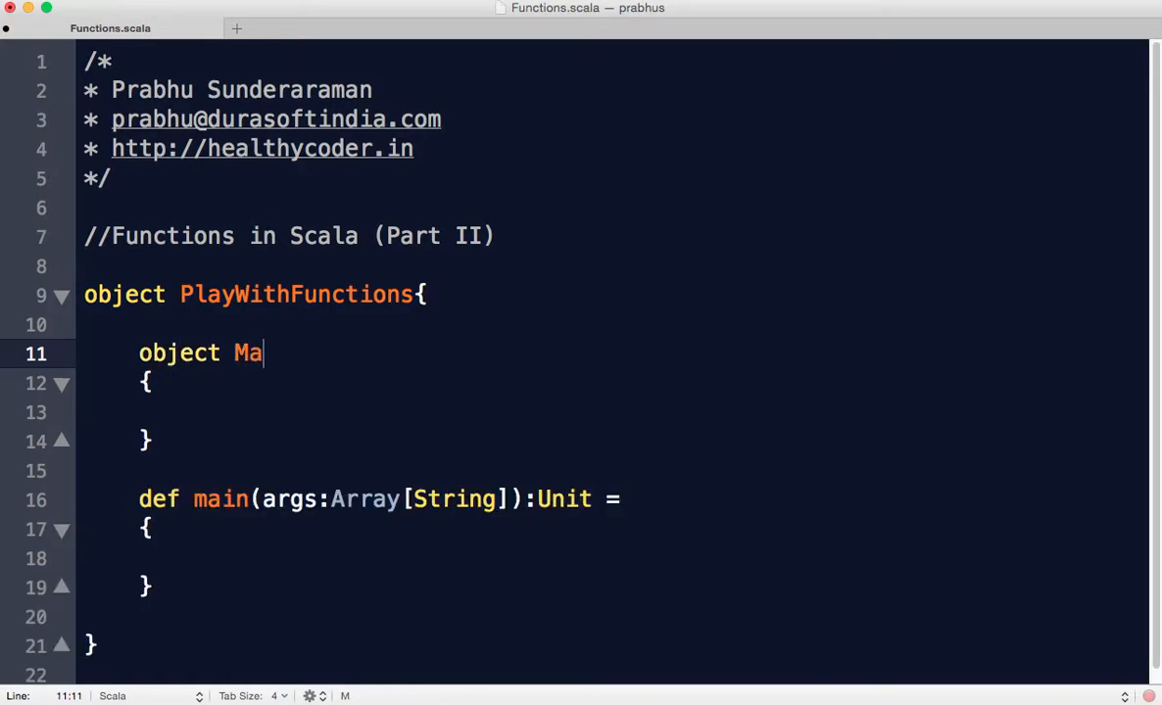
Create object Math holding def add(x:Int,y:Int) = x+y, removing a stray extra def
{"action": "type", "text": "th"}
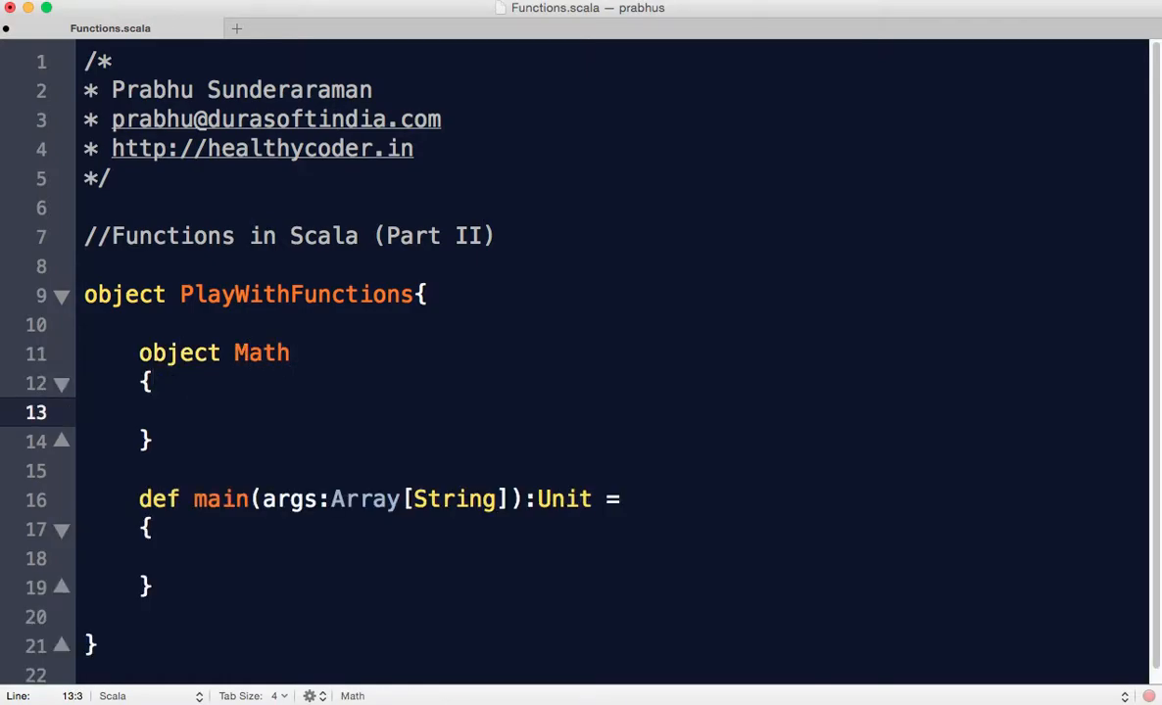
{"action": "type", "text": "def add()"}
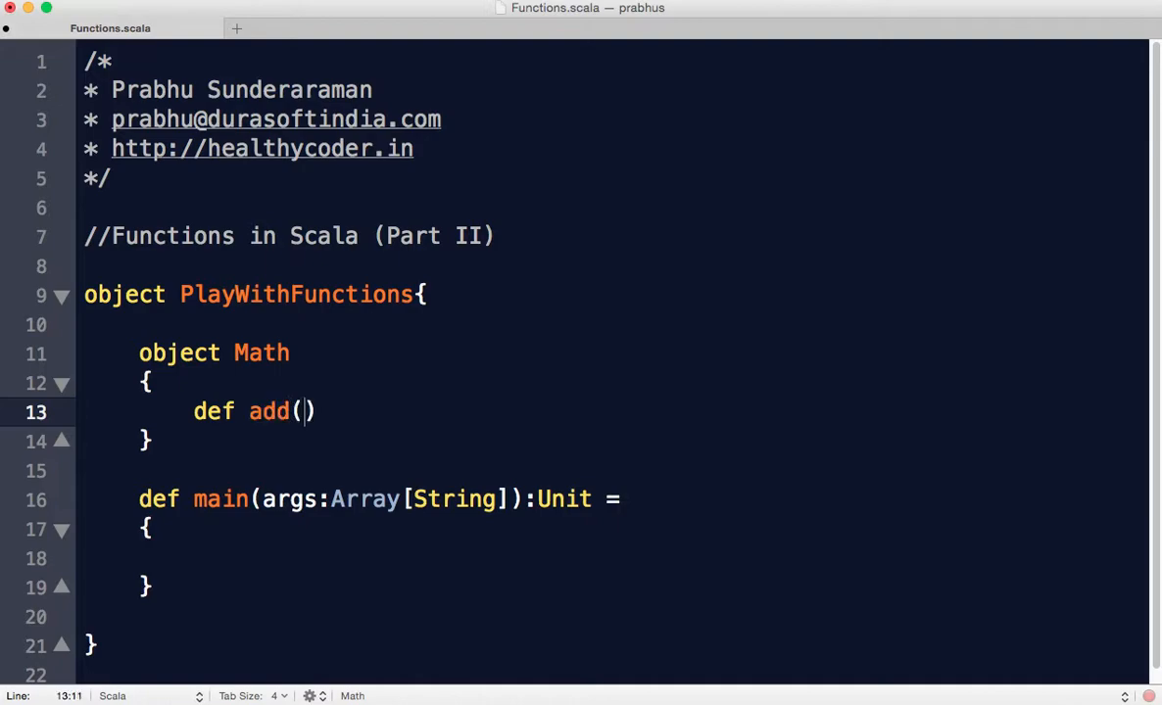
{"action": "type", "text": "x:Int,y:"}
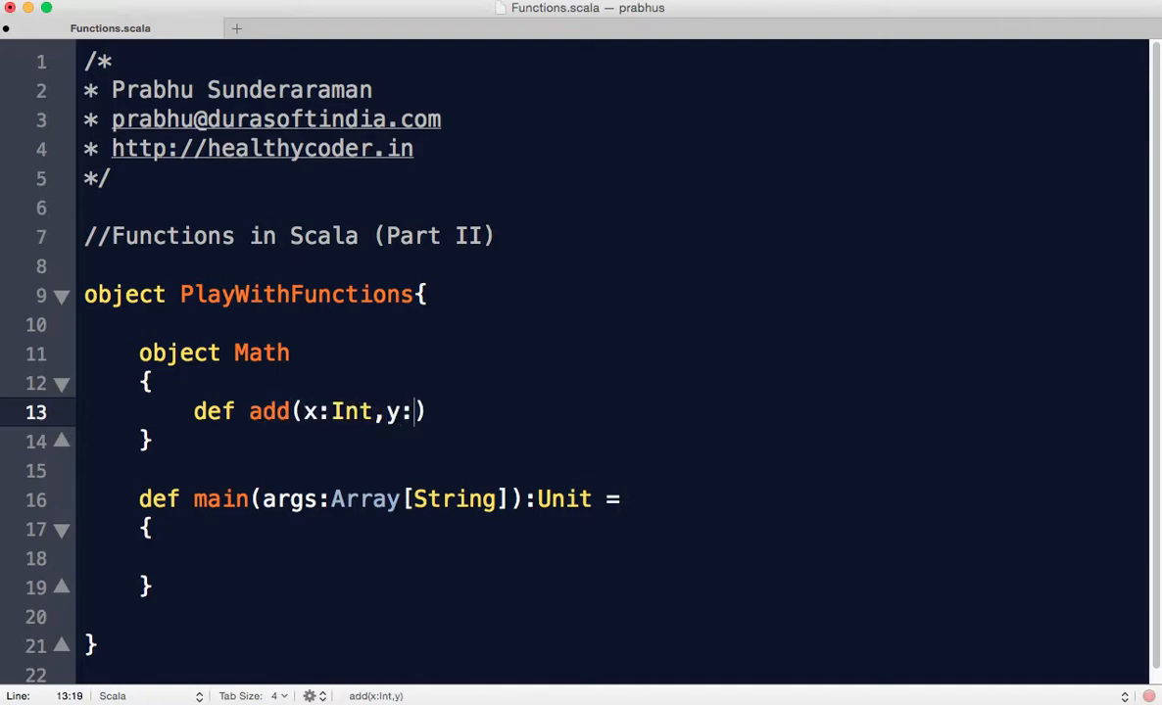
{"action": "type", "text": "Int) ="}
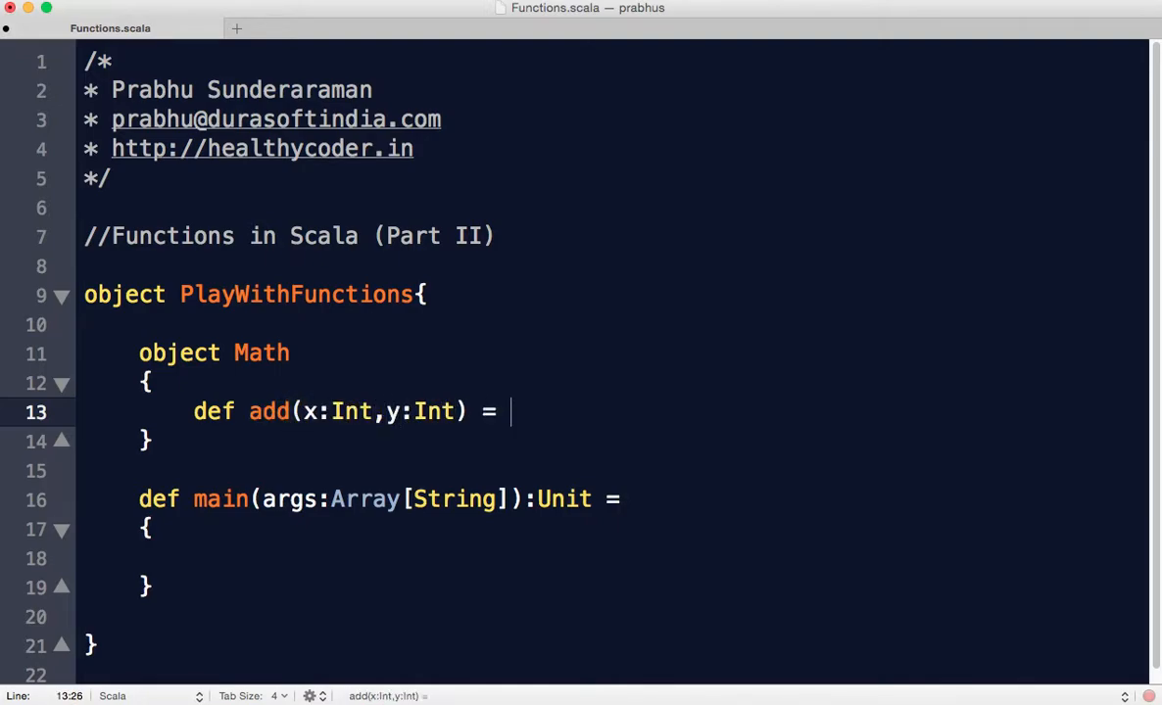
{"action": "type", "text": "x+y"}
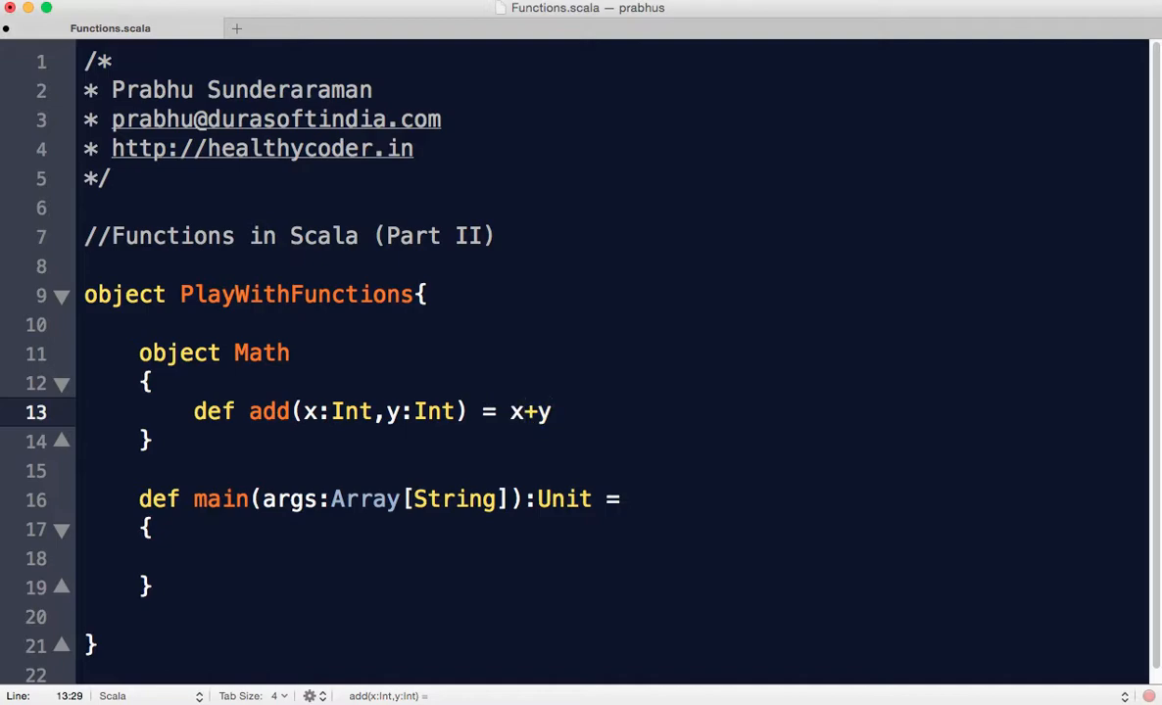
{"action": "type", "text": "def"}
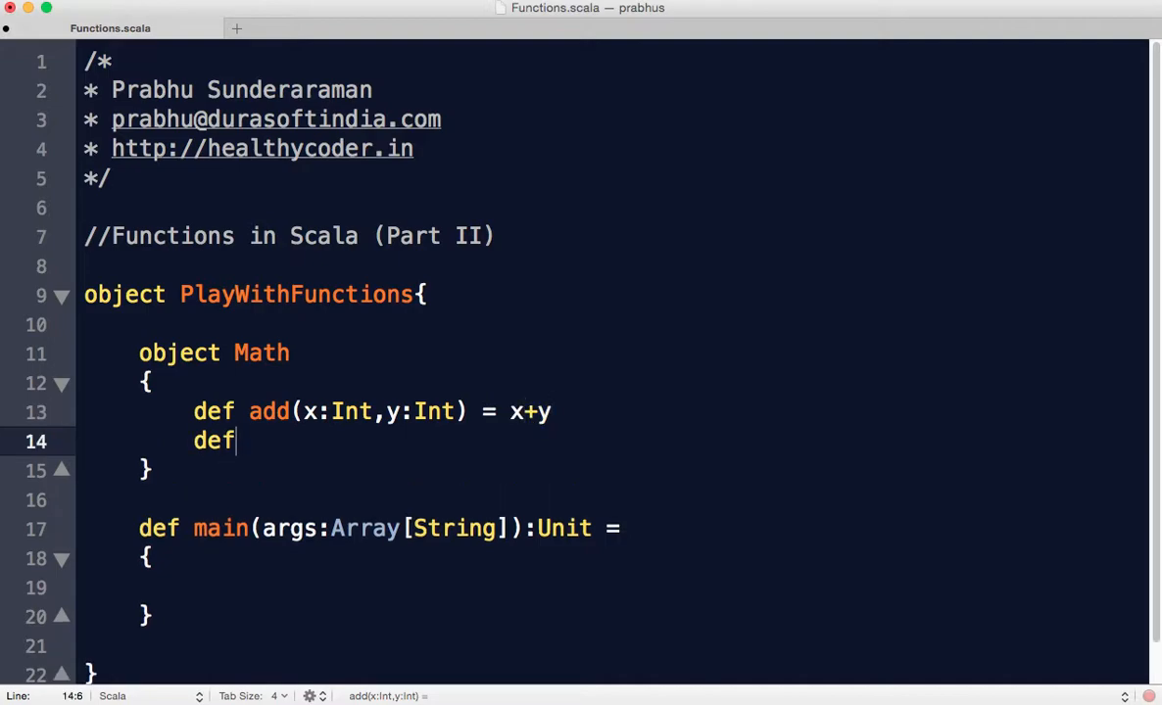
{"action": "key", "text": "backspace"}
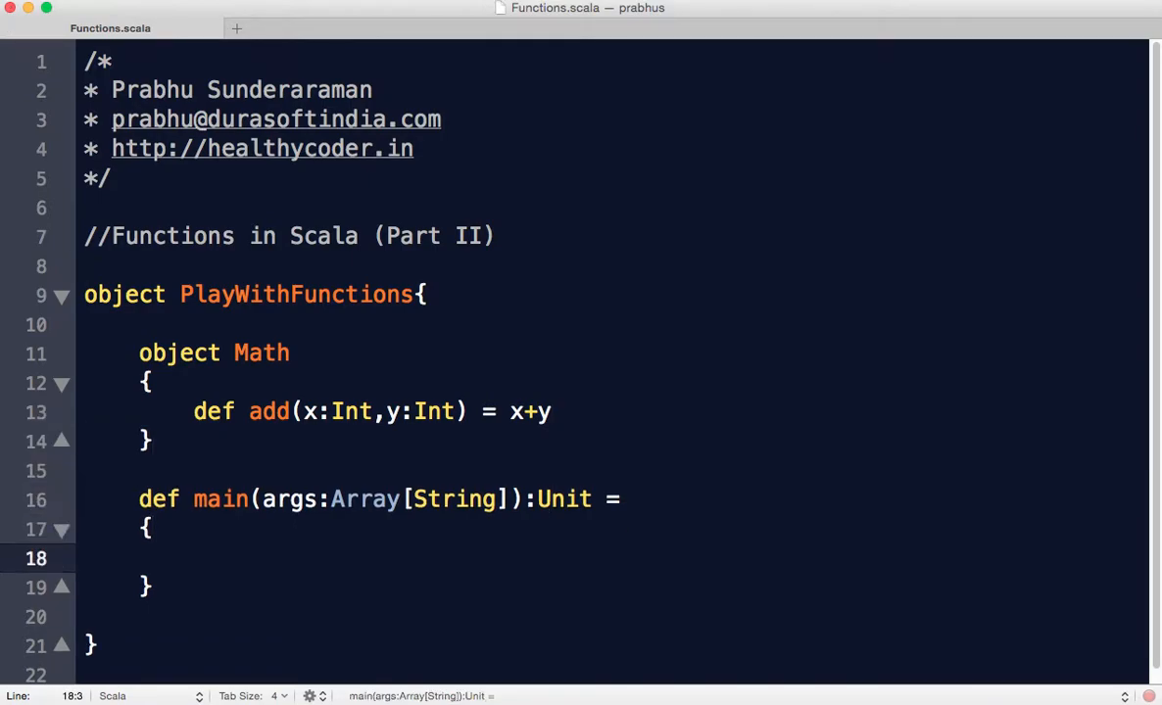
In main, write val sum = Math.add(12,5) and println(s"Sum: ${sum}")
{"action": "type", "text": "val sum ="}
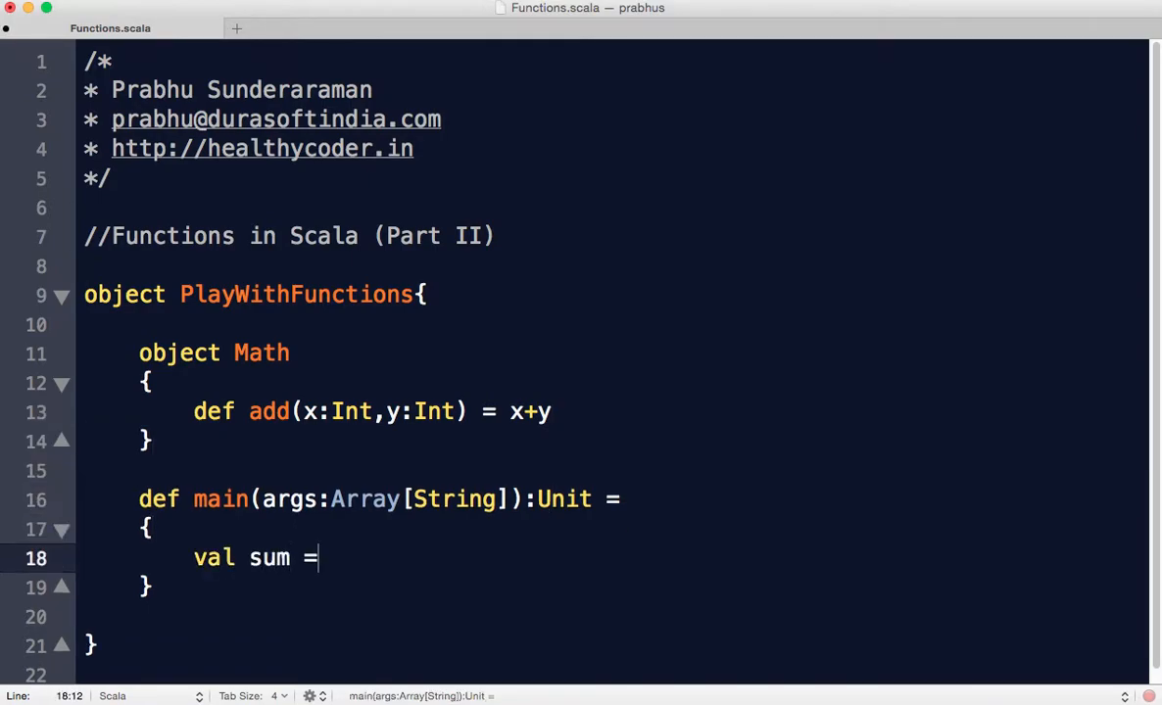
{"action": "type", "text": "Math.add"}
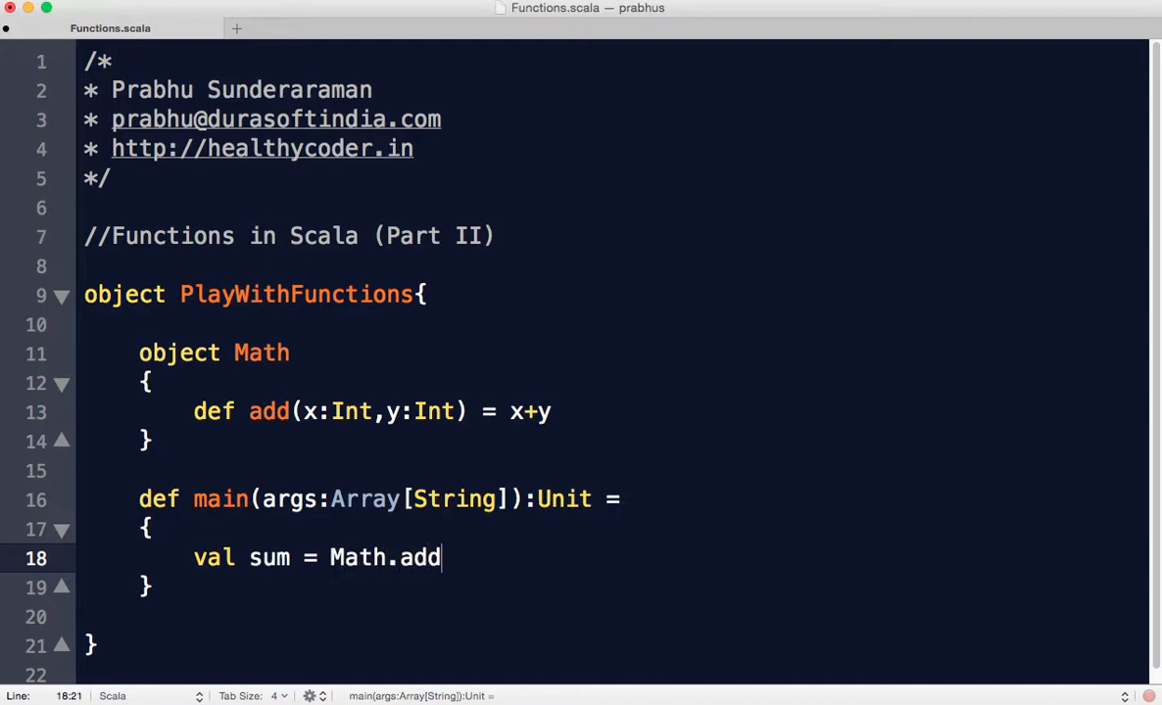
{"action": "type", "text": "(12,"}
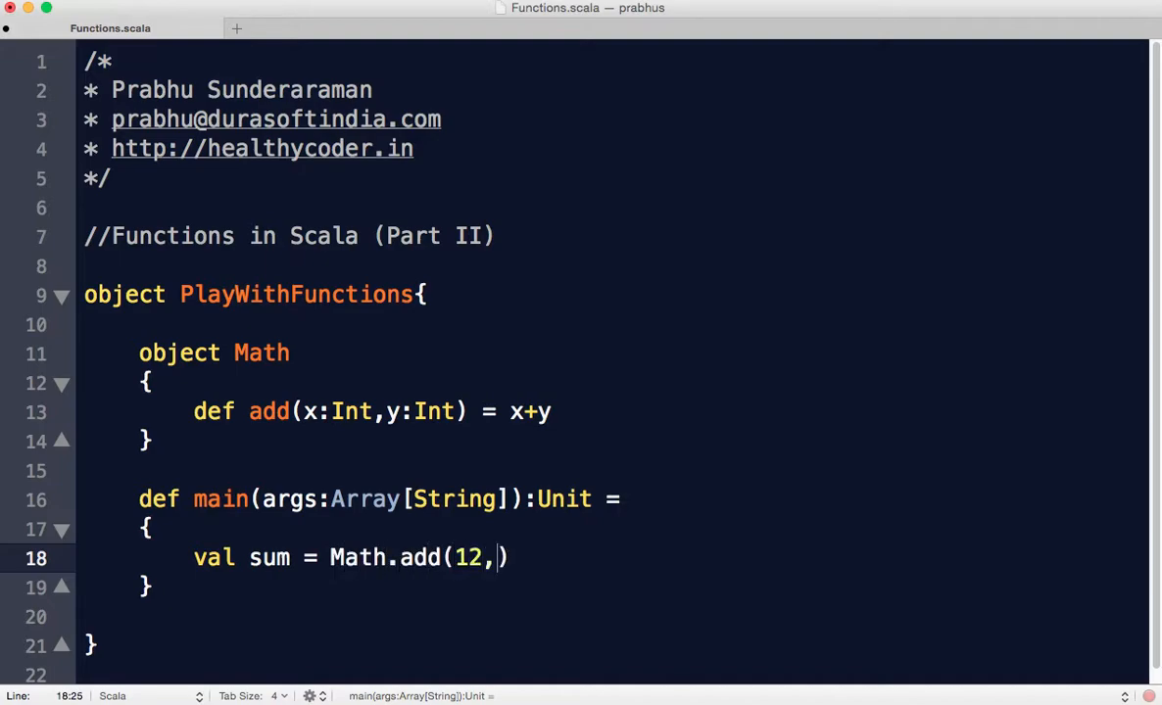
{"action": "type", "text": "5"}
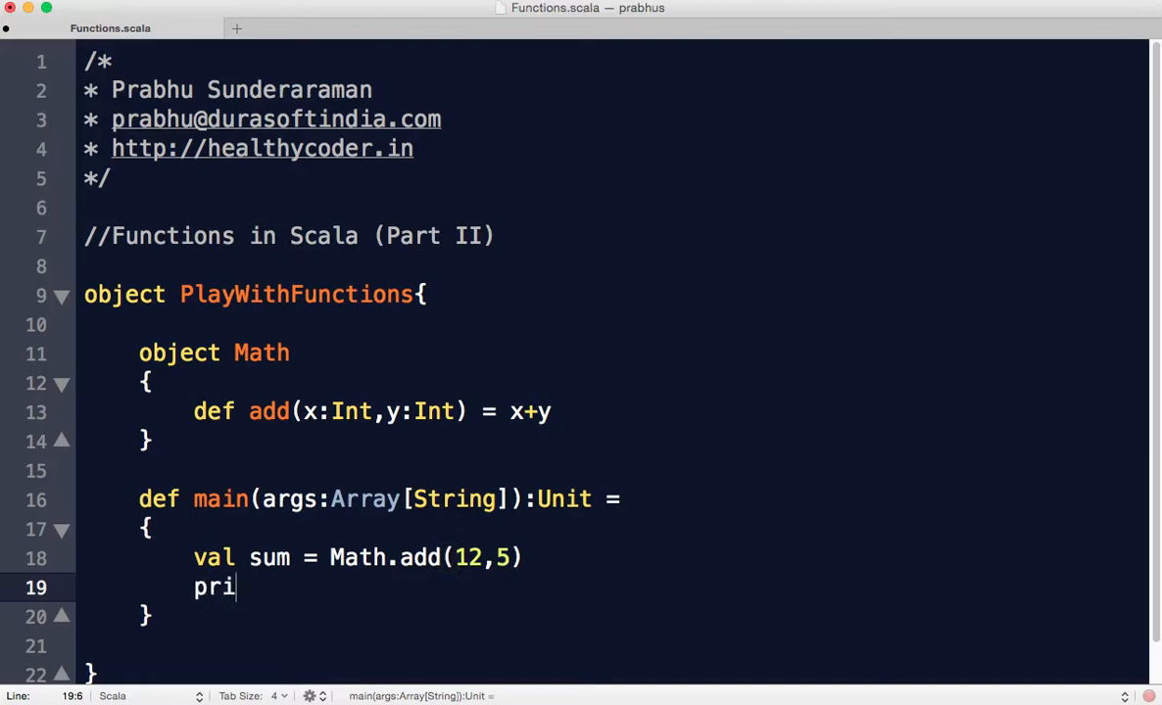
{"action": "type", "text": "ntln(s"}
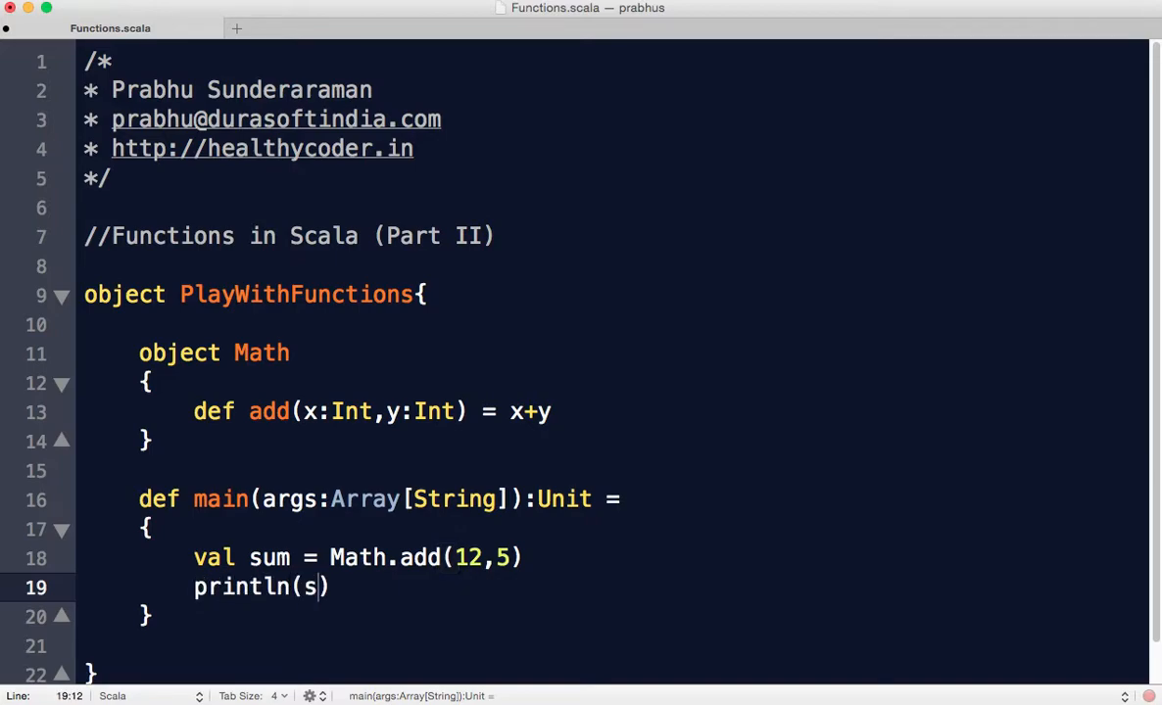
{"action": "type", "text": "\"Sum: $"}
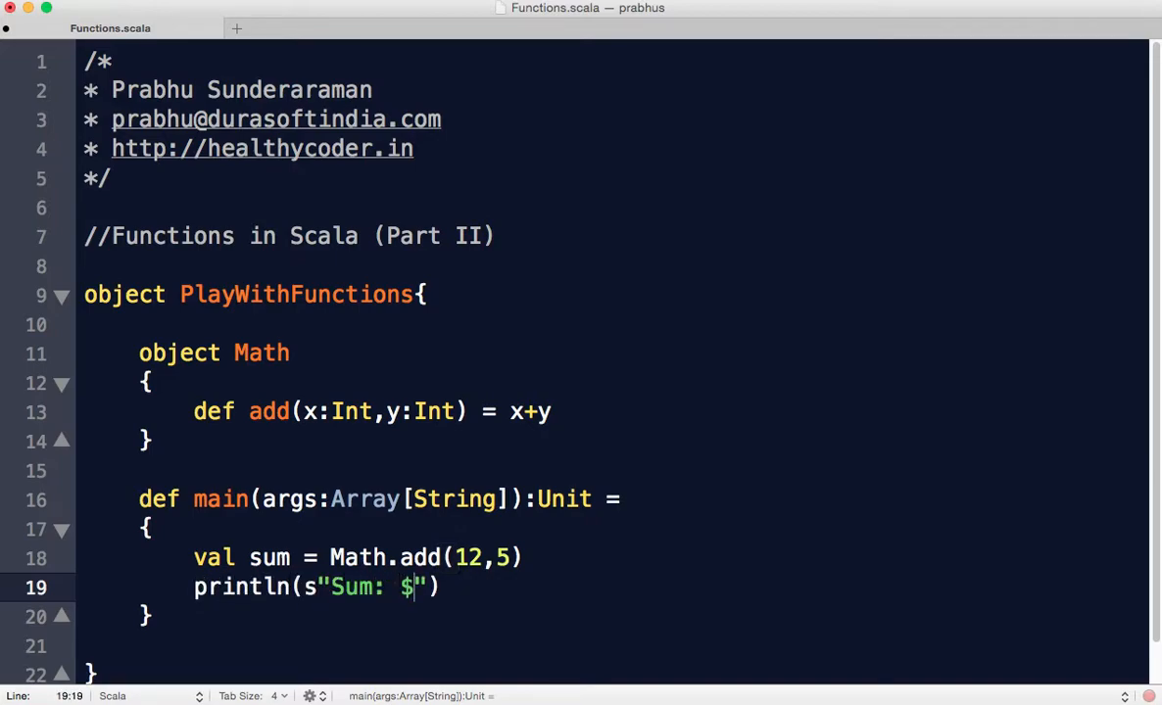
{"action": "type", "text": "{sum}"}
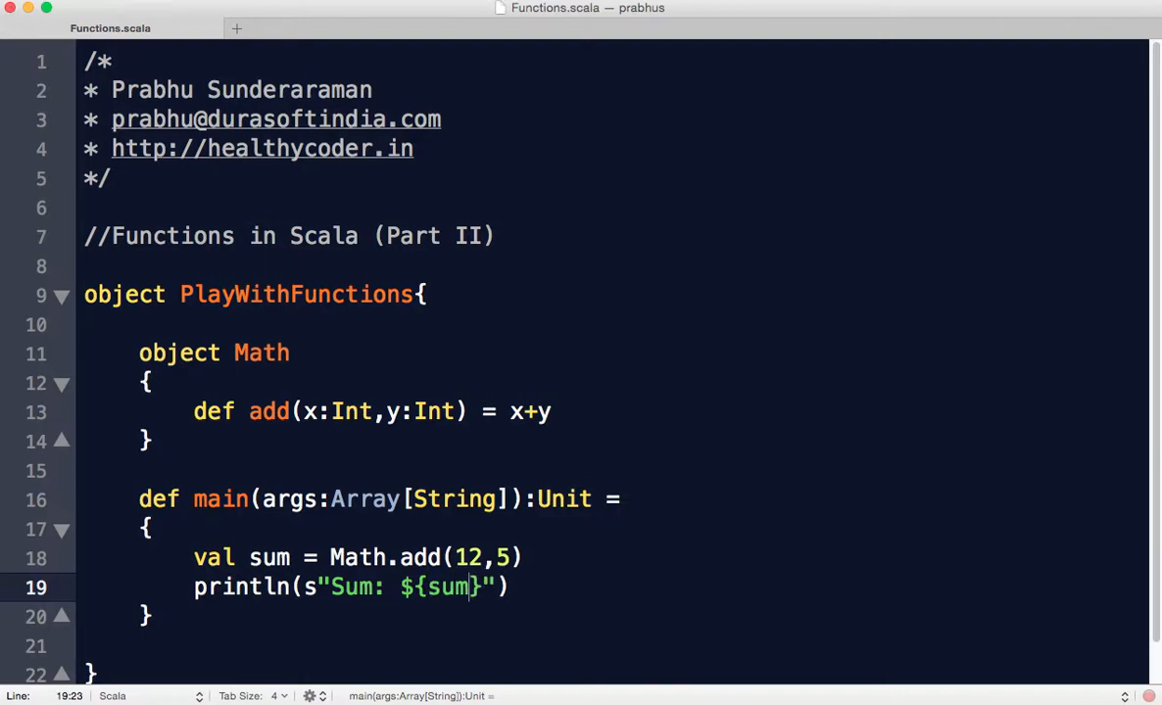
{"action": "mouse_move", "coordinate": [537, 592]}
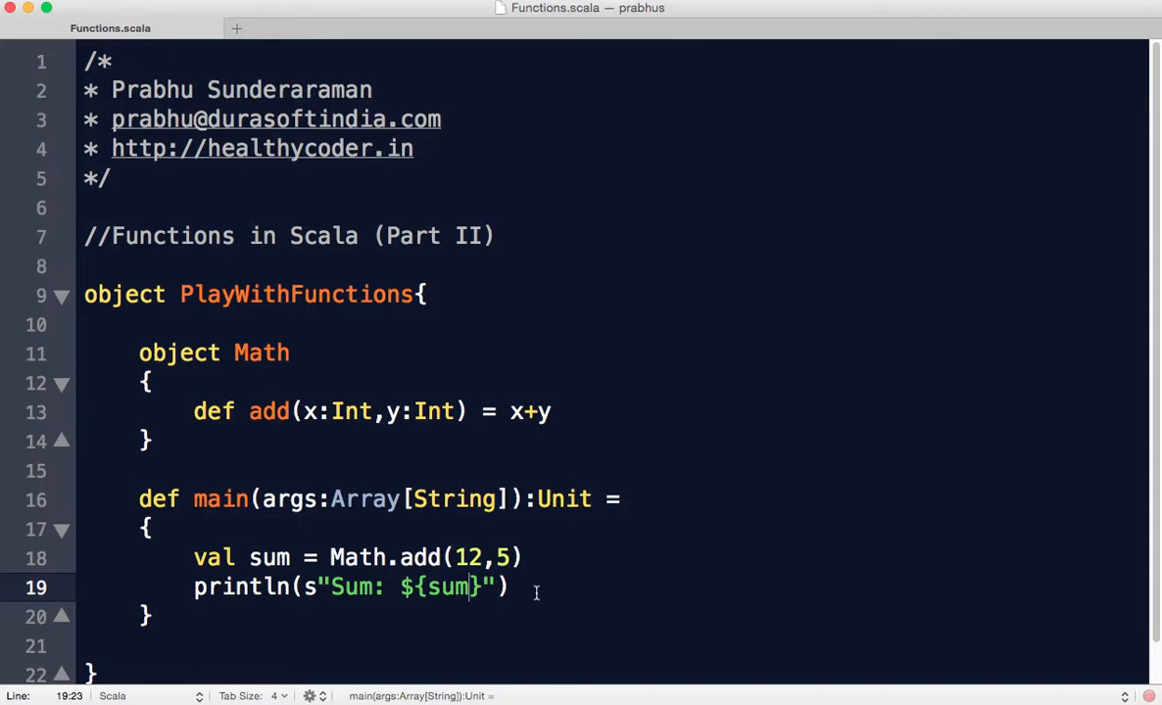
{"action": "mouse_move", "coordinate": [537, 592]}
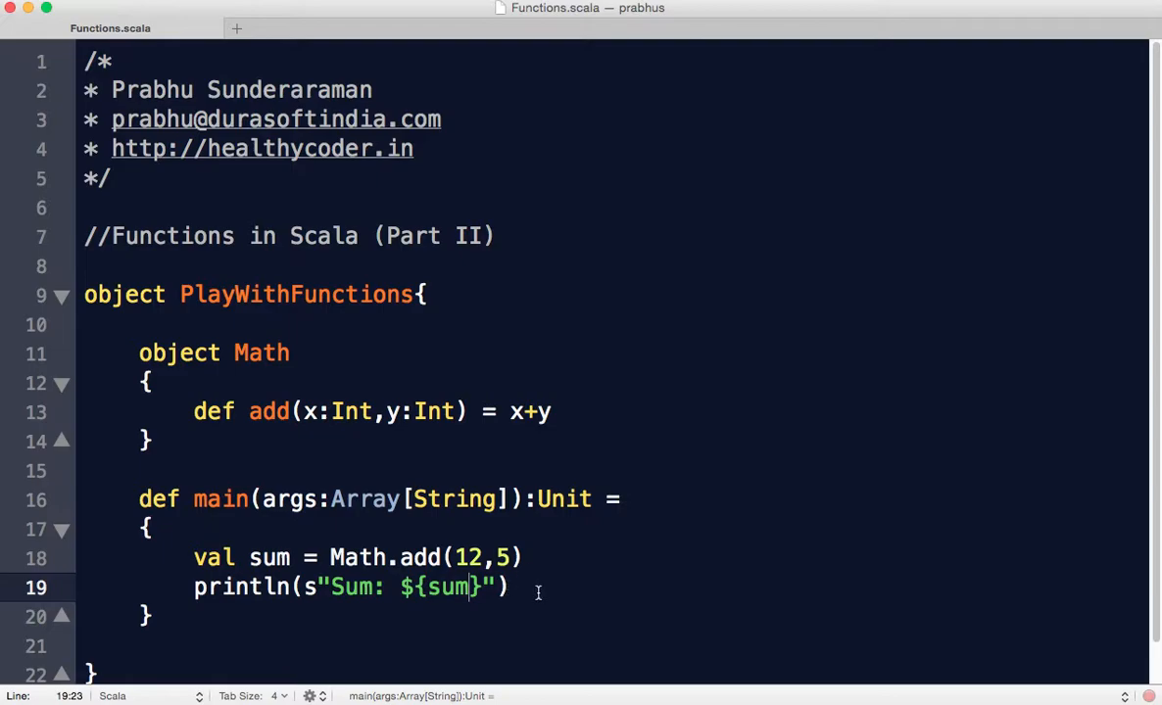
{"action": "mouse_move", "coordinate": [592, 411]}
{"action": "type", "text": "def"}
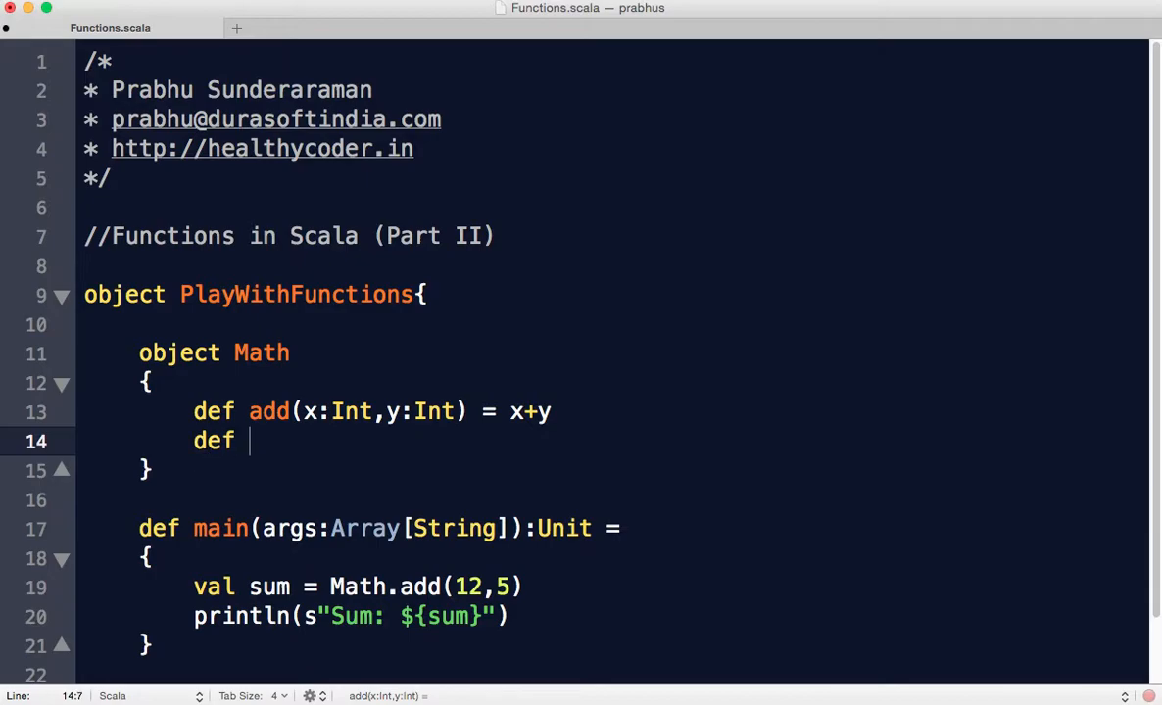
Add def square(x:Int) = x*x to the Math object
{"action": "type", "text": "square(x)"}
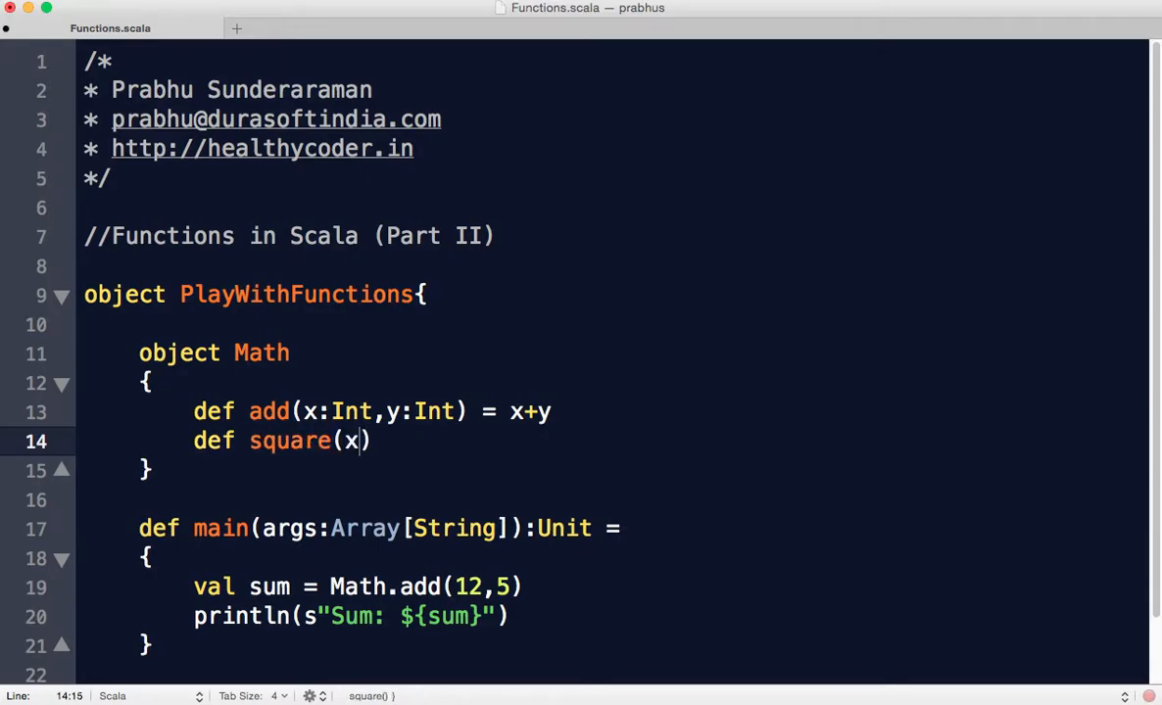
{"action": "type", "text": ":Int) = x"}
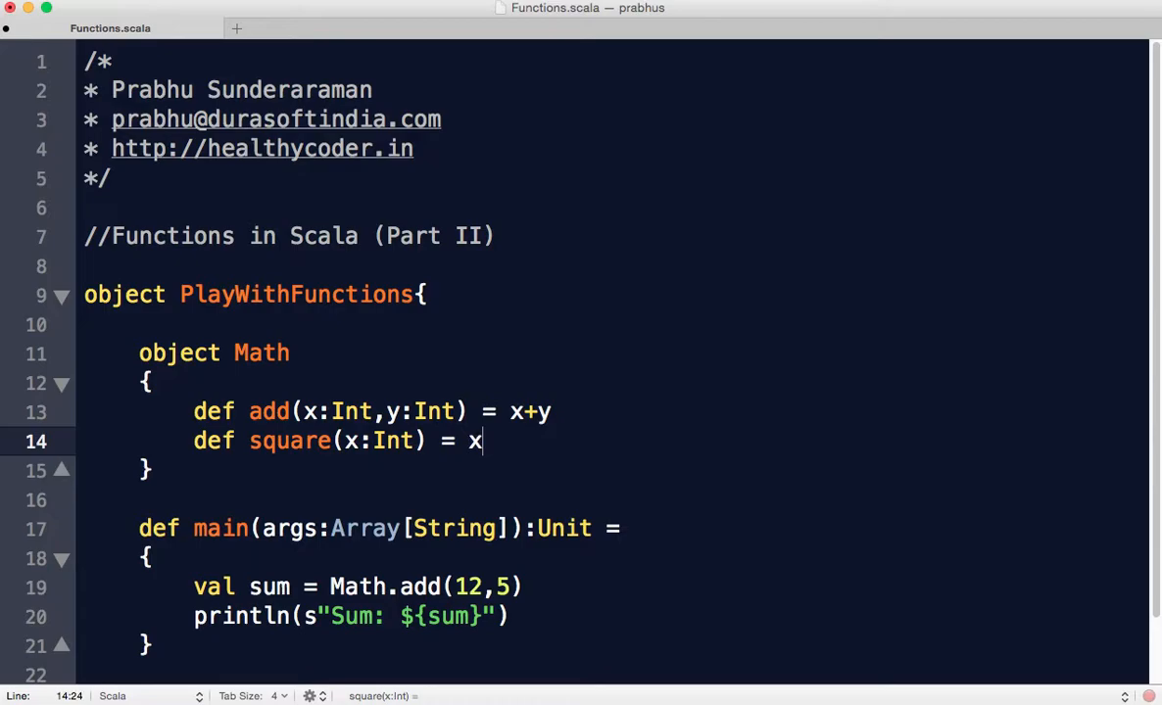
{"action": "type", "text": "*x"}
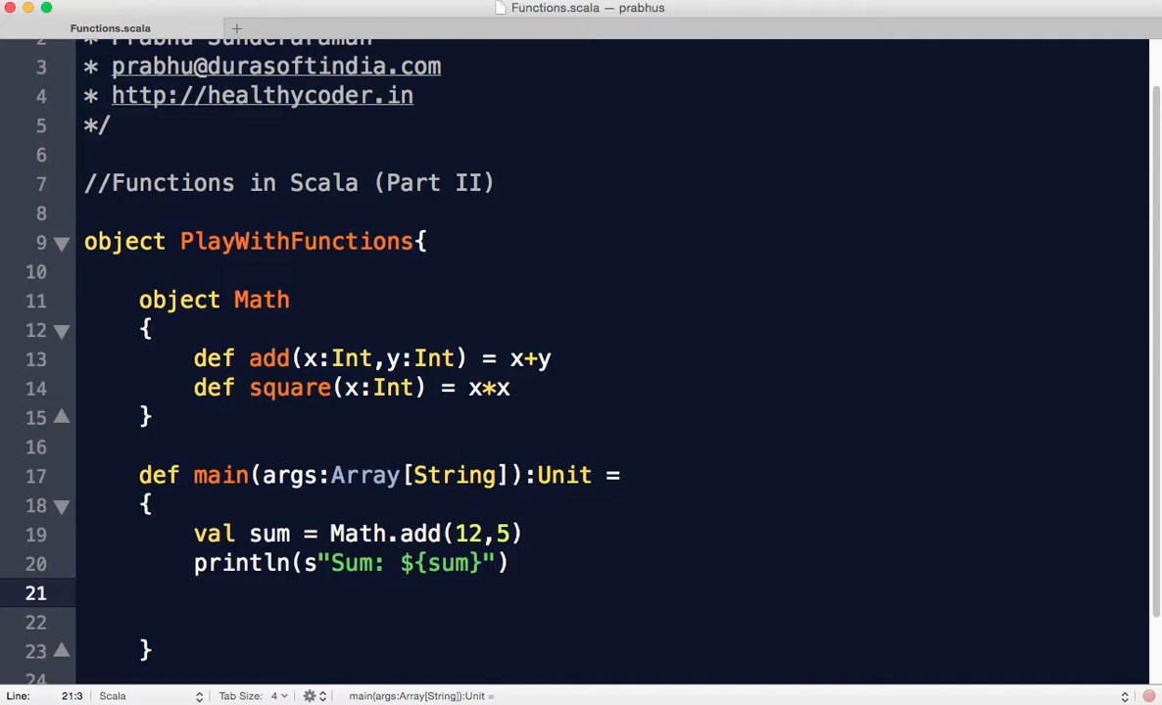
In main, write val sq = Math square 7 and println(s"Square: ${sq}")
{"action": "type", "text": "val sq = Math s"}
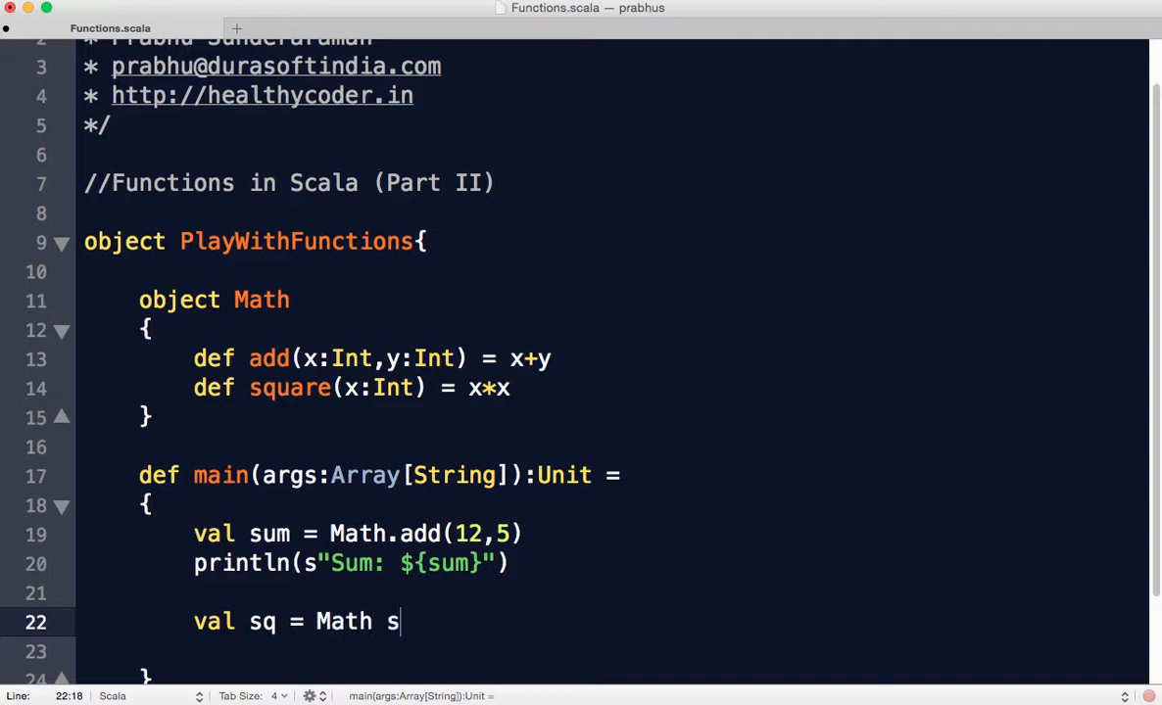
{"action": "type", "text": "quare"}
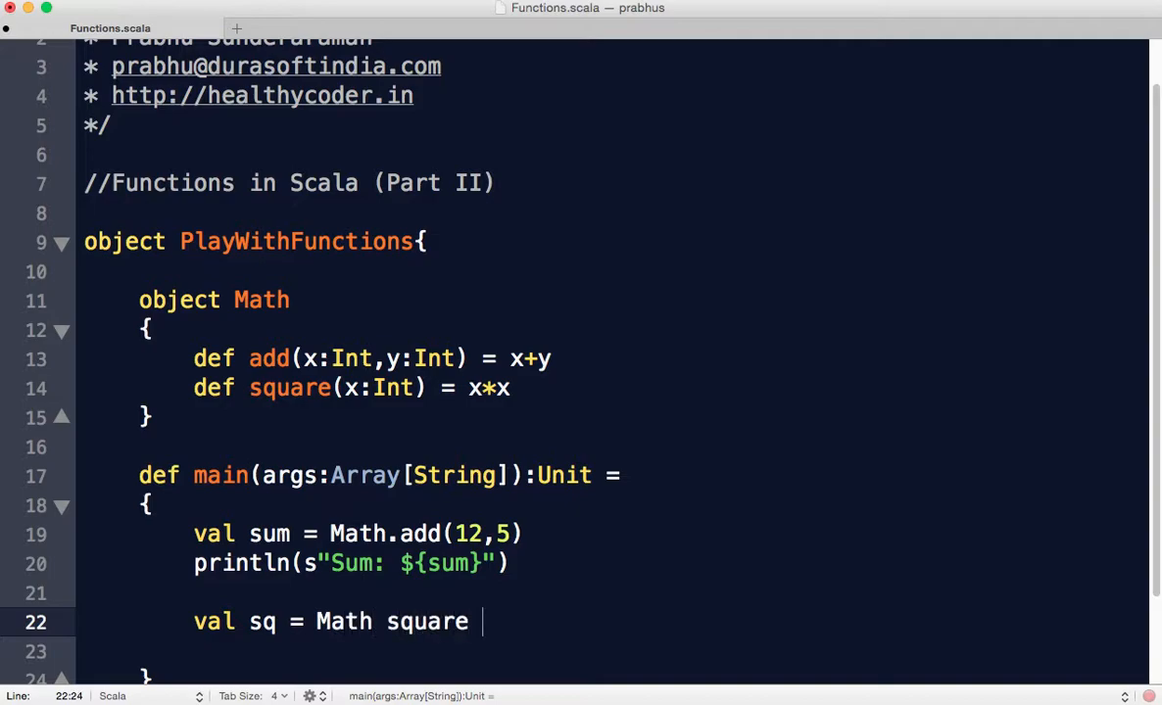
{"action": "type", "text": "7"}
{"action": "left_click", "coordinate": [611, 652]}
{"action": "type", "text": "println(s\""}
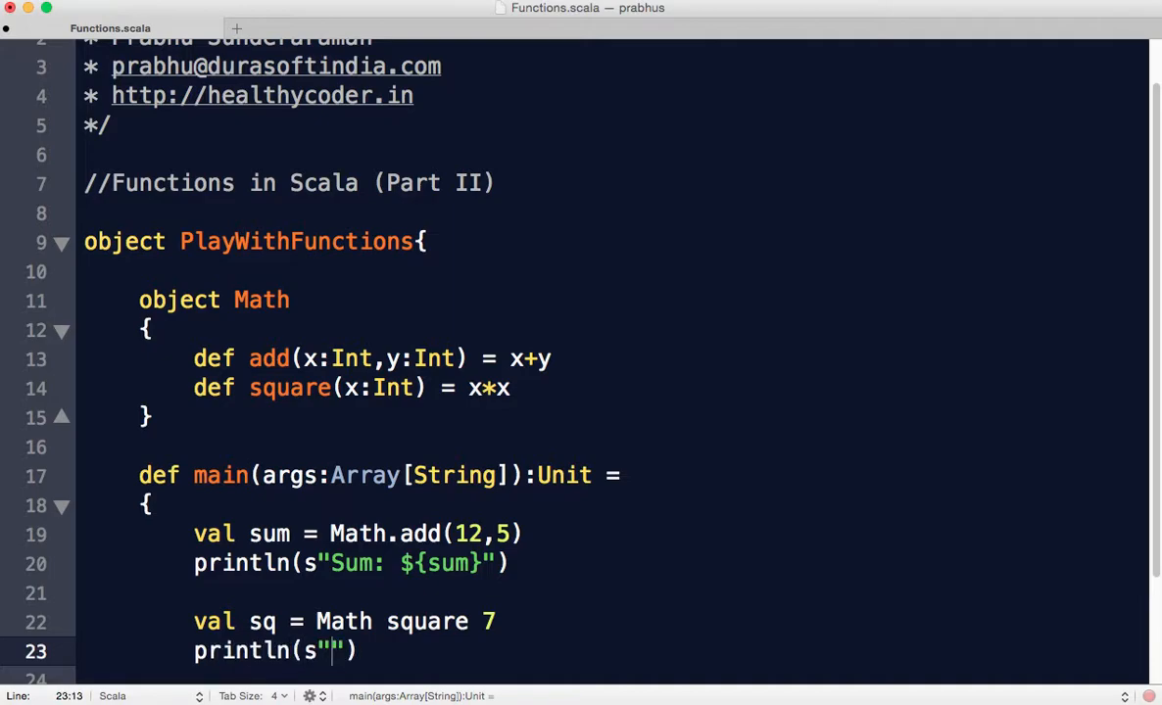
{"action": "type", "text": "SQuare"}
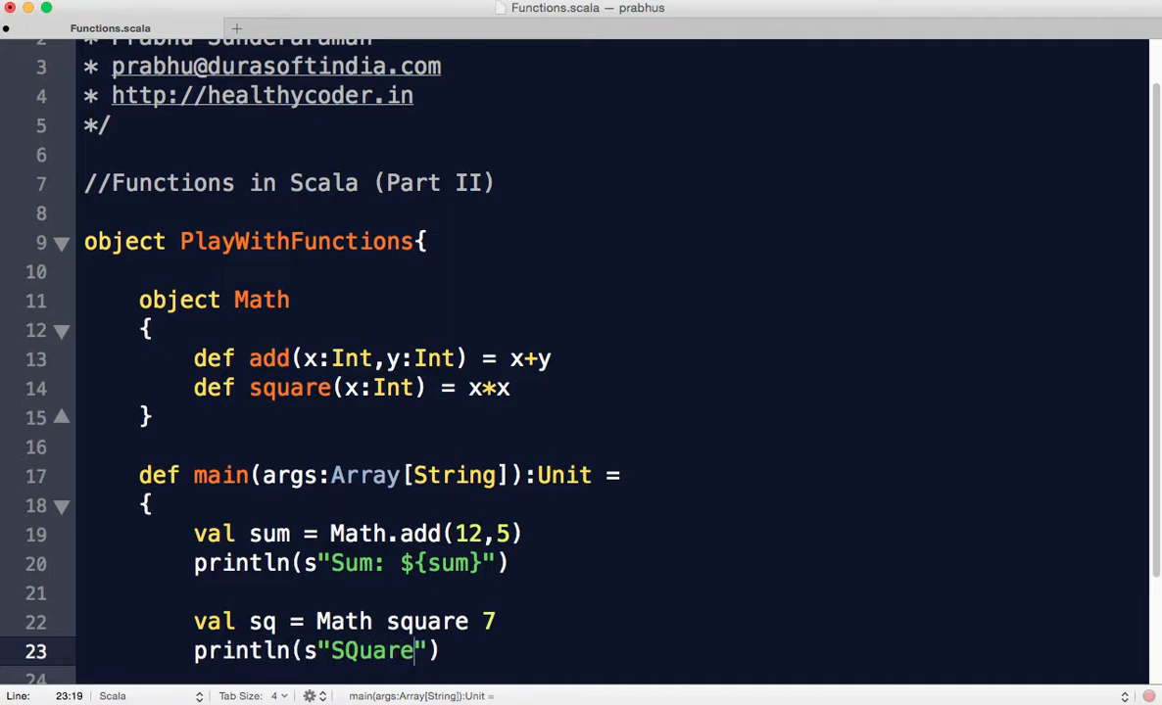
{"action": "type", "text": "Square:"}
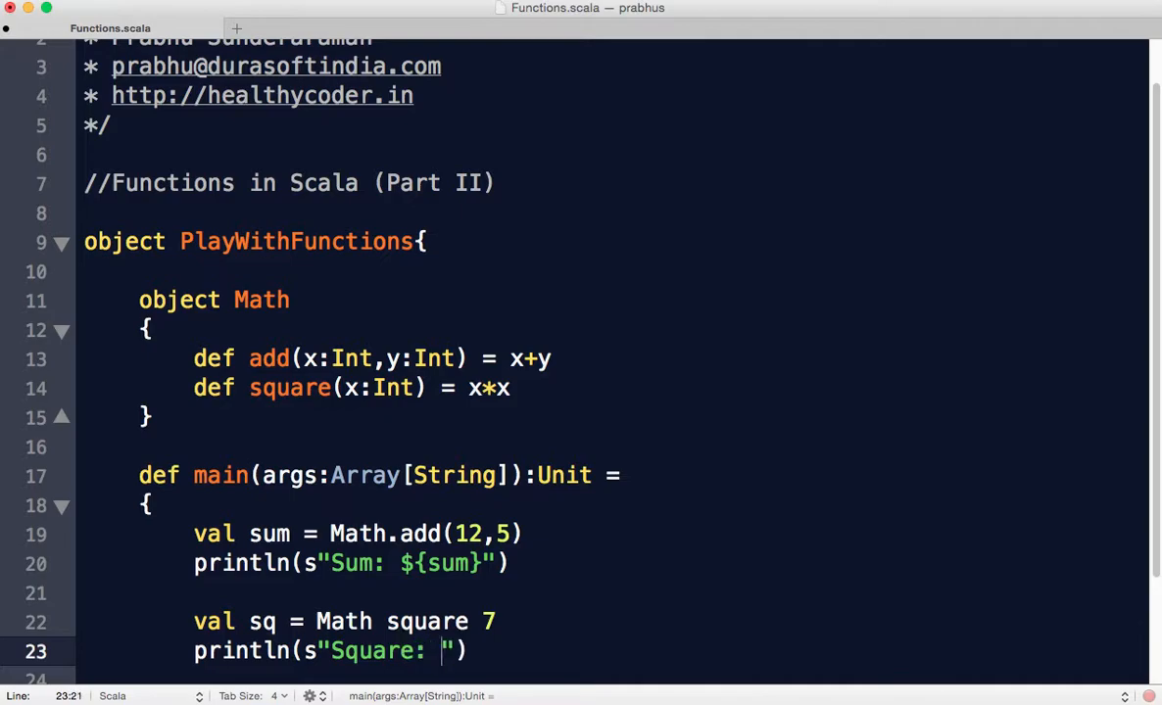
{"action": "type", "text": "${sq}"}
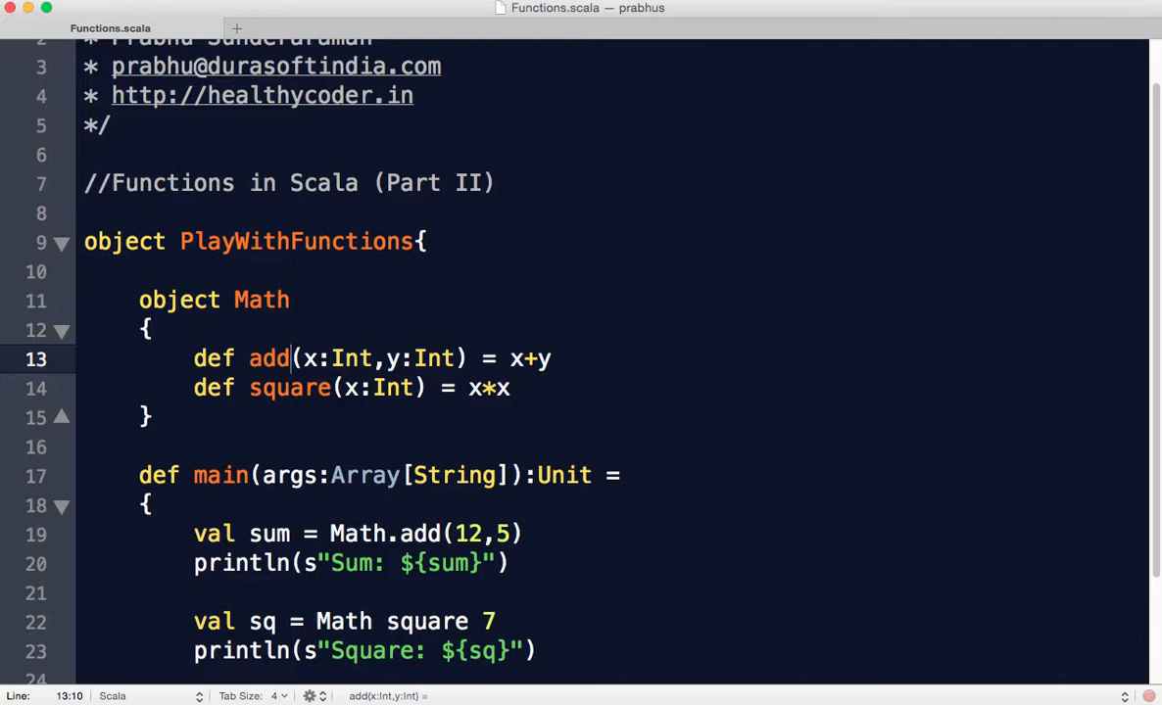
Rename Math's add method to + and square to **
{"action": "double_click", "coordinate": [268, 358]}
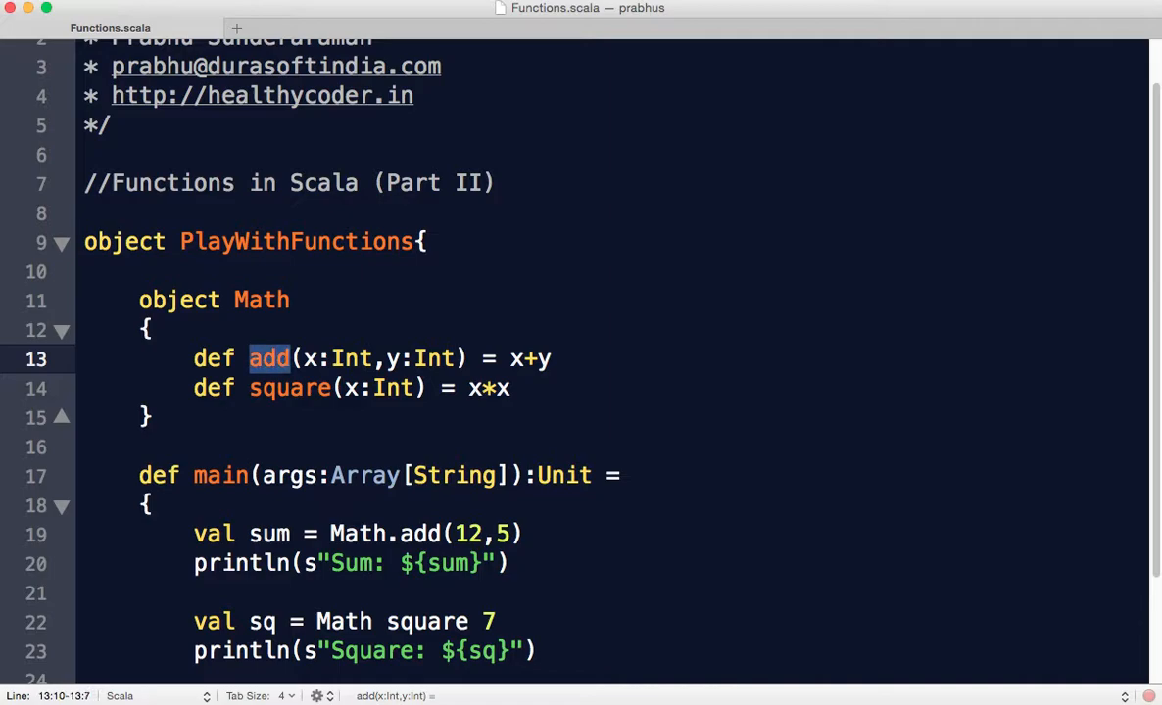
{"action": "type", "text": "+"}
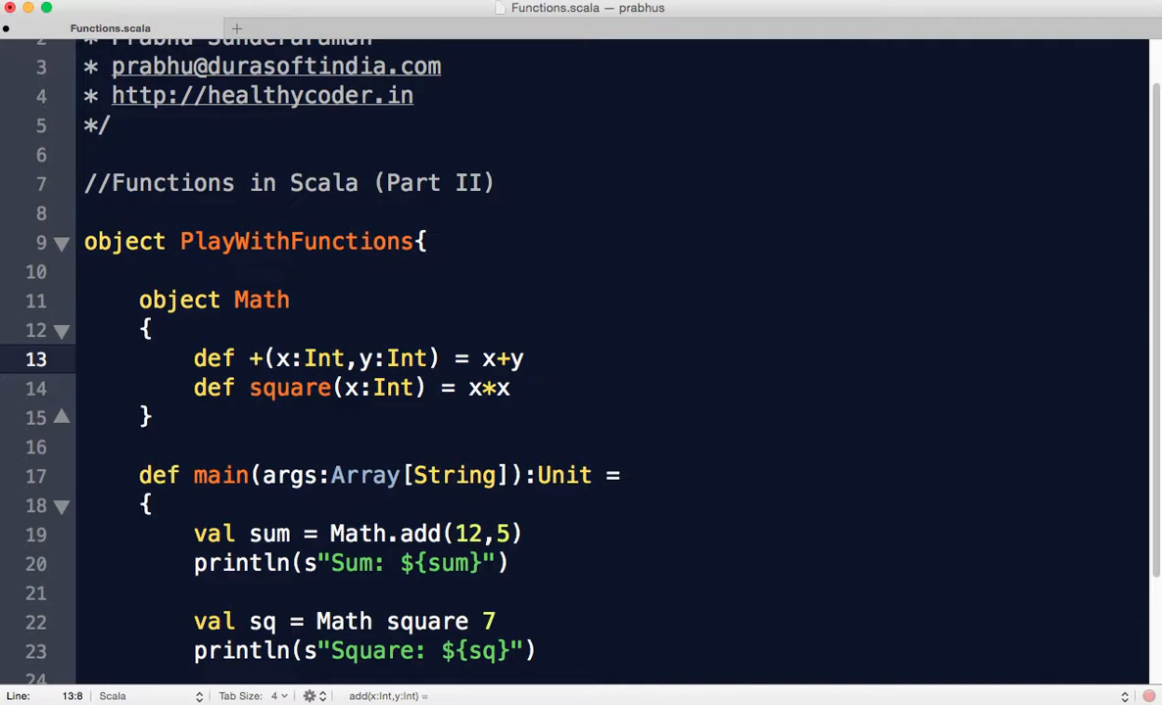
{"action": "double_click", "coordinate": [290, 388]}
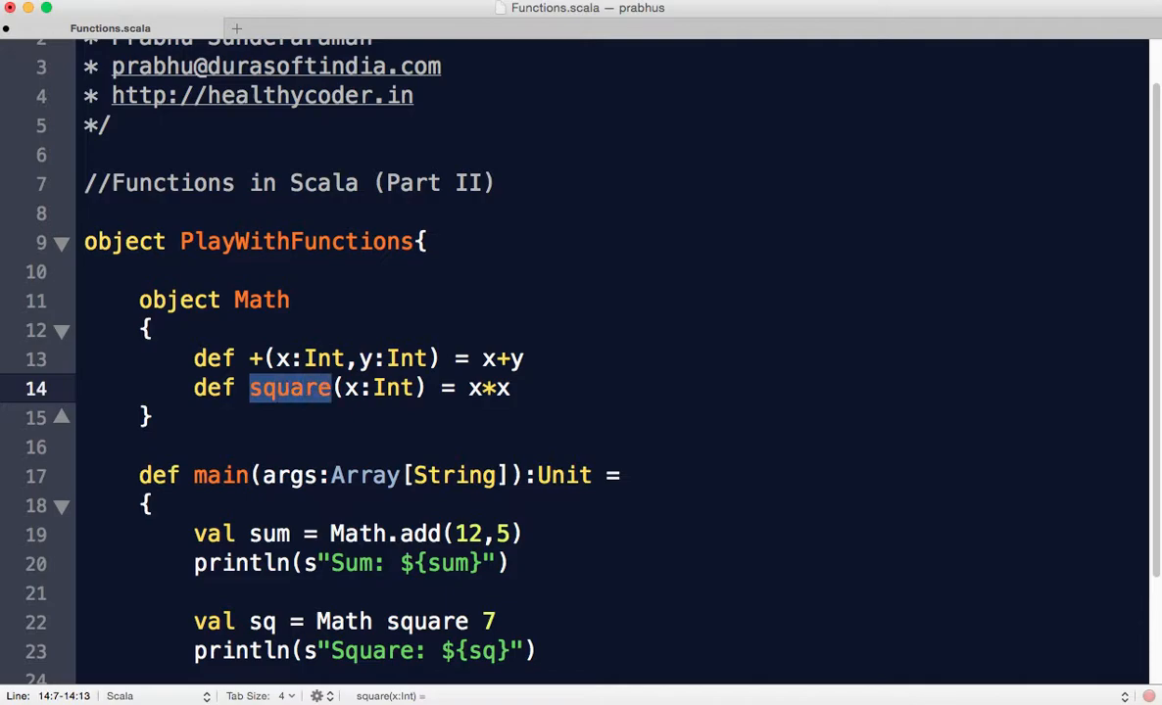
{"action": "type", "text": "*"}
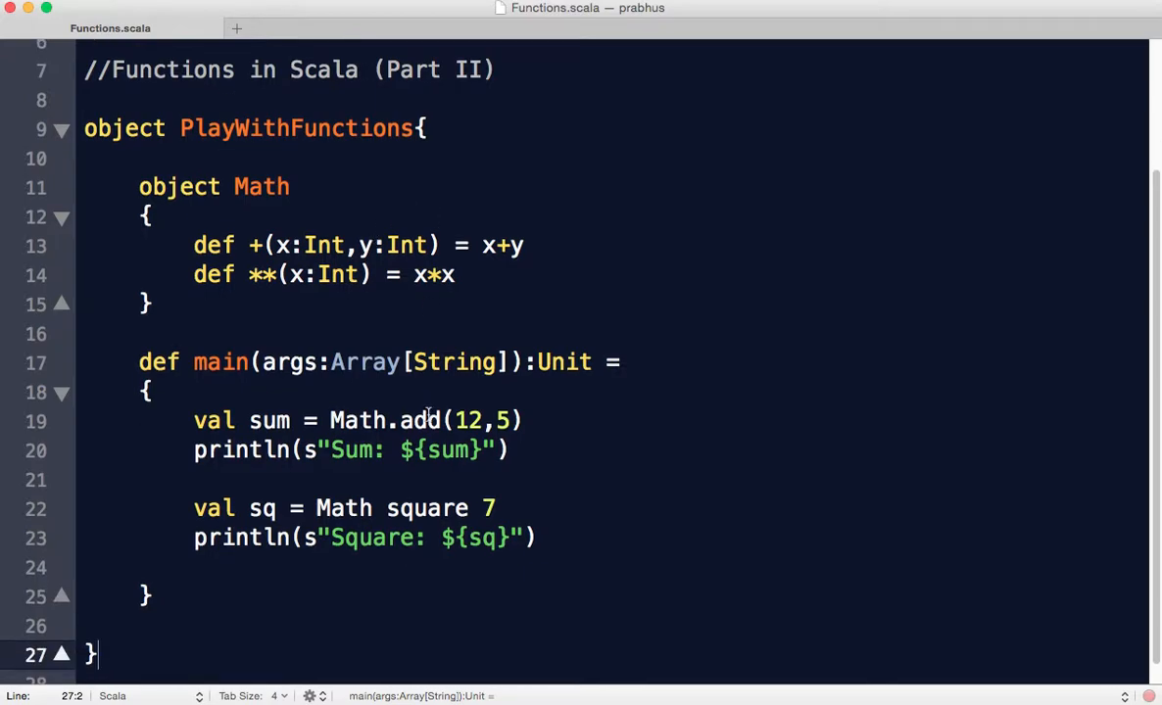
Change main's calls to Math.+(12,5) and Math ** 7, run the build, and open a line at the top of main
{"action": "double_click", "coordinate": [419, 419]}
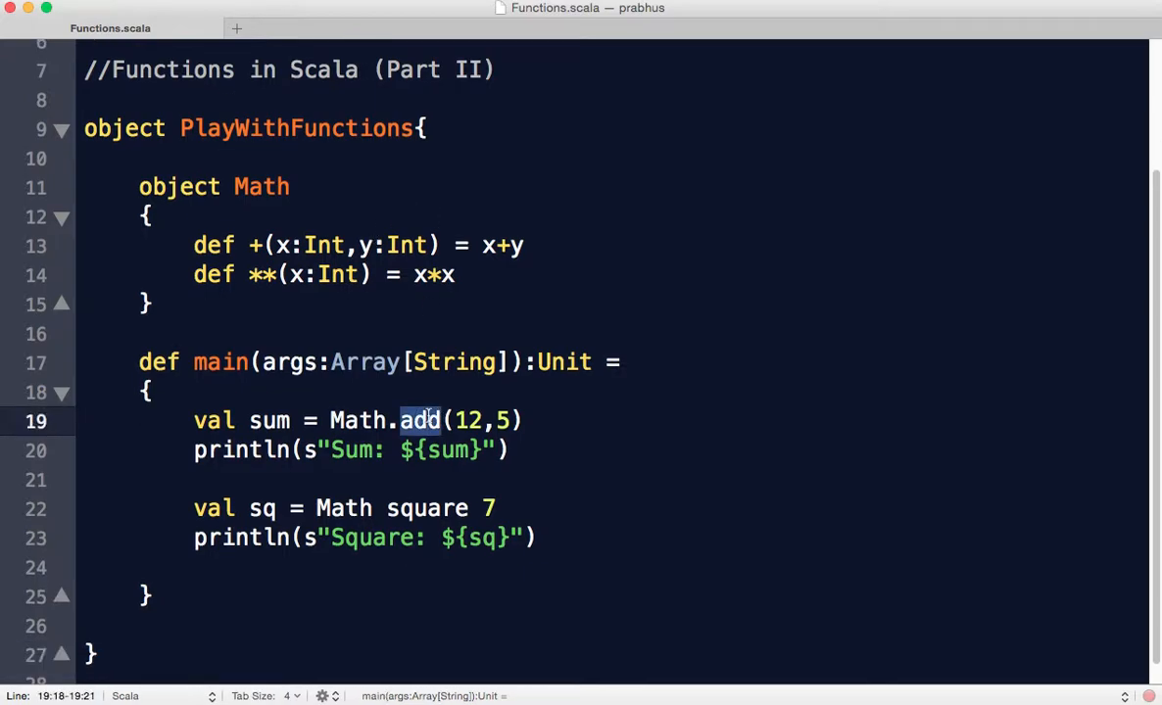
{"action": "type", "text": "+"}
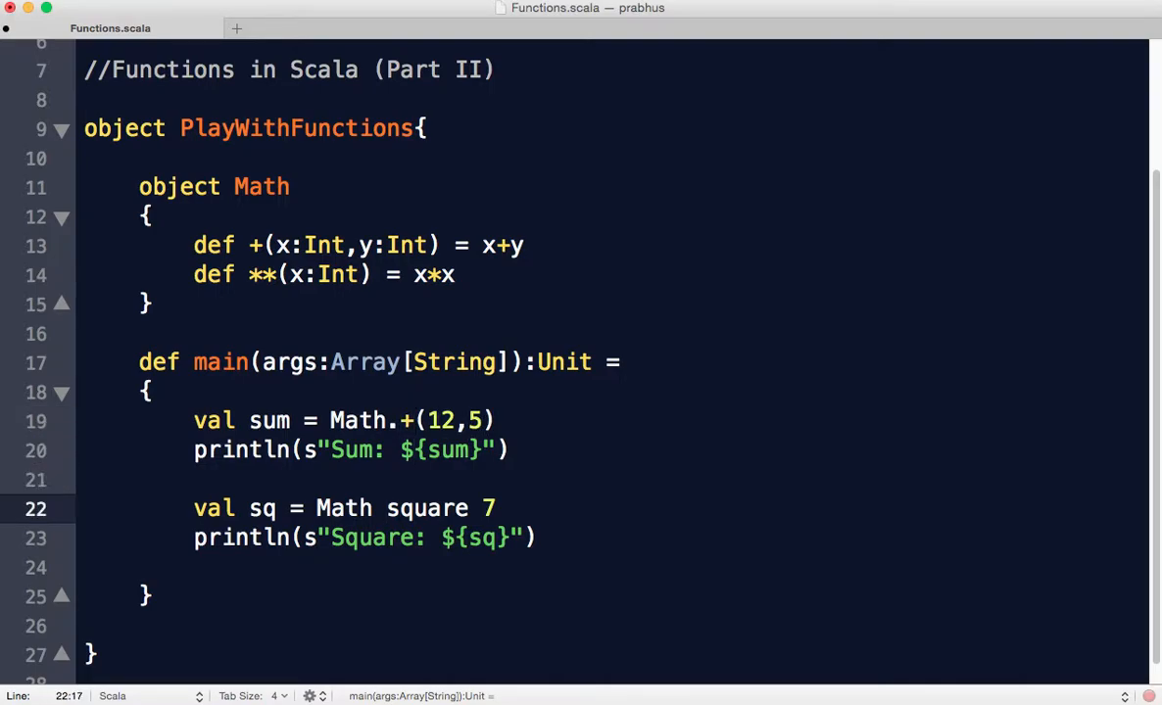
{"action": "type", "text": "**"}
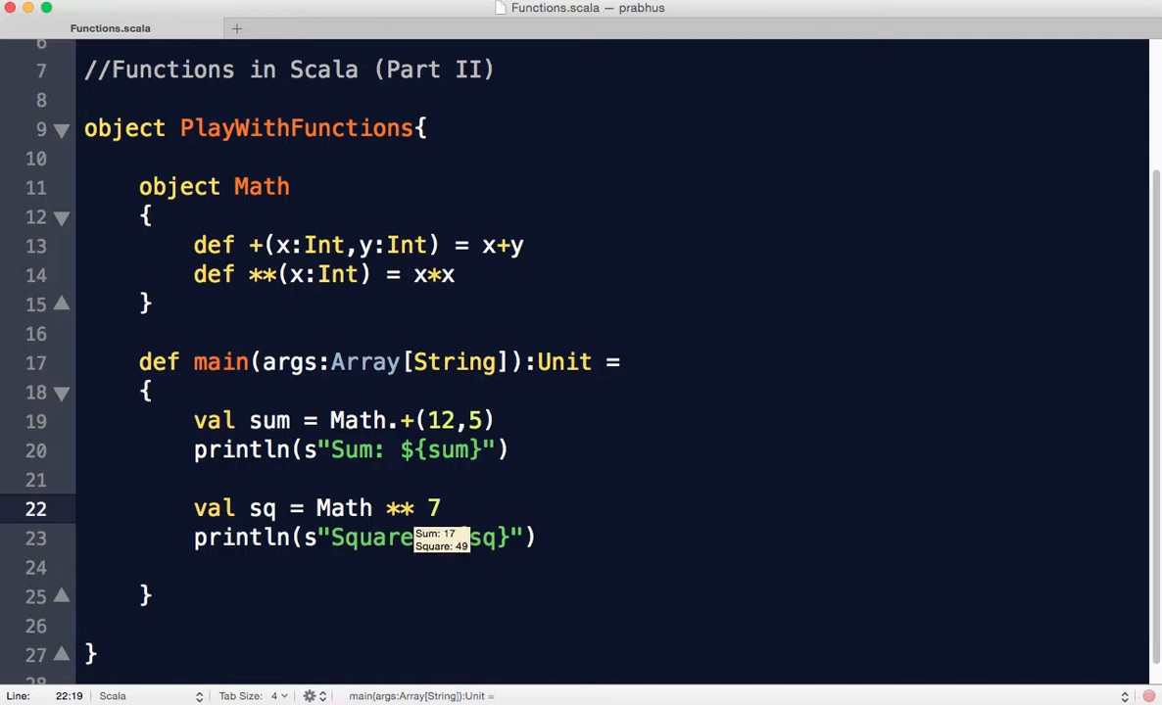
{"action": "left_click", "coordinate": [416, 508]}
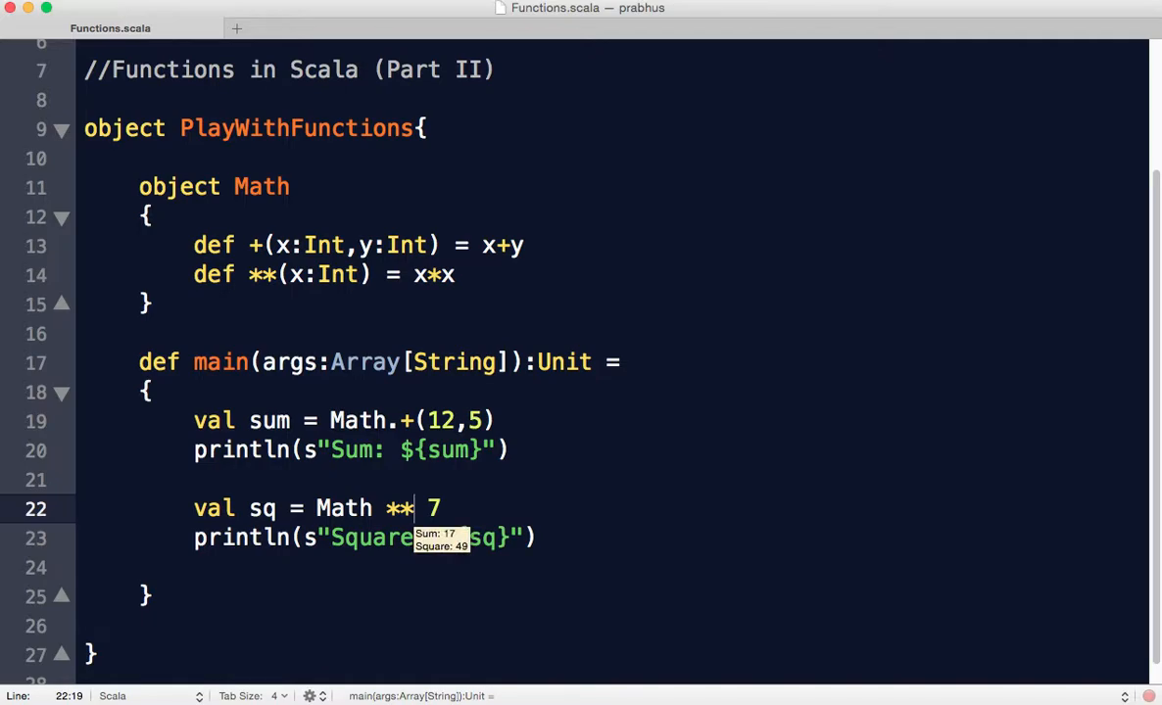
{"action": "mouse_move", "coordinate": [402, 419]}
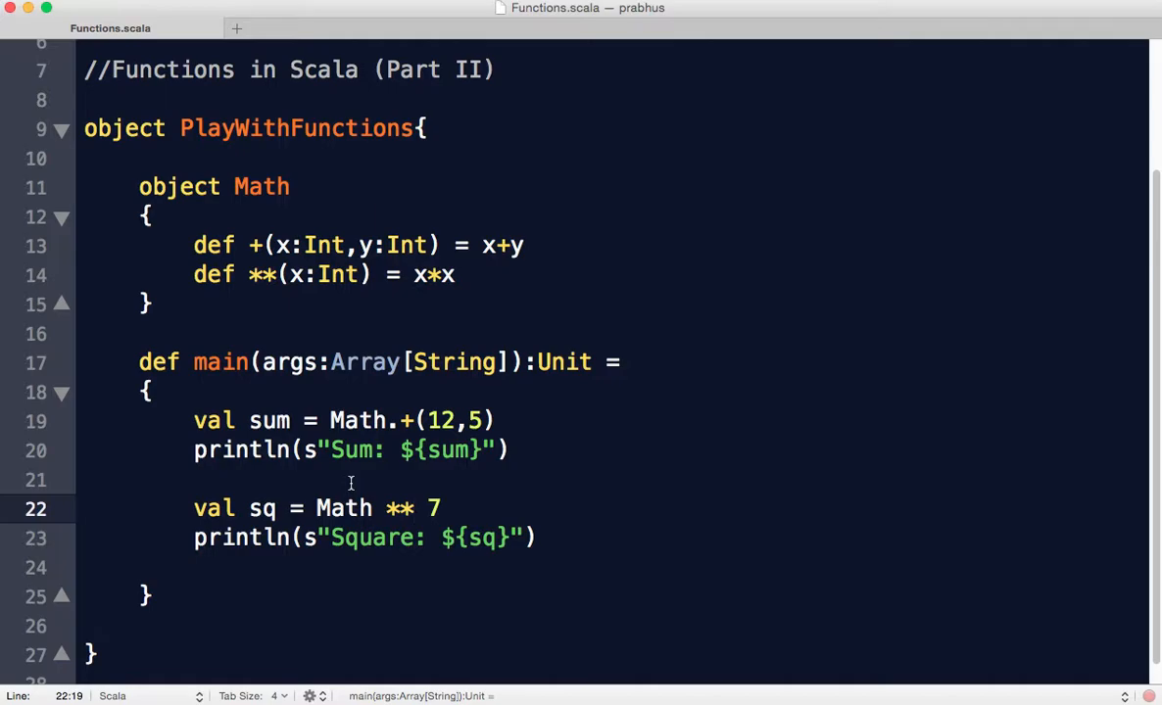
{"action": "left_click", "coordinate": [415, 507]}
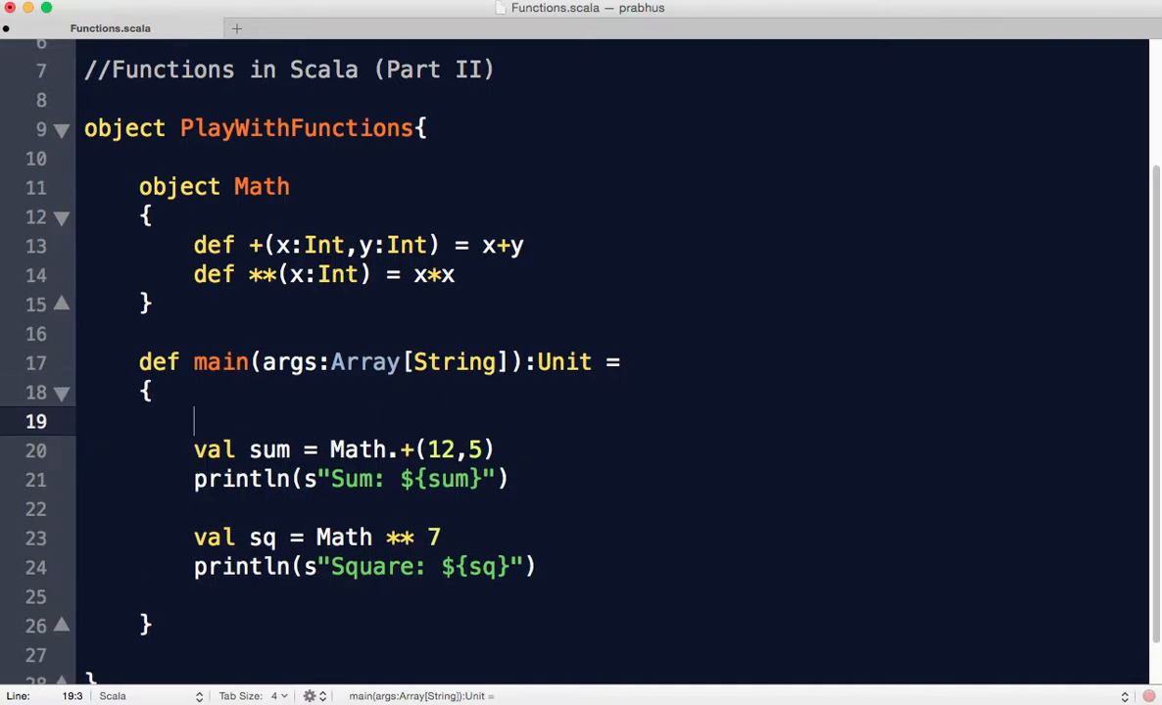
Add val i = 1 + 2 and println(i) at the start of main
{"action": "type", "text": "val i"}
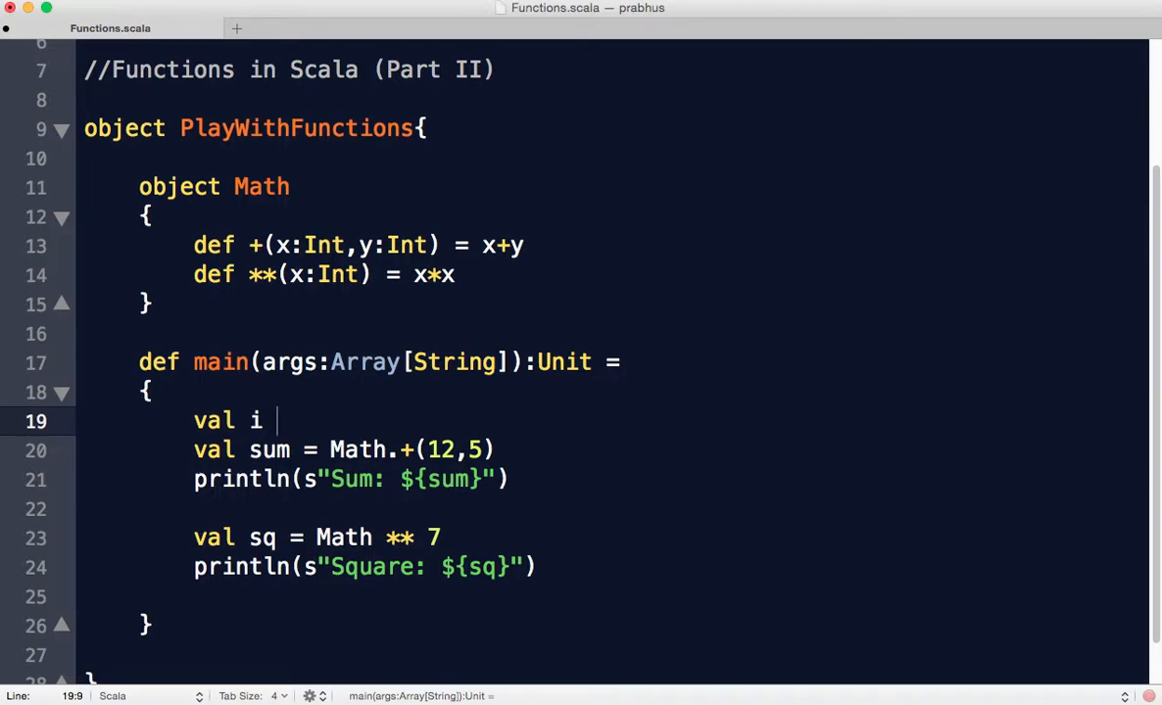
{"action": "type", "text": "= 1 + 2"}
{"action": "type", "text": "p"}
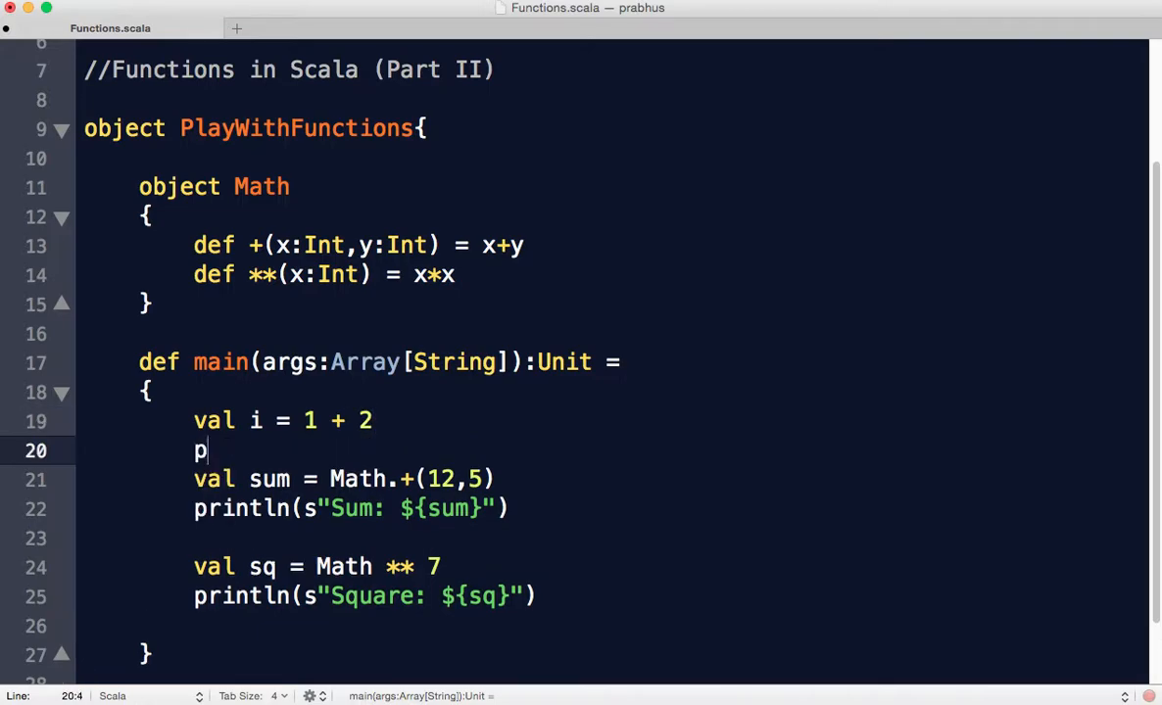
{"action": "type", "text": "rintln(i)"}
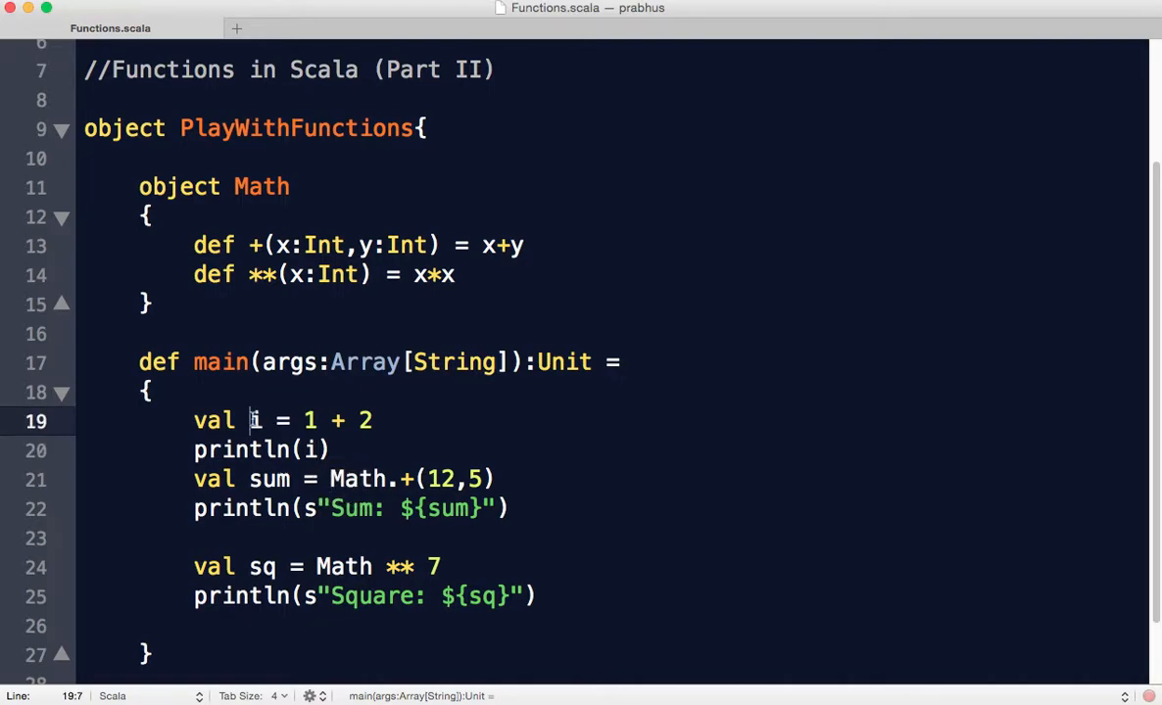
Rewrite the expression as the method call 1.+(2), then revert it to 1 + 2
{"action": "left_click", "coordinate": [352, 419]}
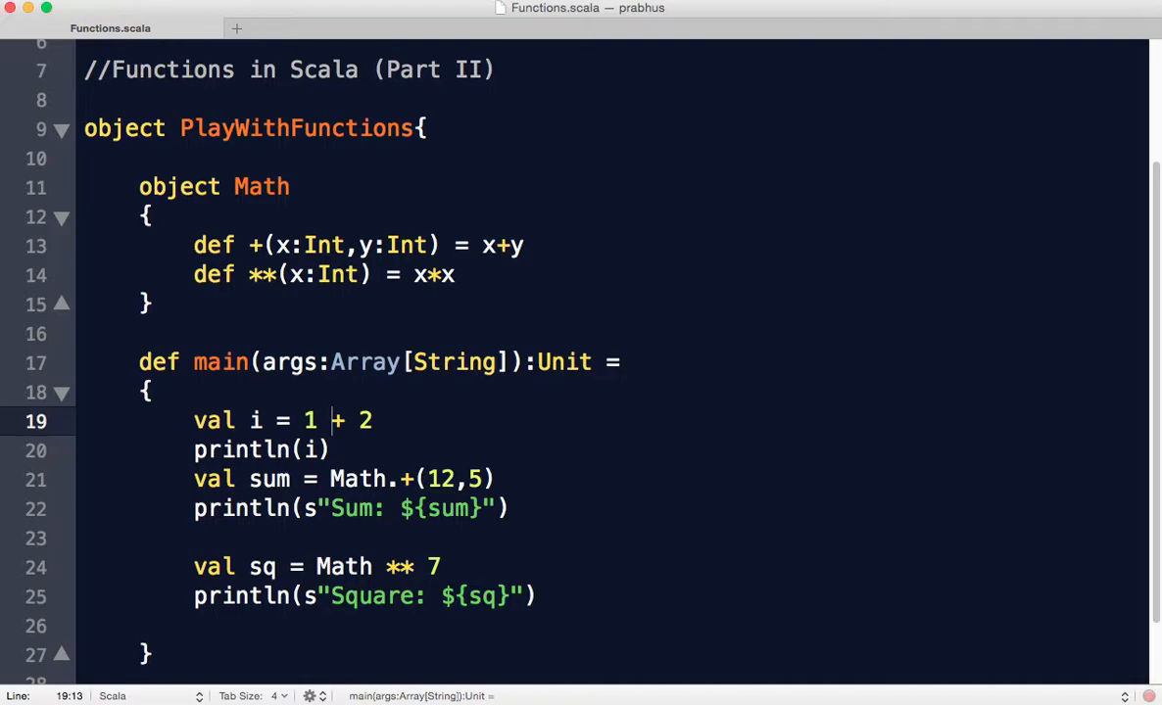
{"action": "key", "text": "backspace"}
{"action": "type", "text": "."}
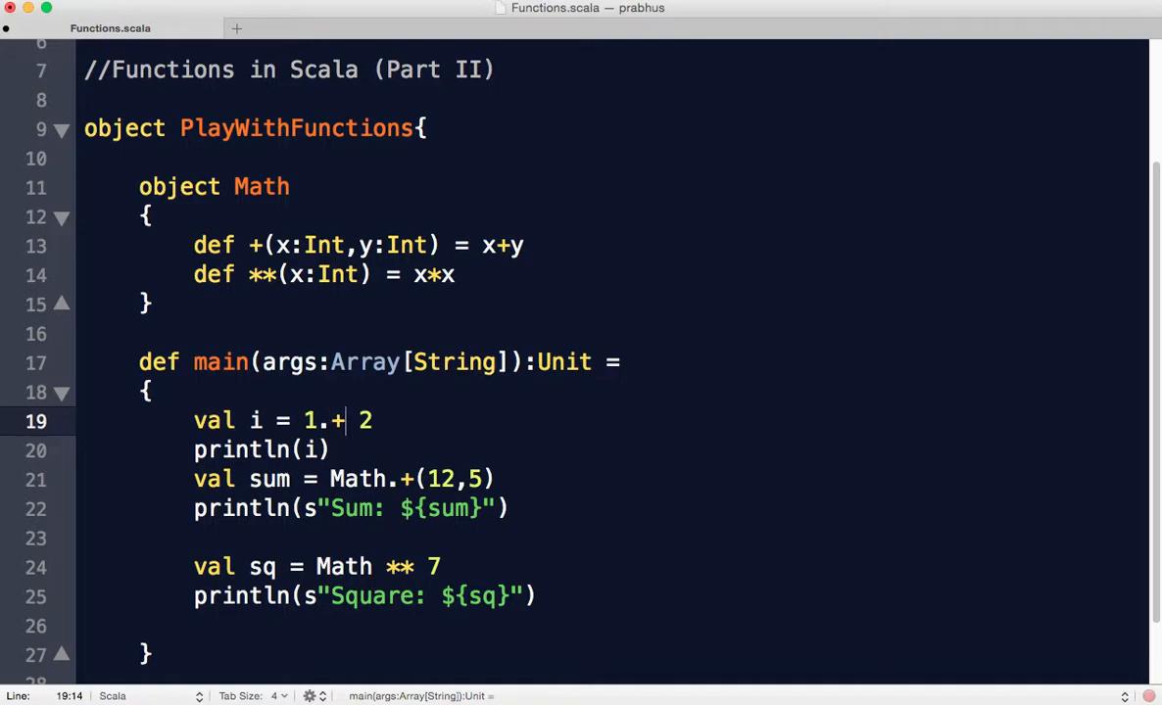
{"action": "type", "text": "(2"}
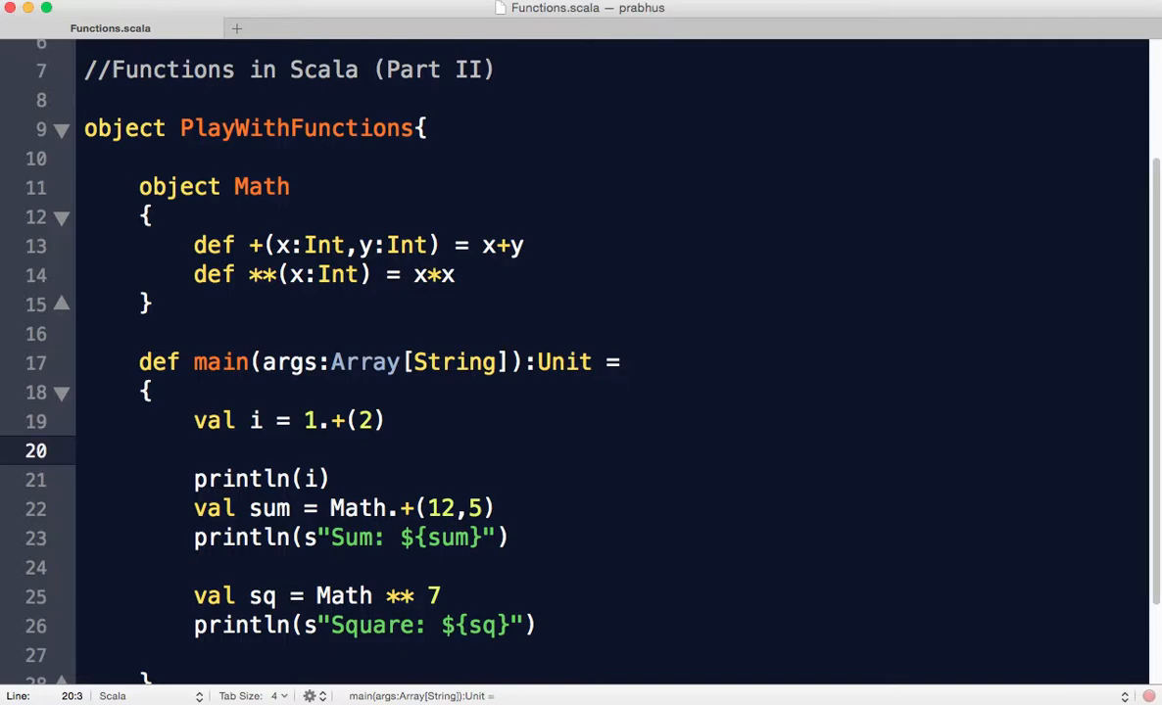
{"action": "left_click", "coordinate": [196, 451]}
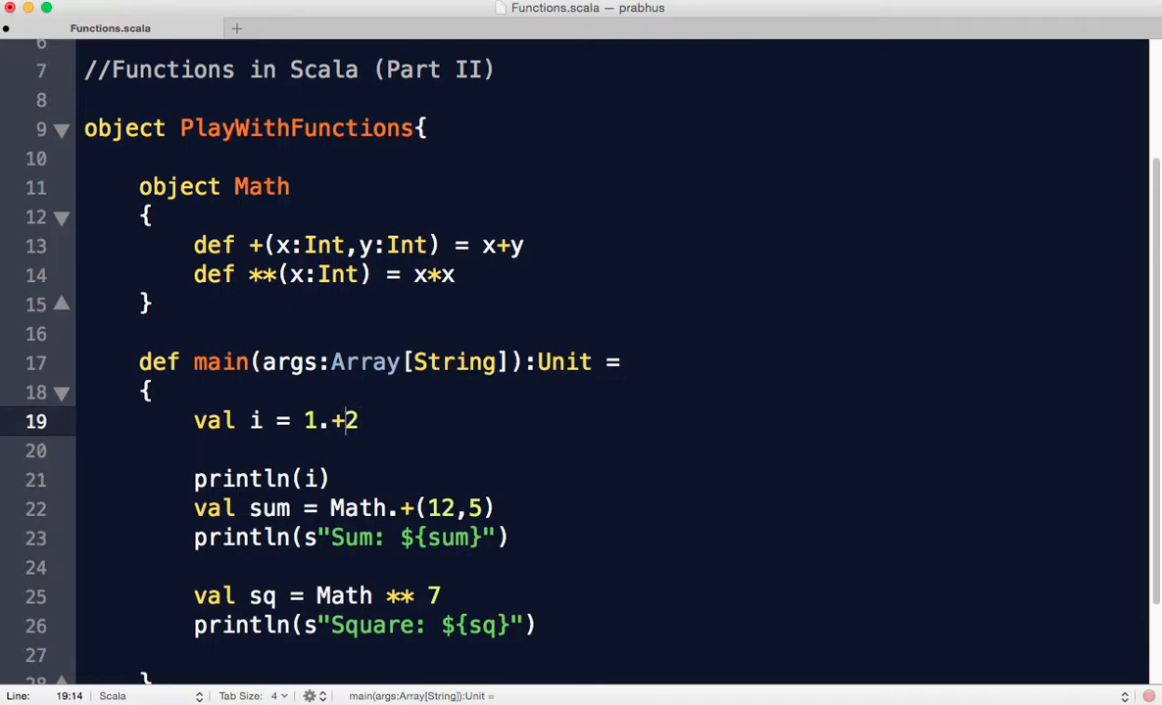
{"action": "key", "text": "backspace"}
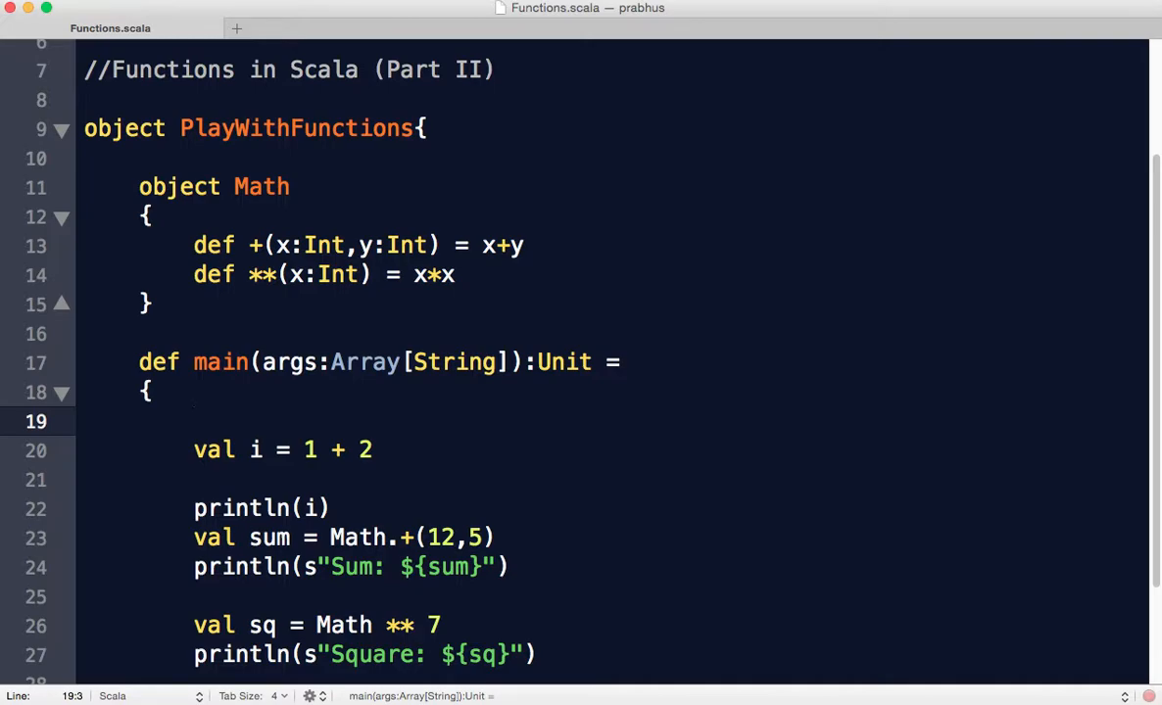
Define def print(message:String):Unit = { println(message) } above main
{"action": "left_click", "coordinate": [194, 421]}
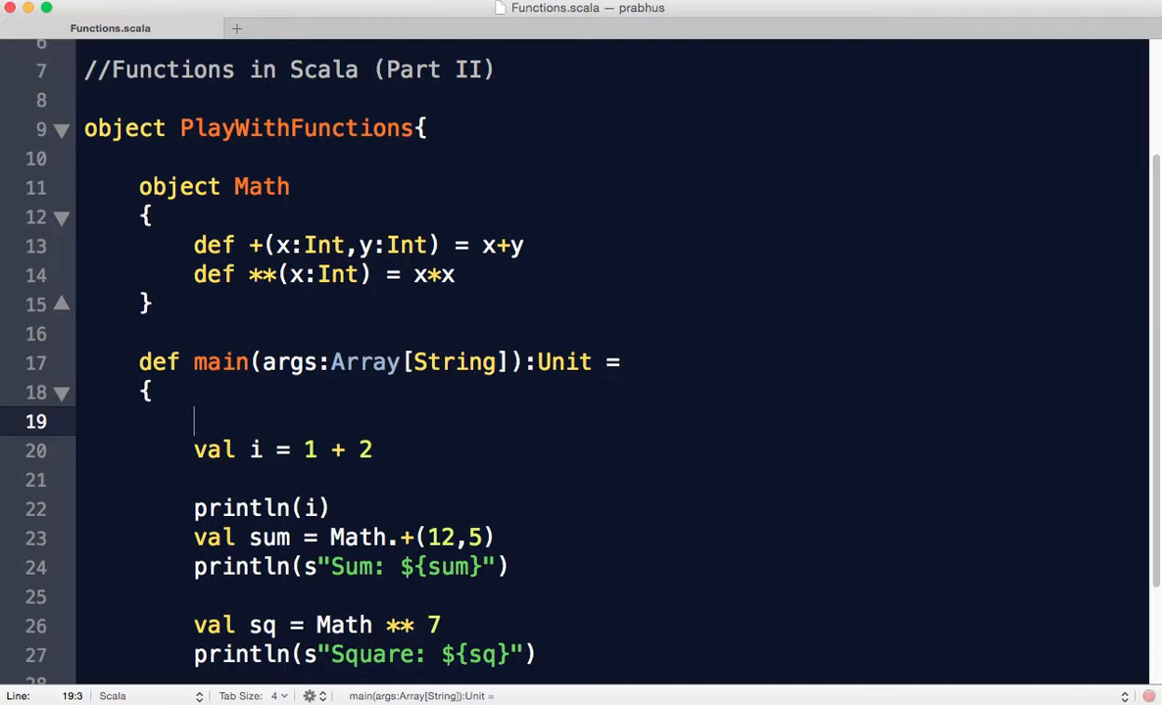
{"action": "type", "text": "val print"}
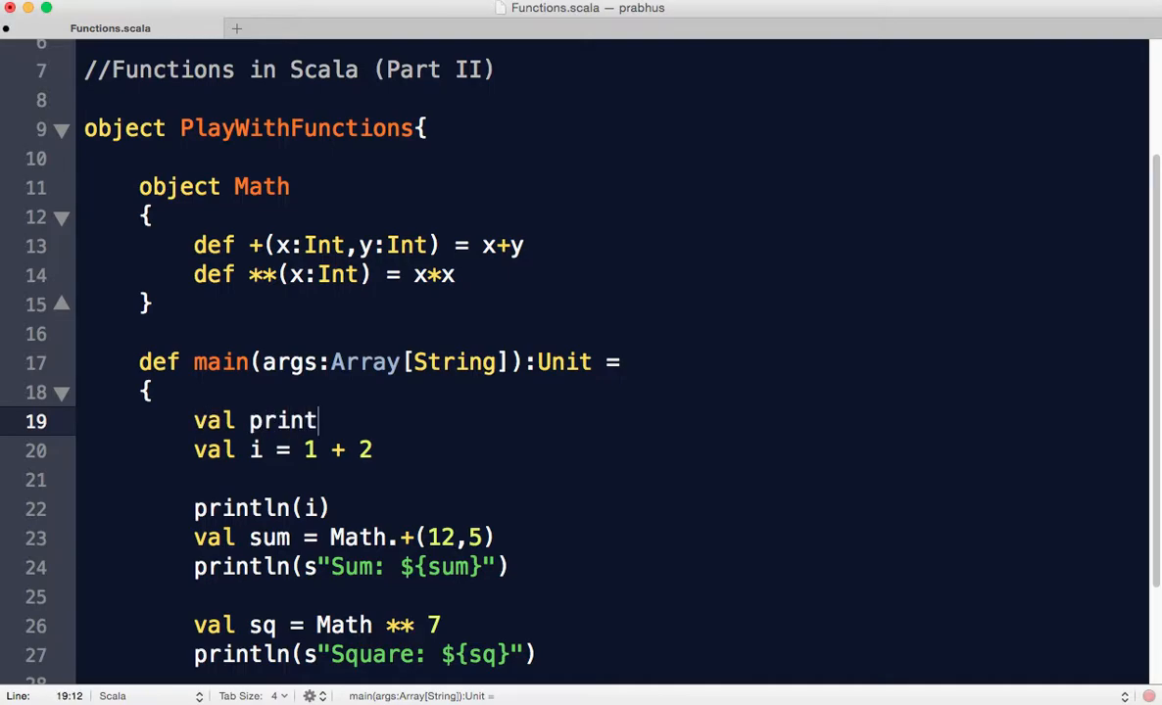
{"action": "type", "text": "="}
{"action": "left_click", "coordinate": [611, 333]}
{"action": "type", "text": "def print("}
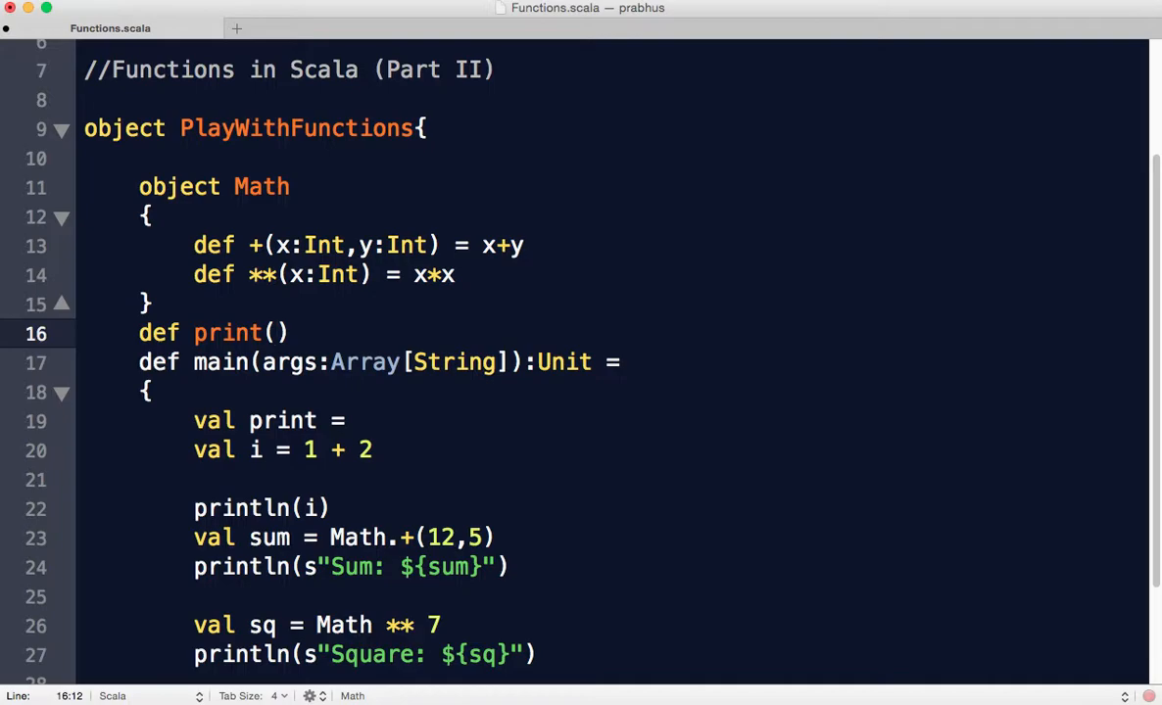
{"action": "type", "text": "message:String"}
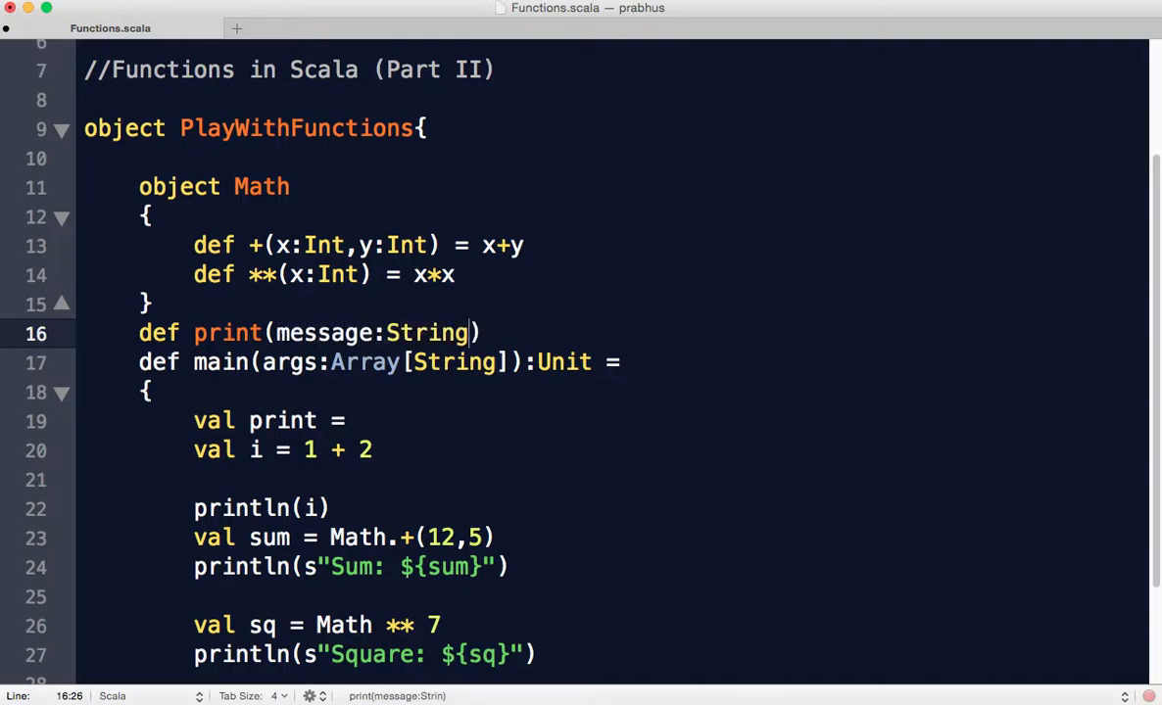
{"action": "type", "text": ":Unit = {"}
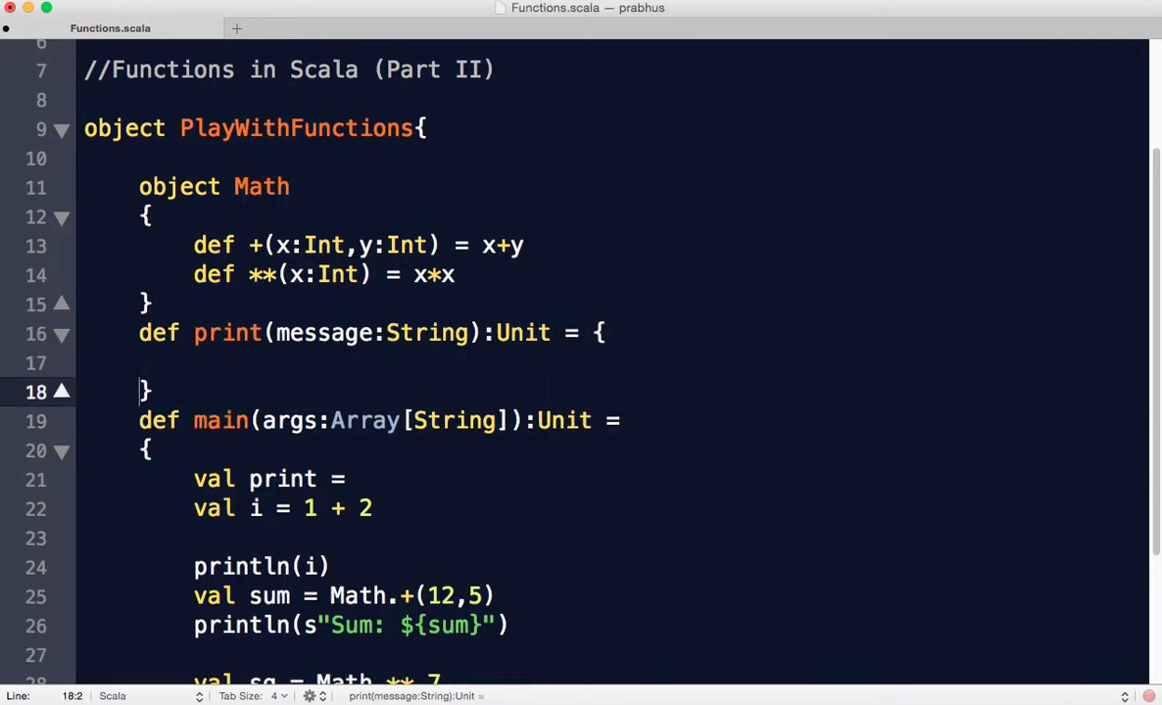
{"action": "type", "text": "printl"}
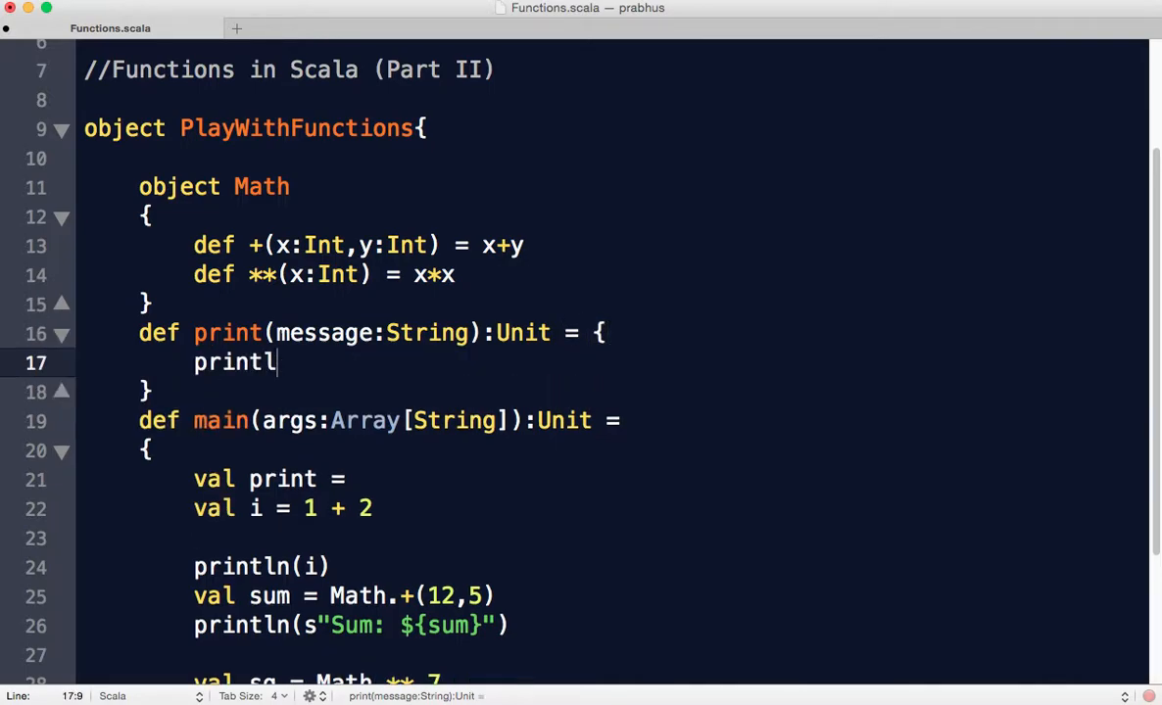
{"action": "type", "text": "n(me)"}
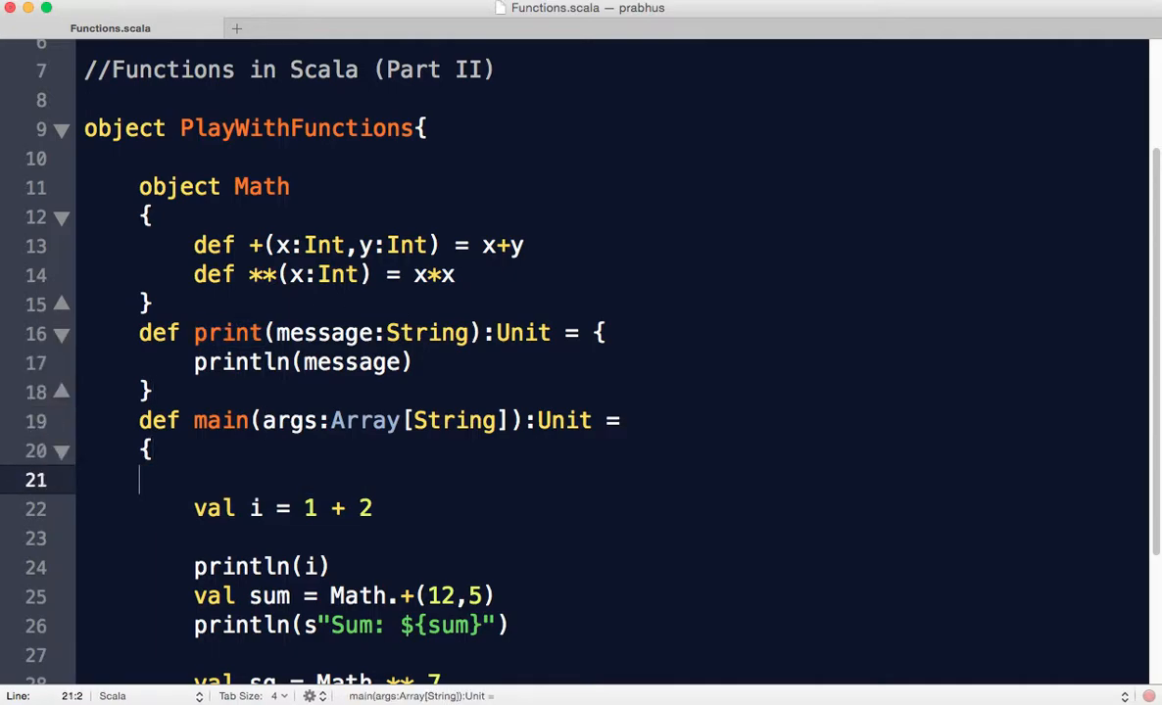
Write def myprint = (message:String)=>println(message) in main and call myprint("Hello Scala")
{"action": "type", "text": "v"}
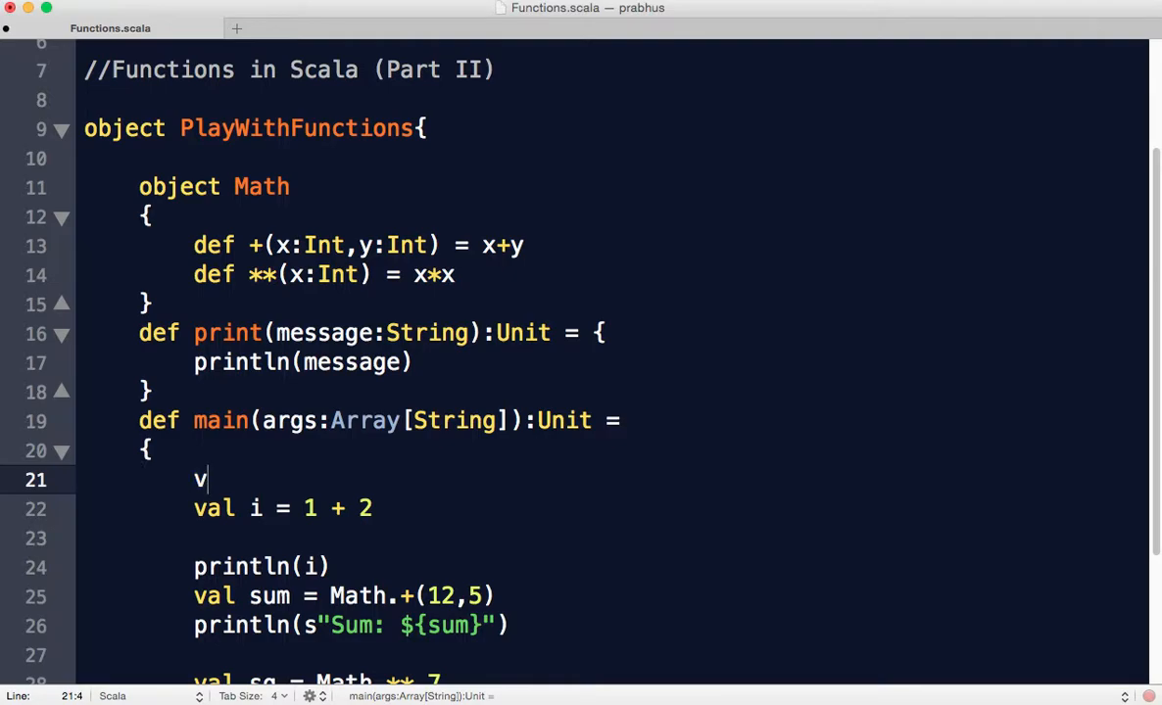
{"action": "type", "text": "ef"}
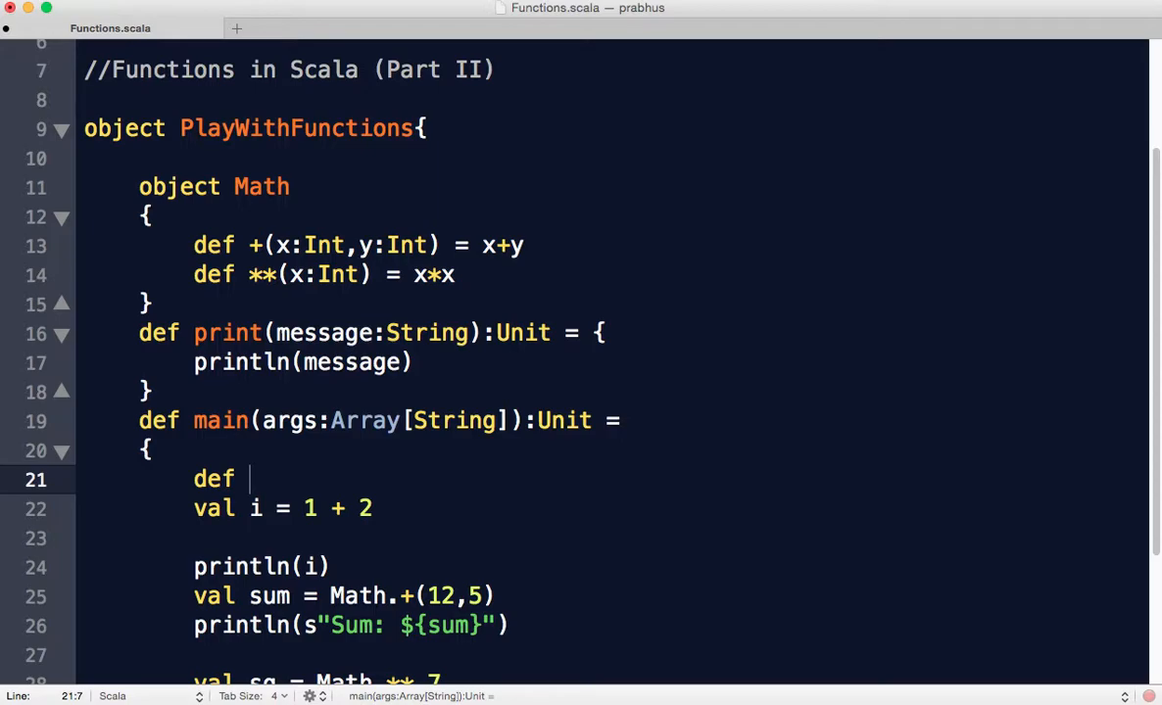
{"action": "type", "text": "print"}
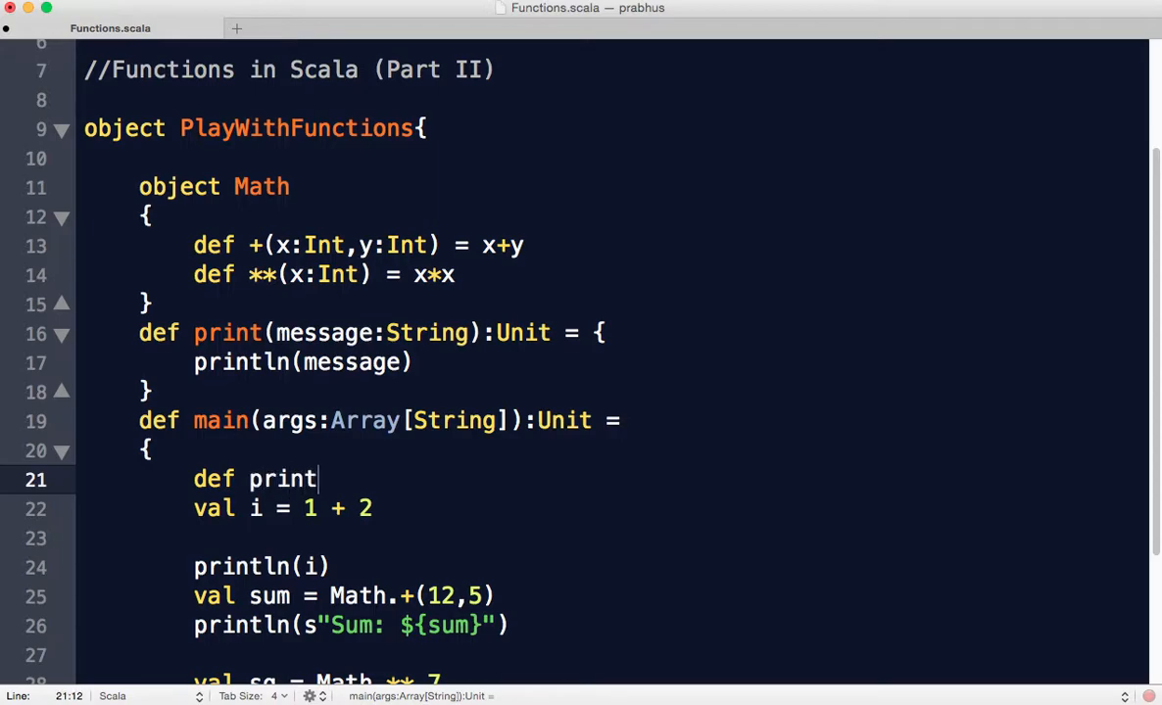
{"action": "type", "text": "my"}
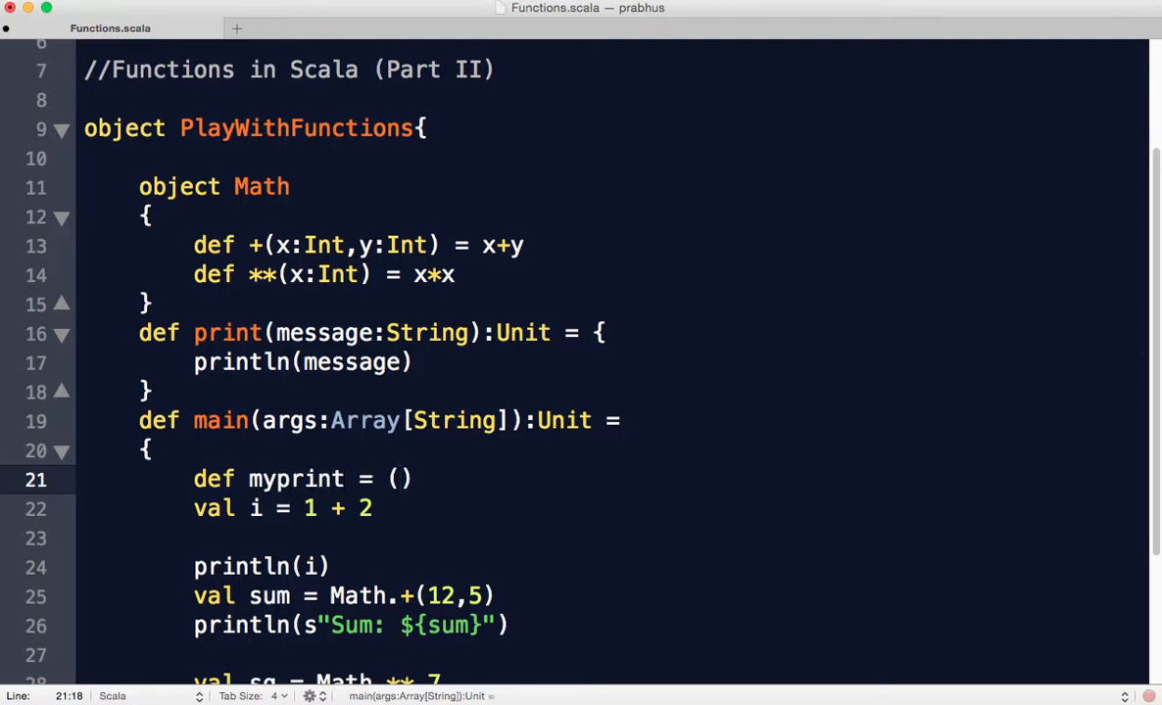
{"action": "type", "text": "message:St"}
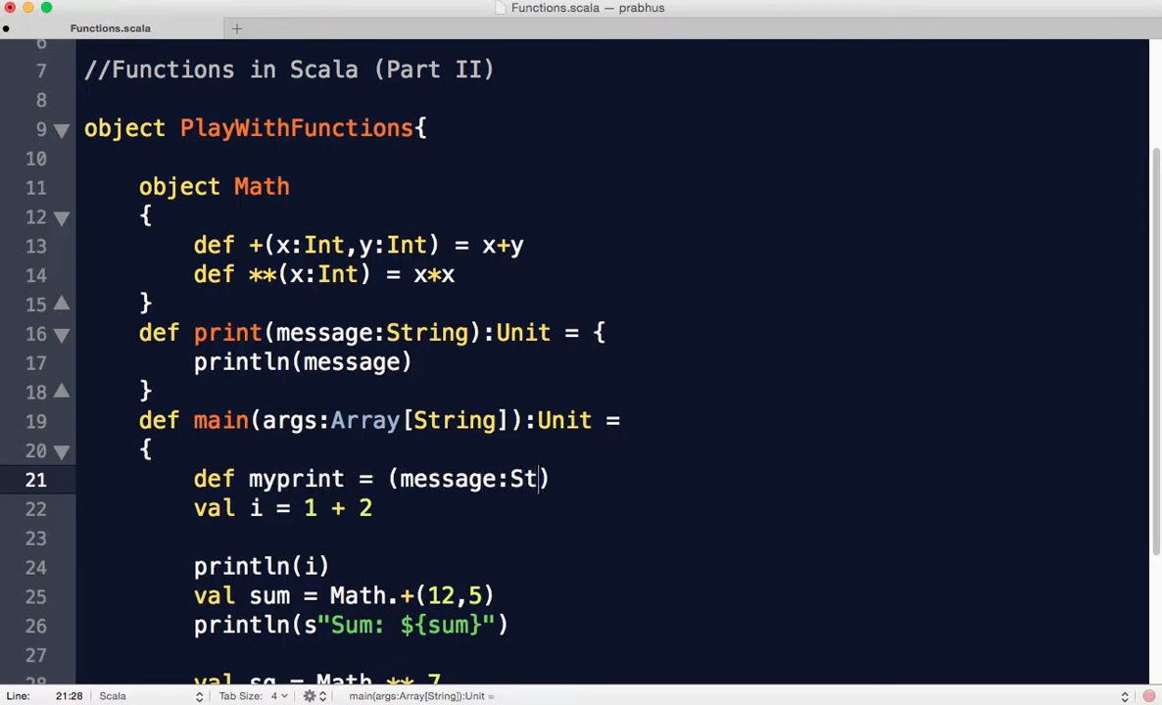
{"action": "type", "text": "ring)=>"}
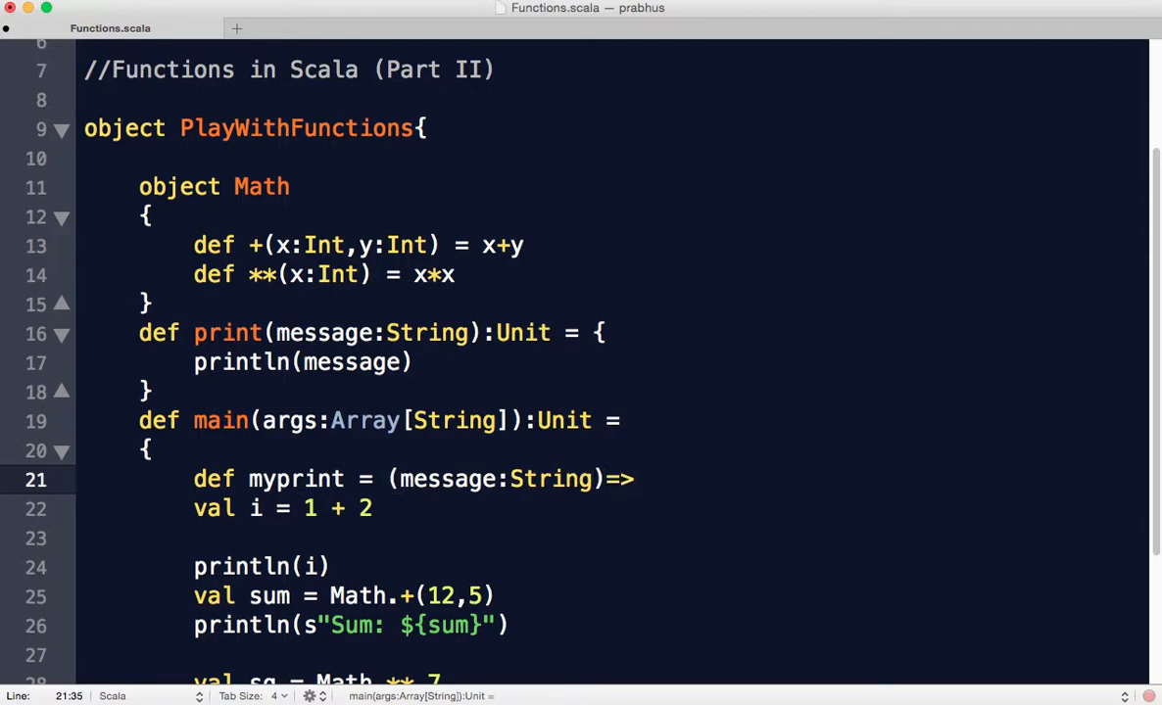
{"action": "type", "text": "p"}
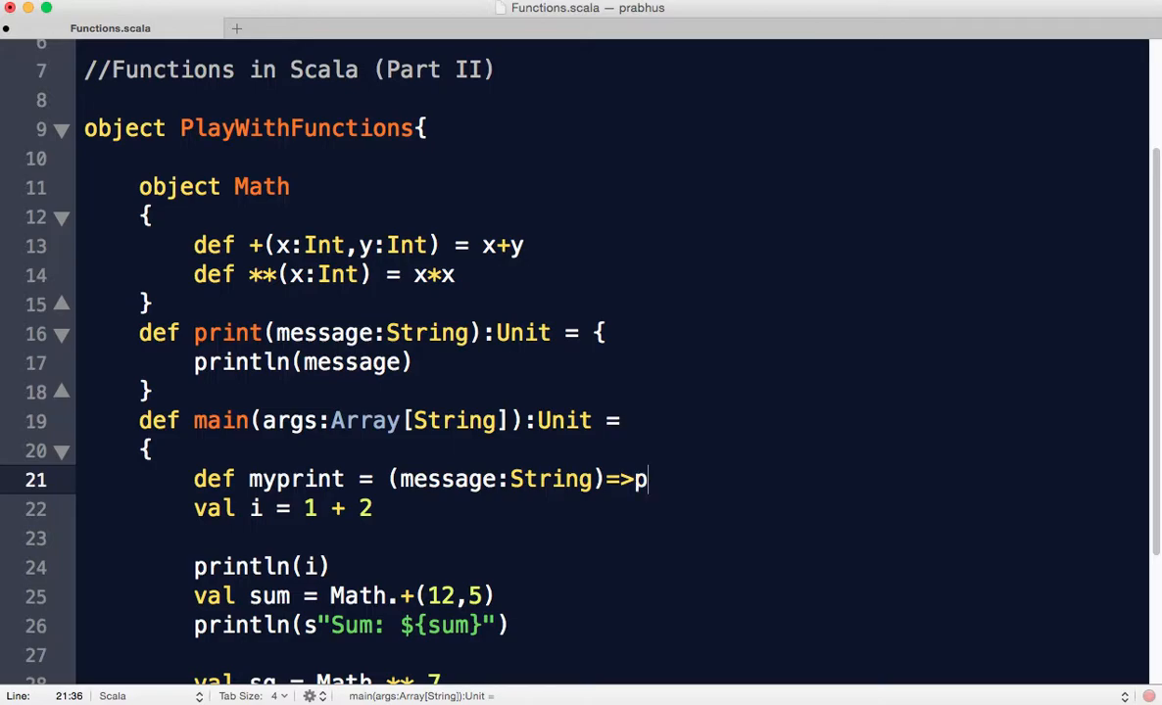
{"action": "type", "text": "rintln(mess)"}
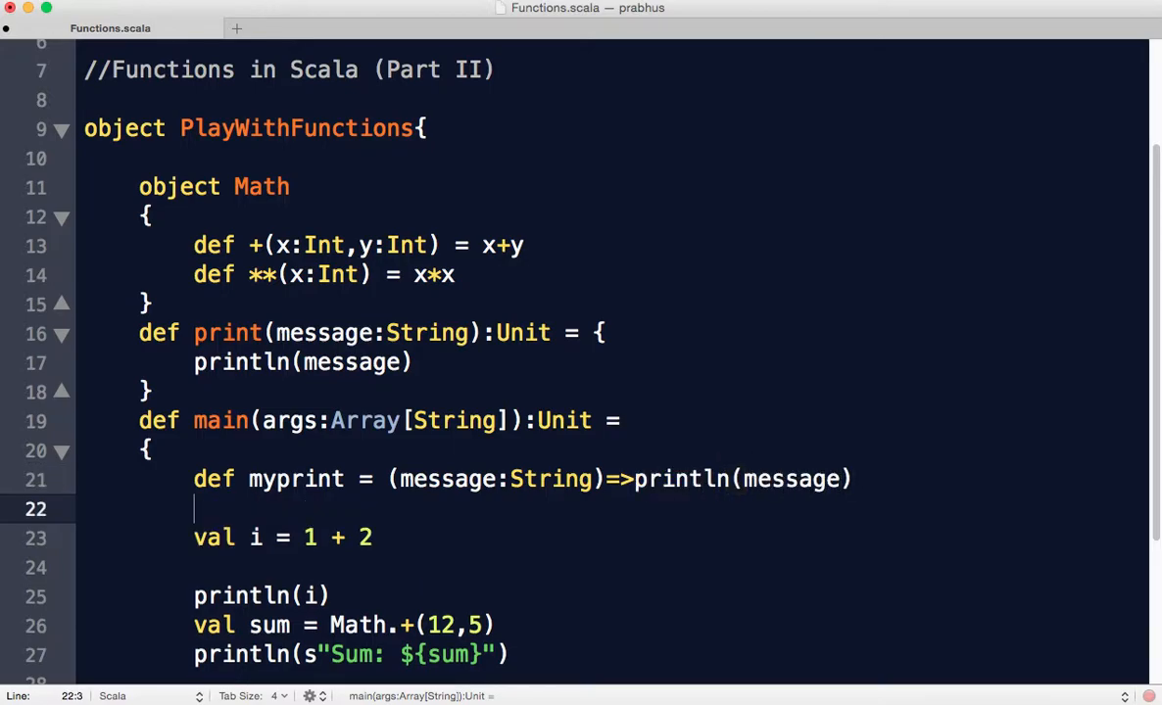
{"action": "type", "text": "myprint()"}
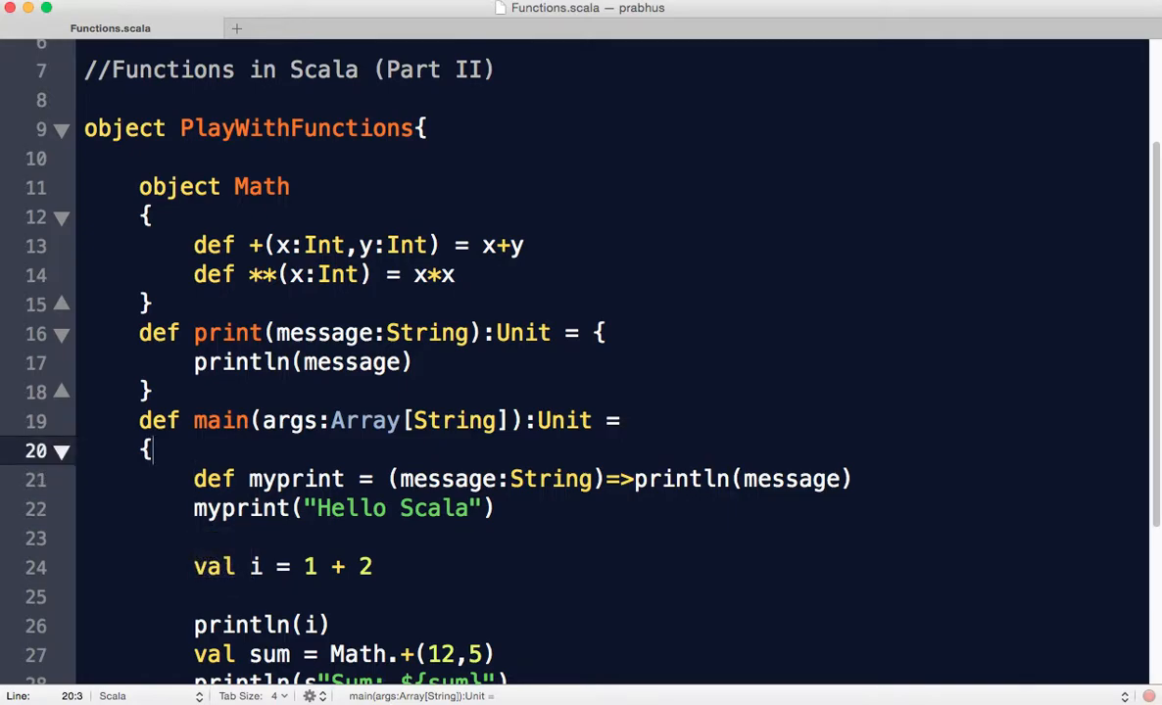
Define the function literal def add = (x:Int,y:Int)=>x+y at the top of main
{"action": "type", "text": "def ad"}
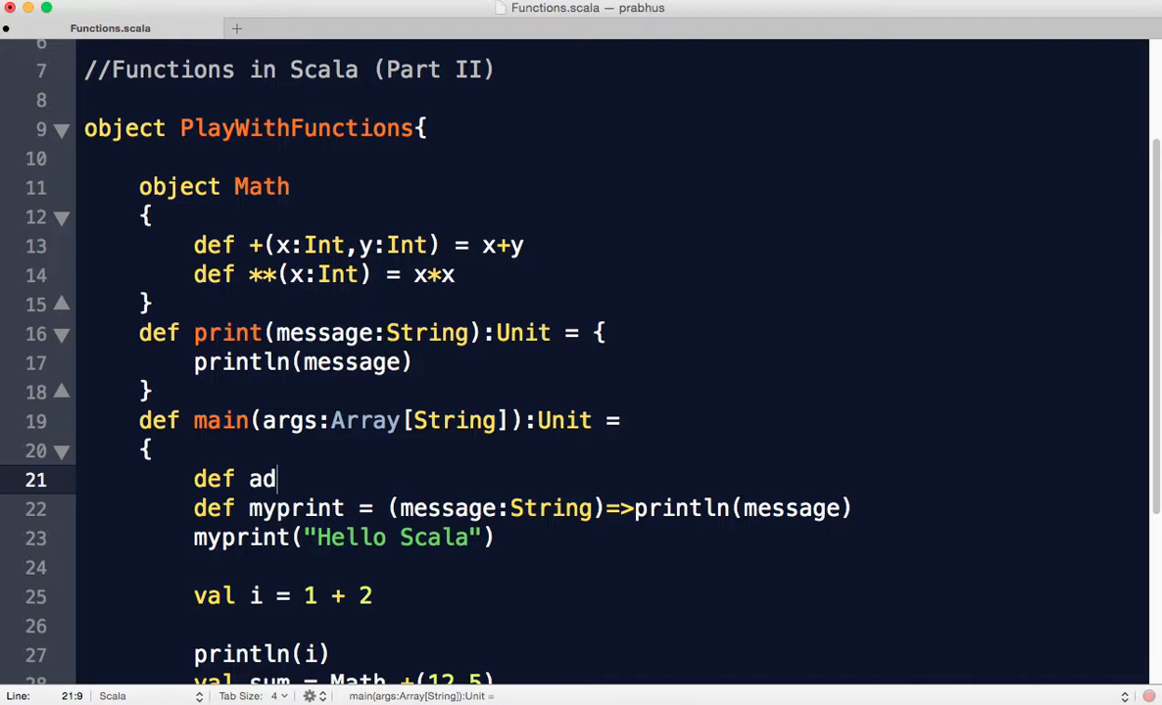
{"action": "type", "text": "d = ()"}
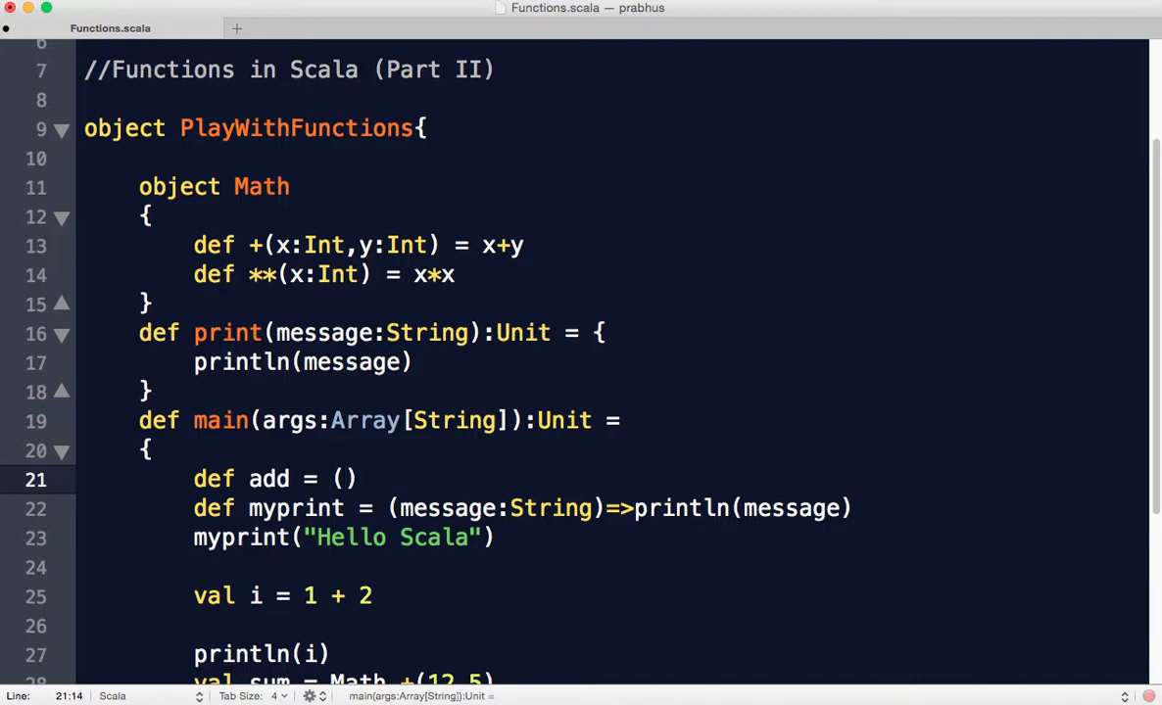
{"action": "type", "text": "x:Int,y:"}
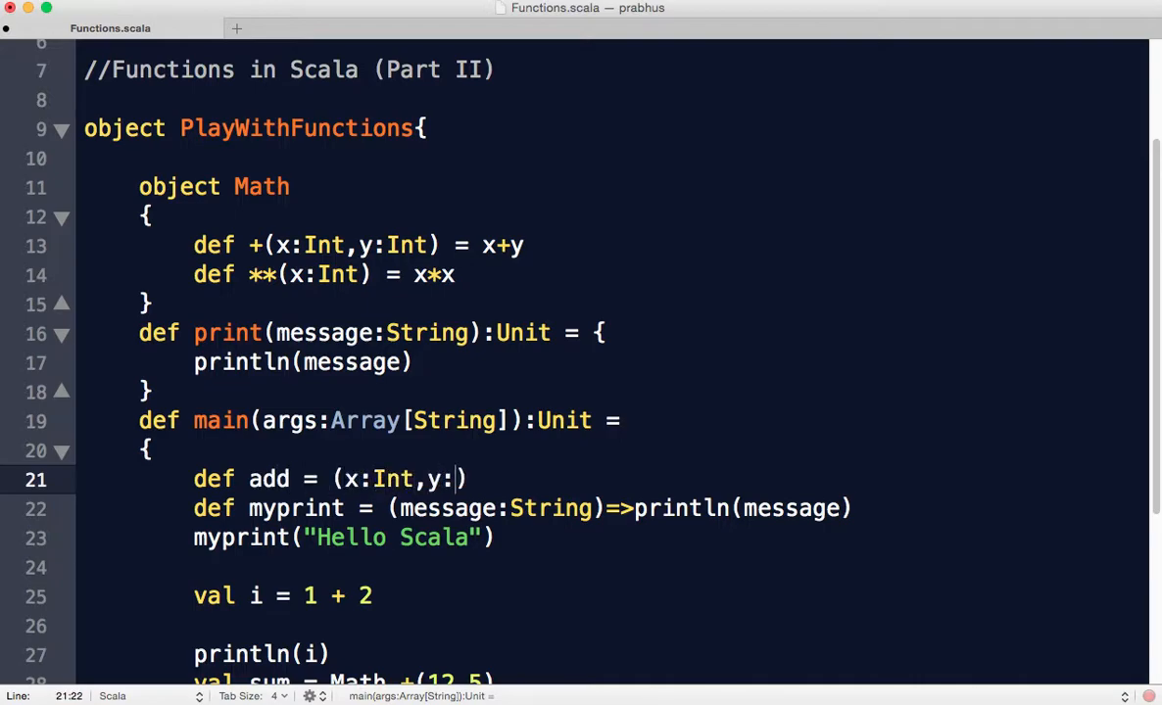
{"action": "type", "text": "Int)"}
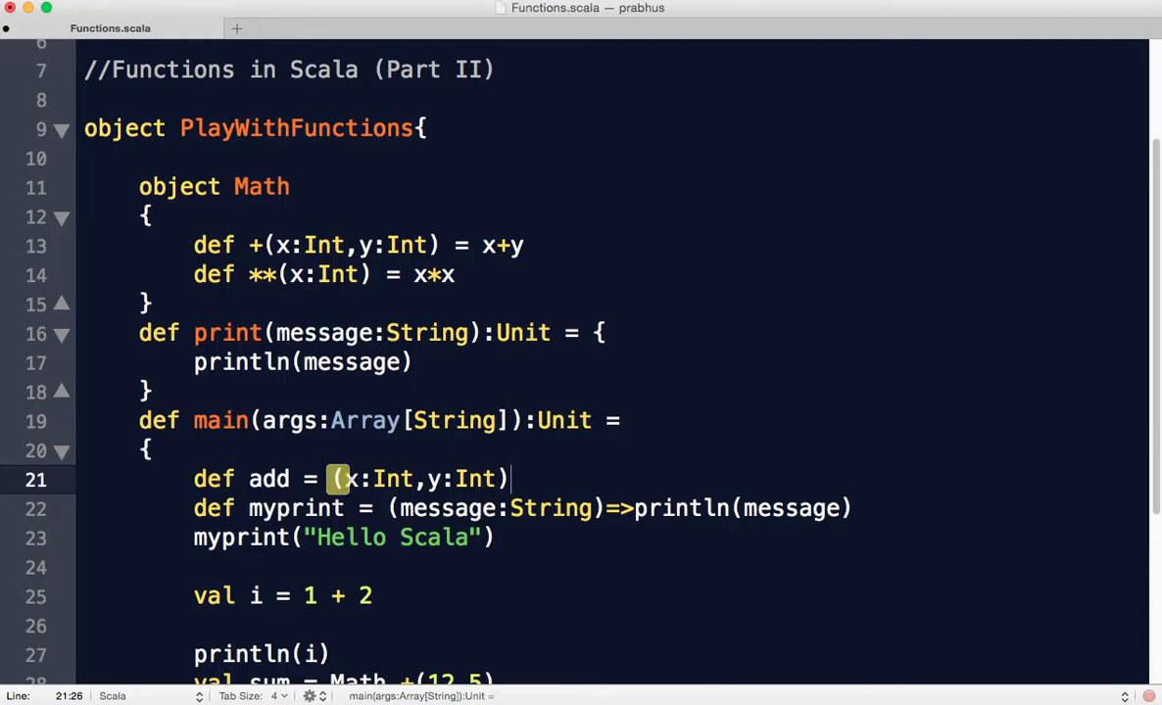
{"action": "type", "text": "=>"}
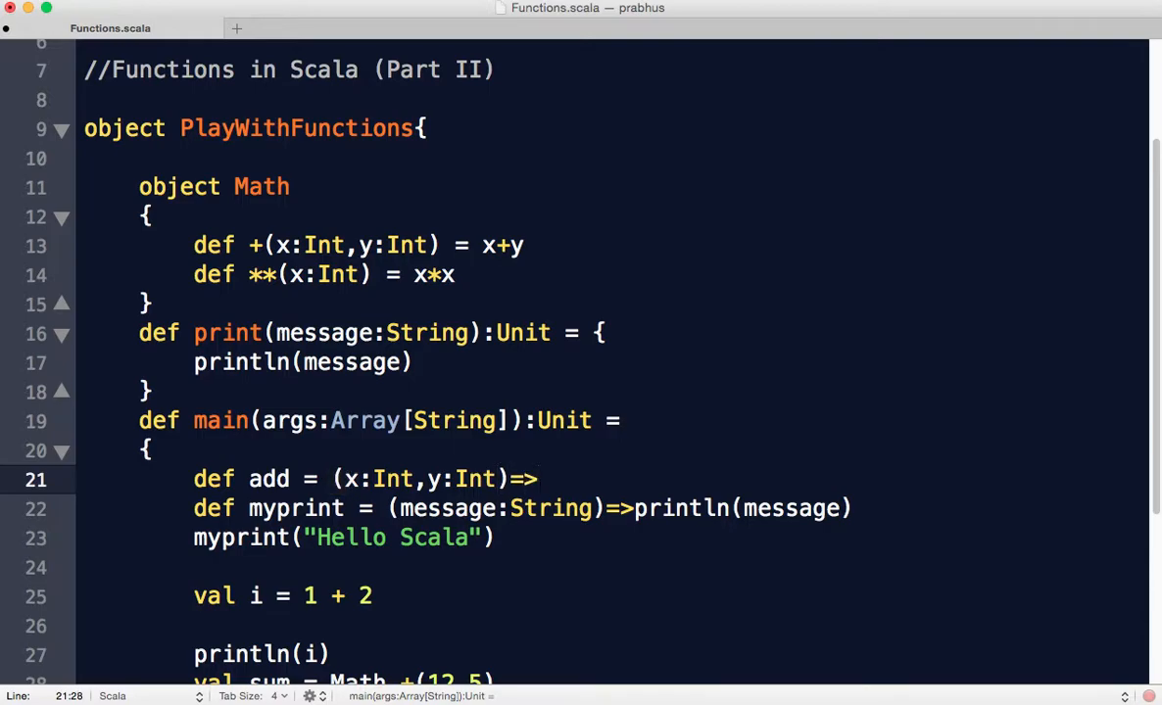
{"action": "type", "text": "x+y"}
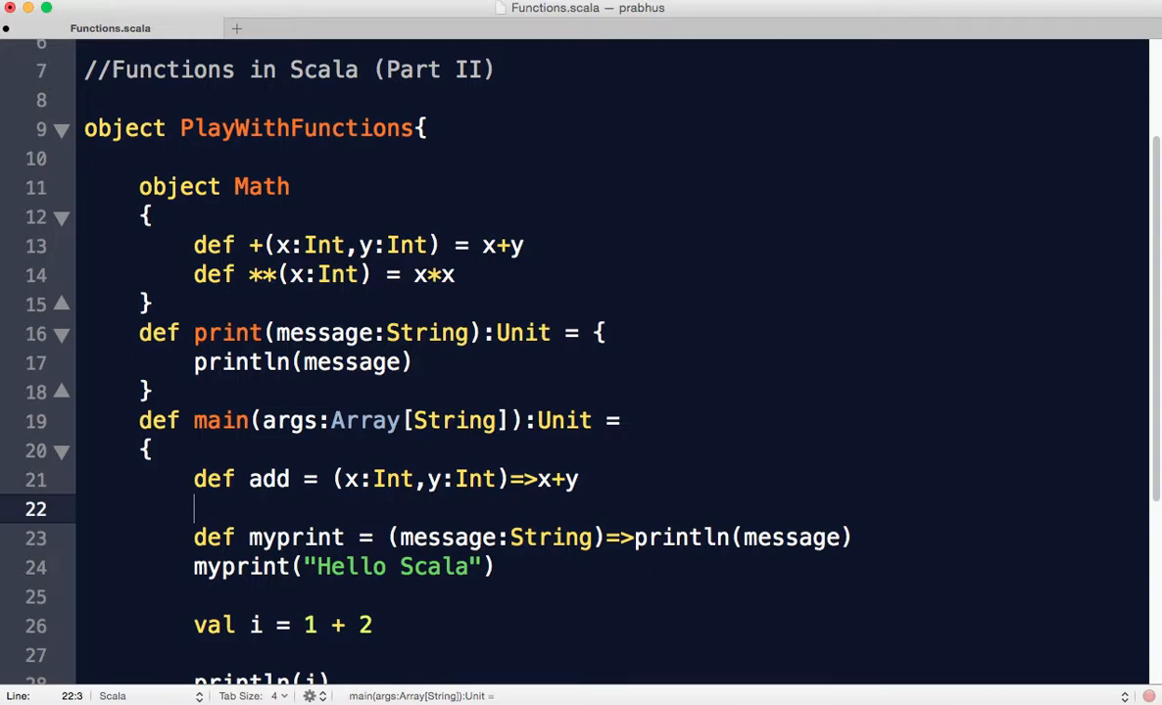
Print the result of add(4,4) with println
{"action": "type", "text": "println()"}
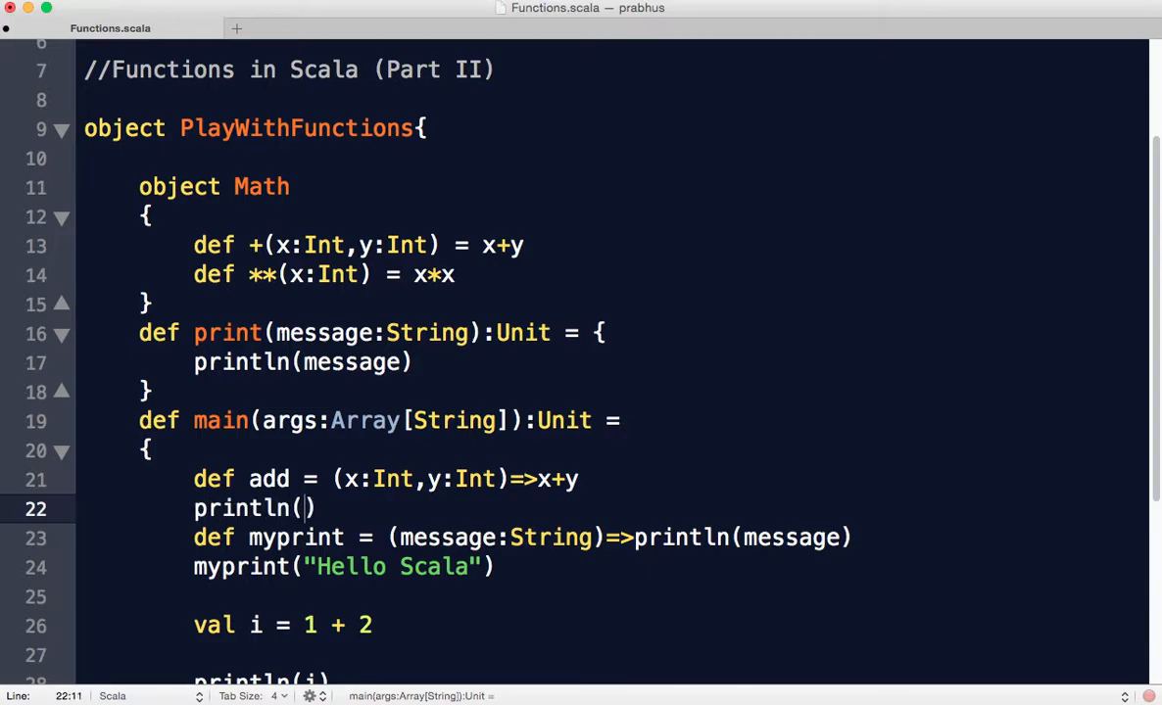
{"action": "type", "text": "add()"}
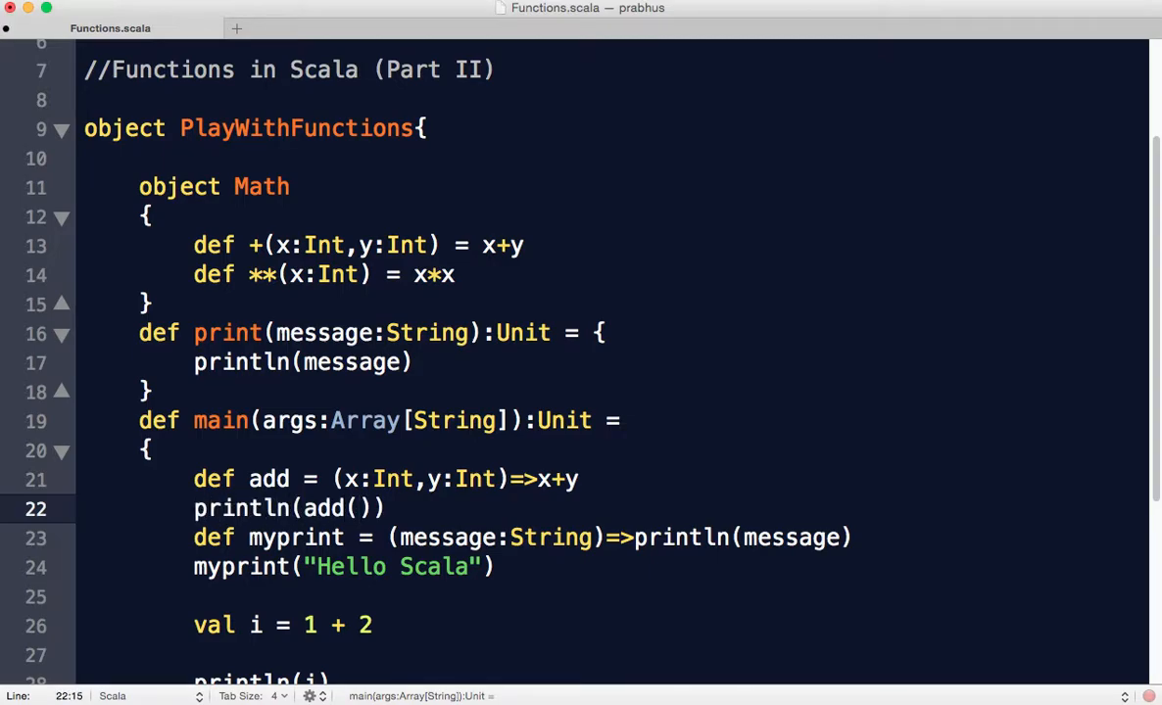
{"action": "type", "text": "4,4"}
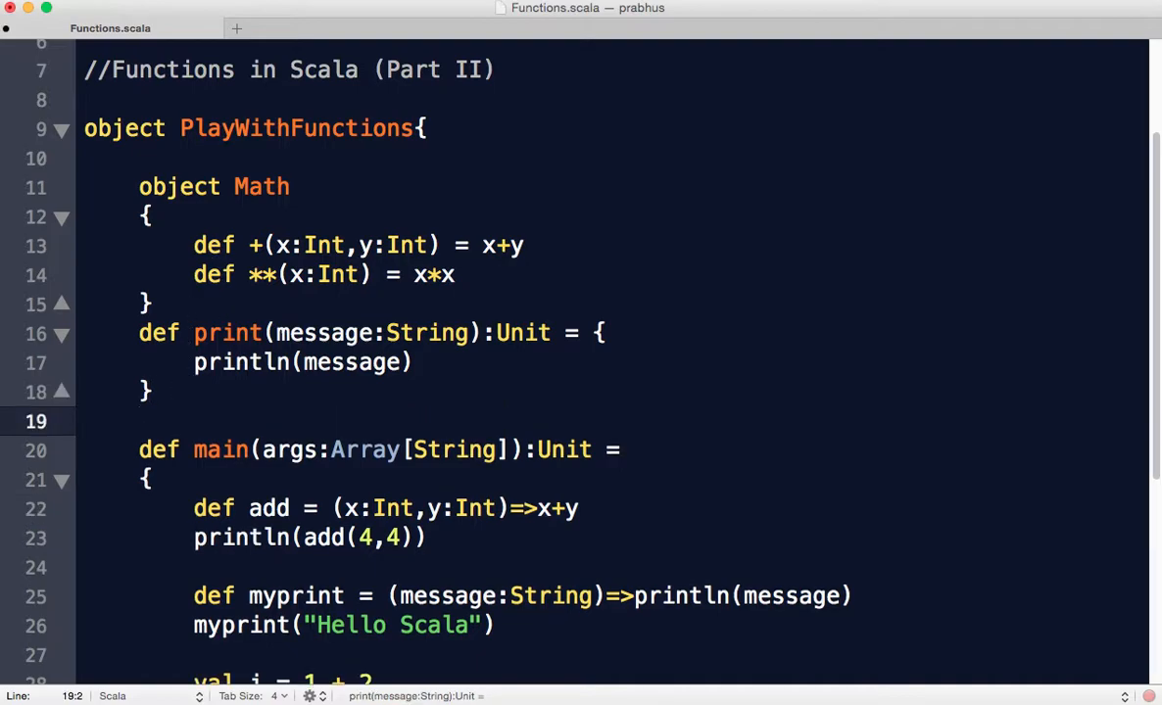
Declare def compute(fn:(Int,Int)=>Int) above main with a function-typed parameter
{"action": "type", "text": "def compute()"}
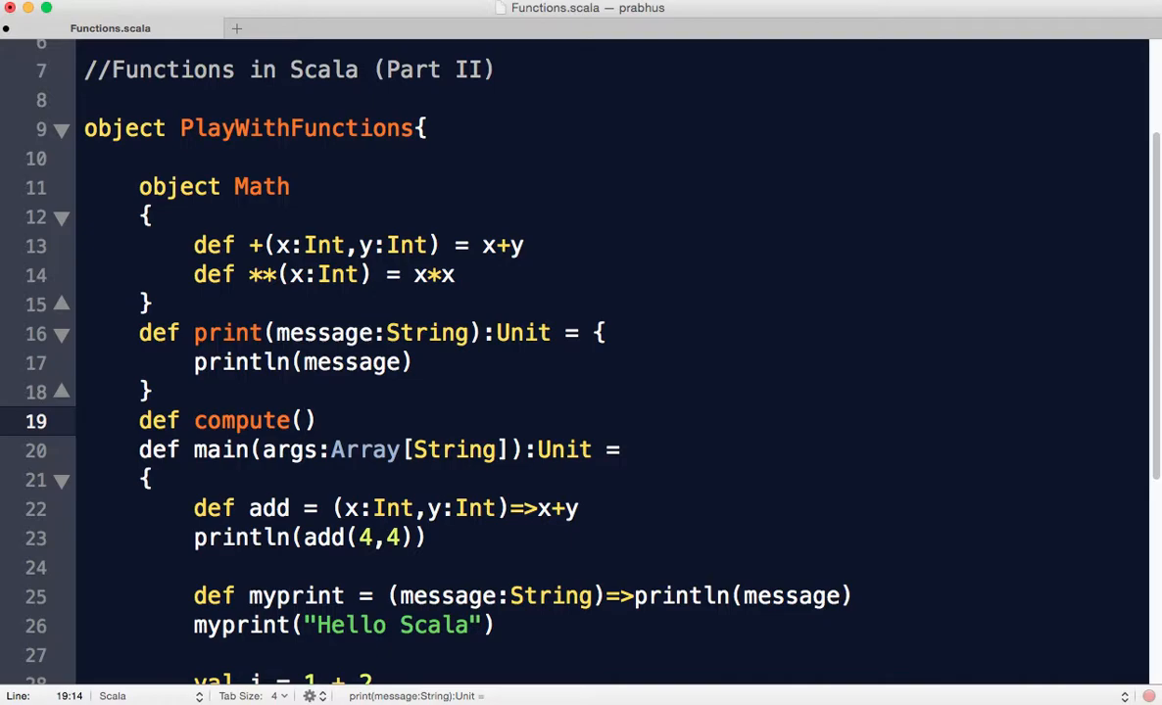
{"action": "type", "text": "fn:"}
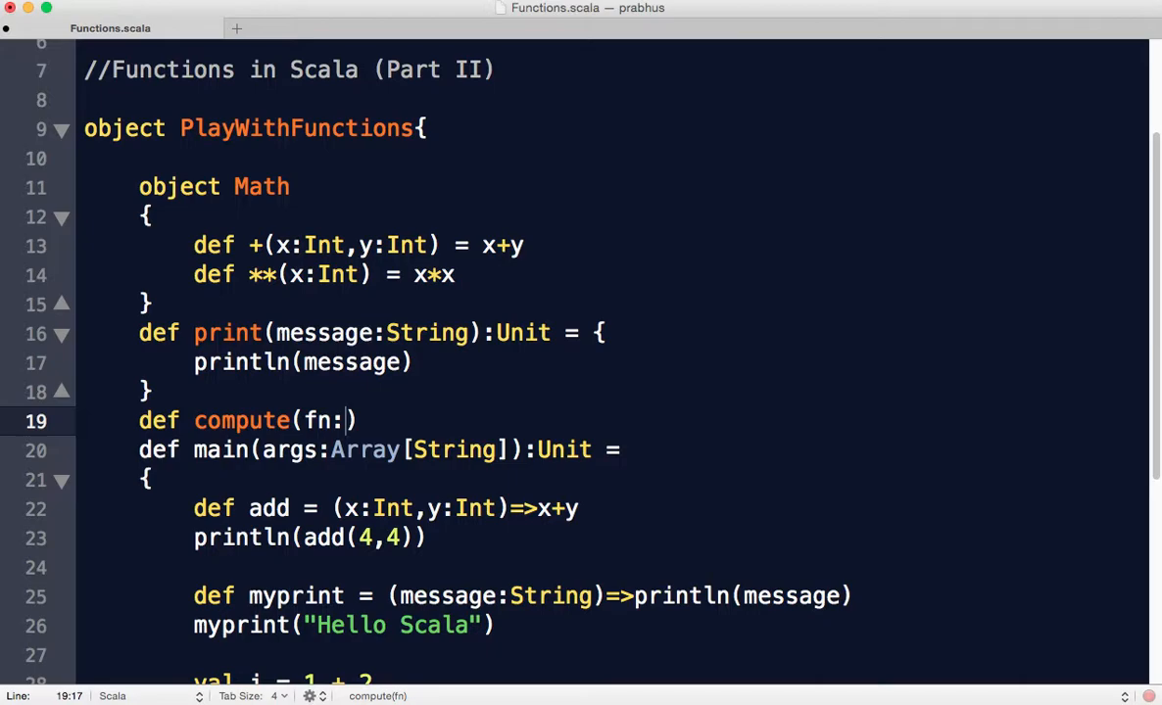
{"action": "type", "text": "(I"}
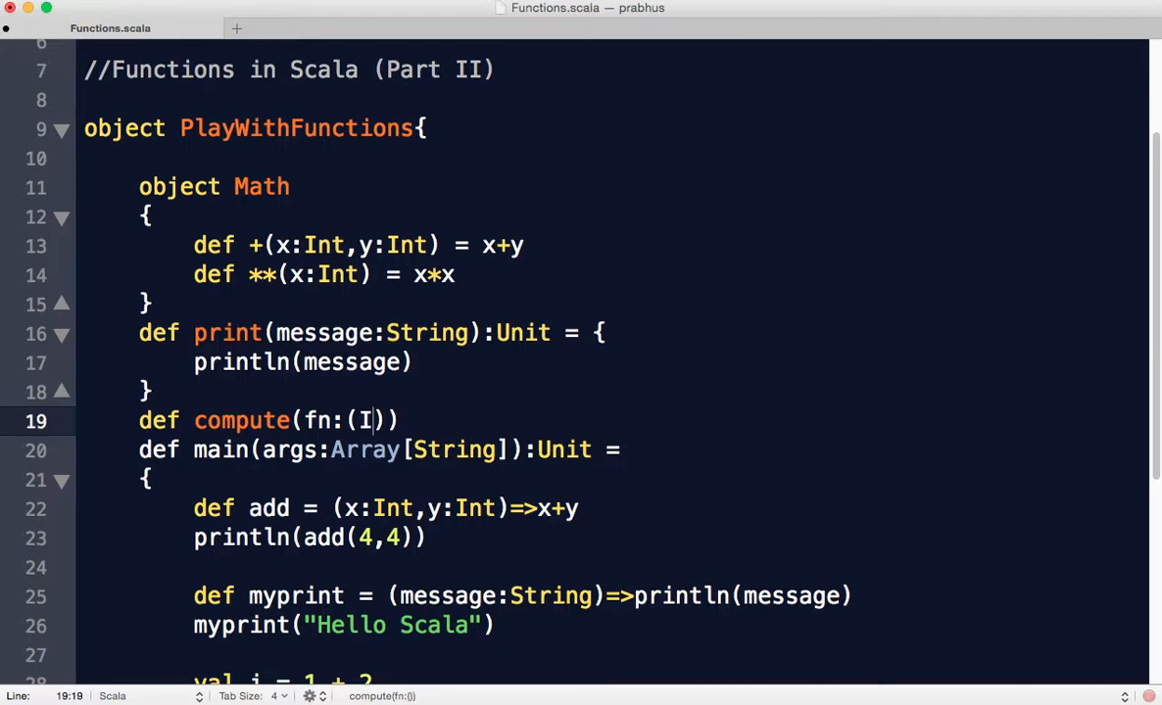
{"action": "type", "text": "Int,Int"}
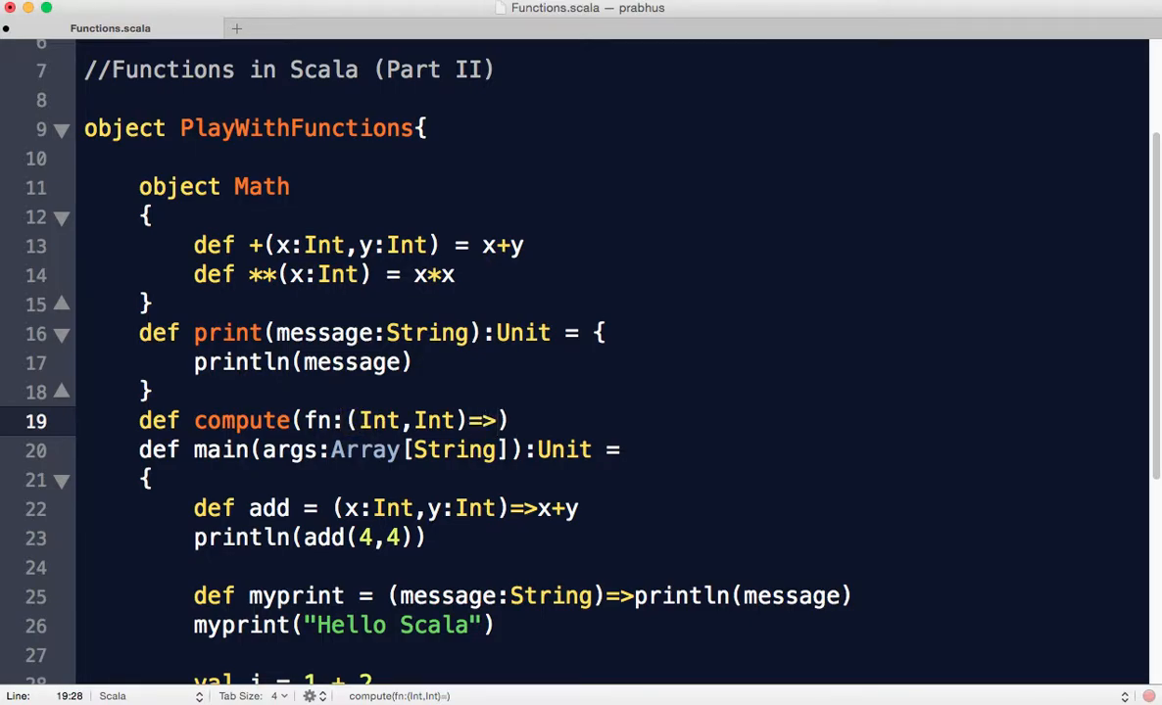
{"action": "type", "text": "Int"}
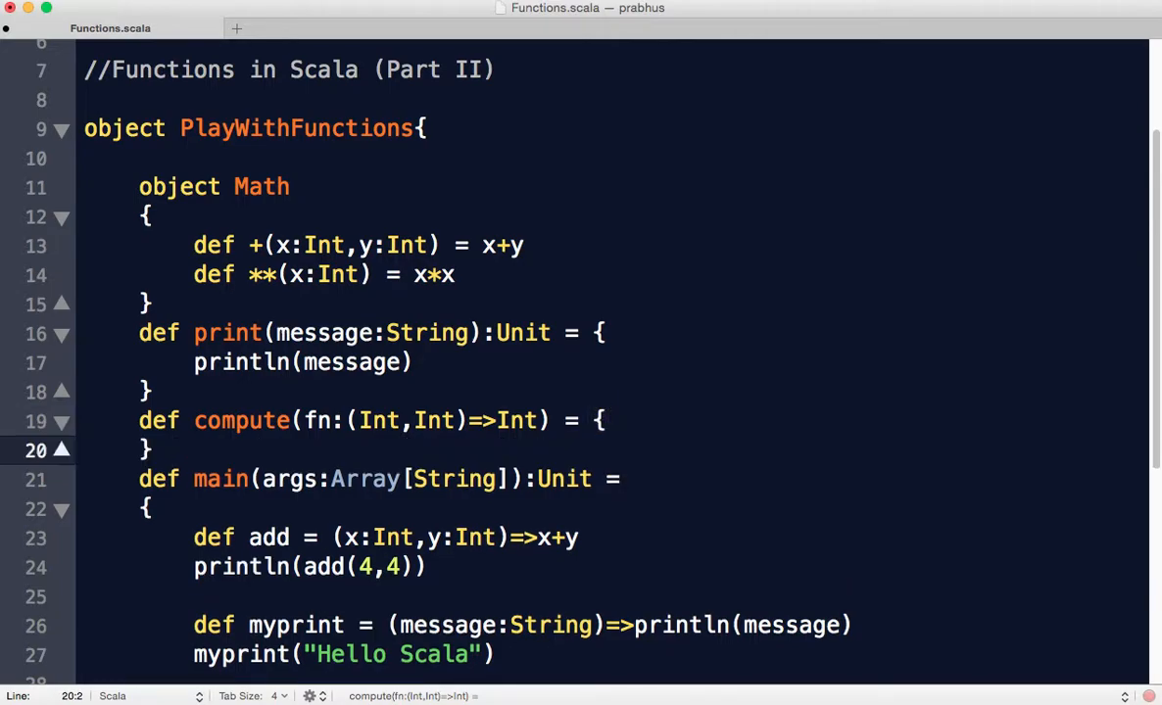
Replace compute's empty braces body with the expression fn(1,2)
{"action": "left_click_drag", "start_coordinate": [603, 419], "coordinate": [147, 449]}
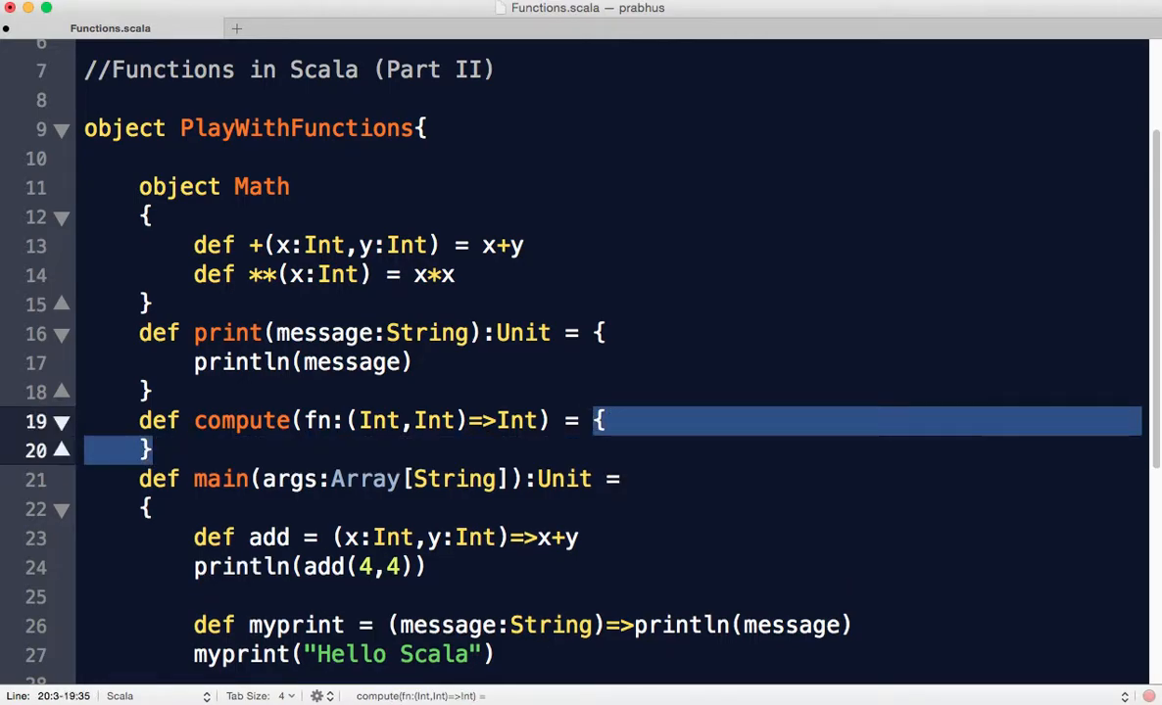
{"action": "key", "text": "Backspace"}
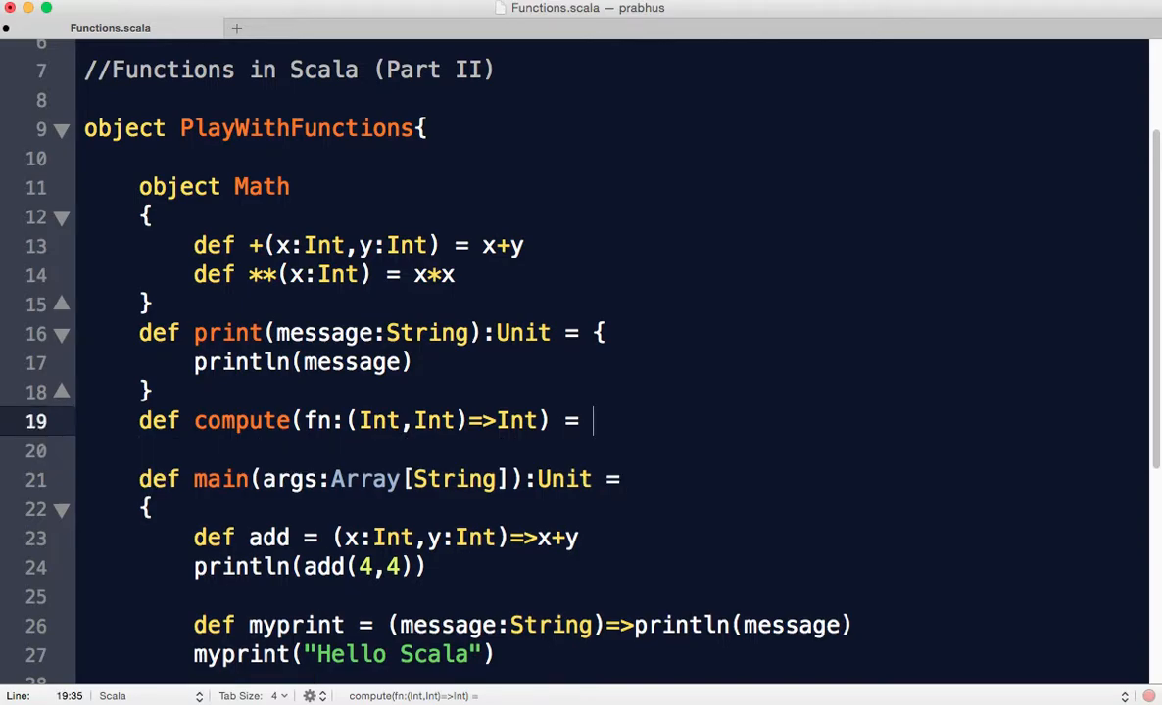
{"action": "type", "text": "fn"}
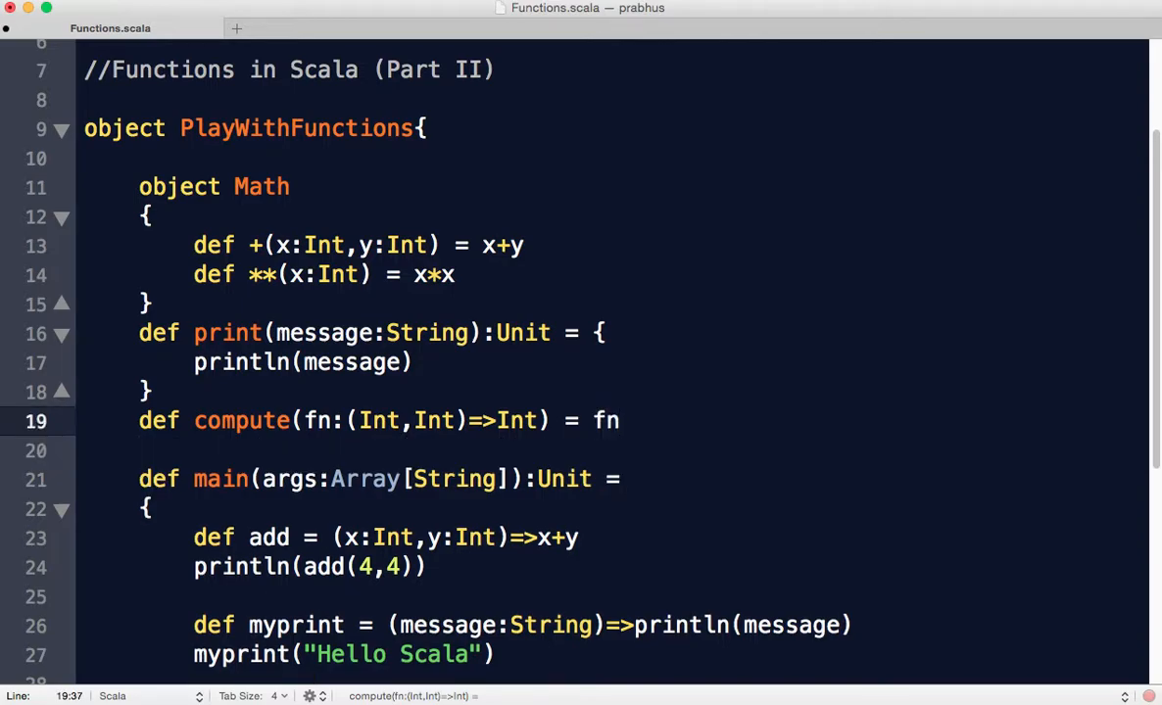
{"action": "type", "text": "(1,2)"}
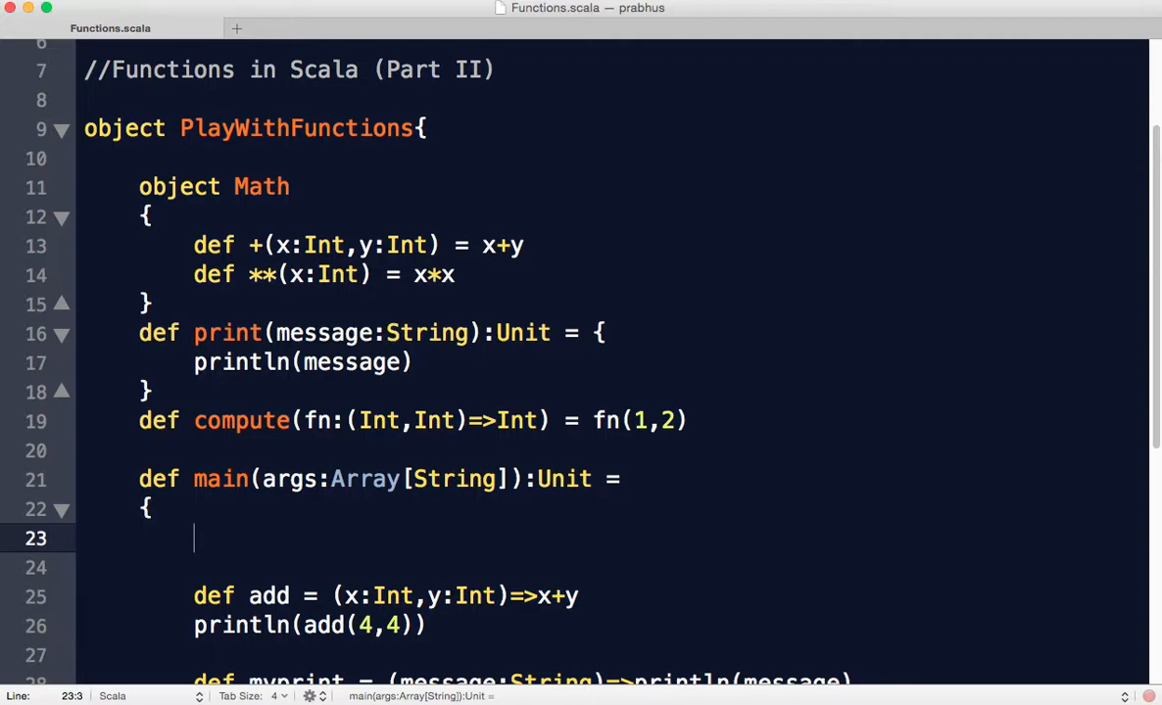
Print compute((x:Int,y:Int)=>x*y) at the top of main, passing a multiplying literal
{"action": "type", "text": "println()"}
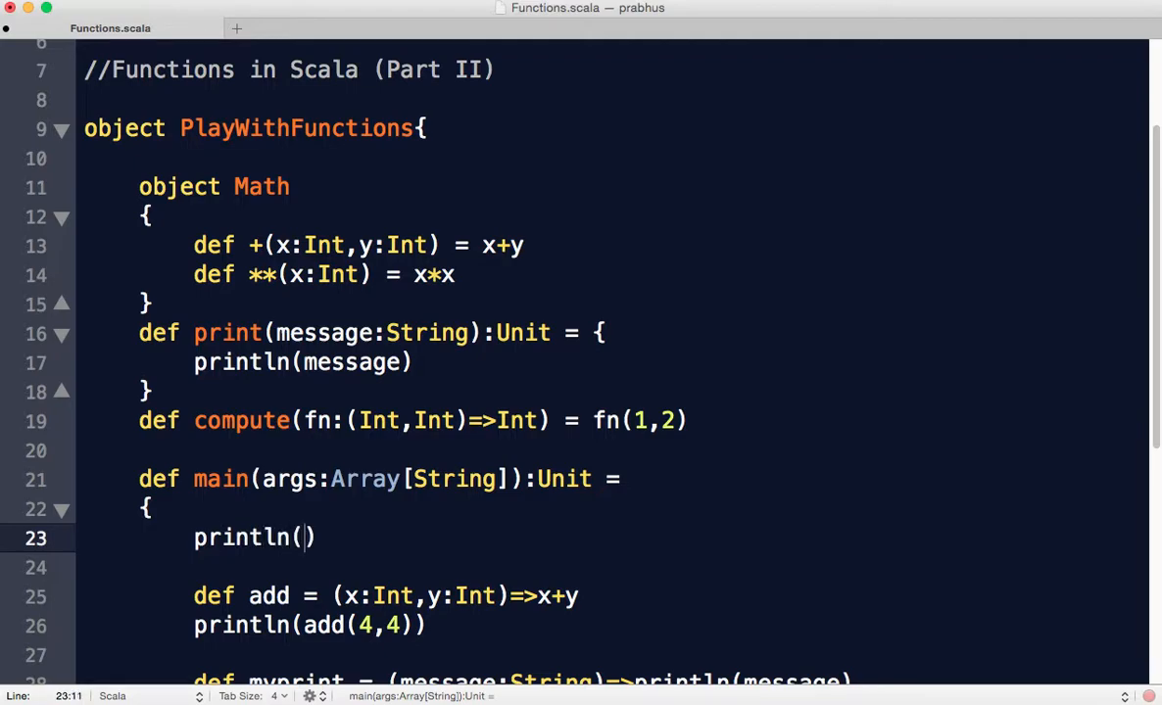
{"action": "type", "text": "compute"}
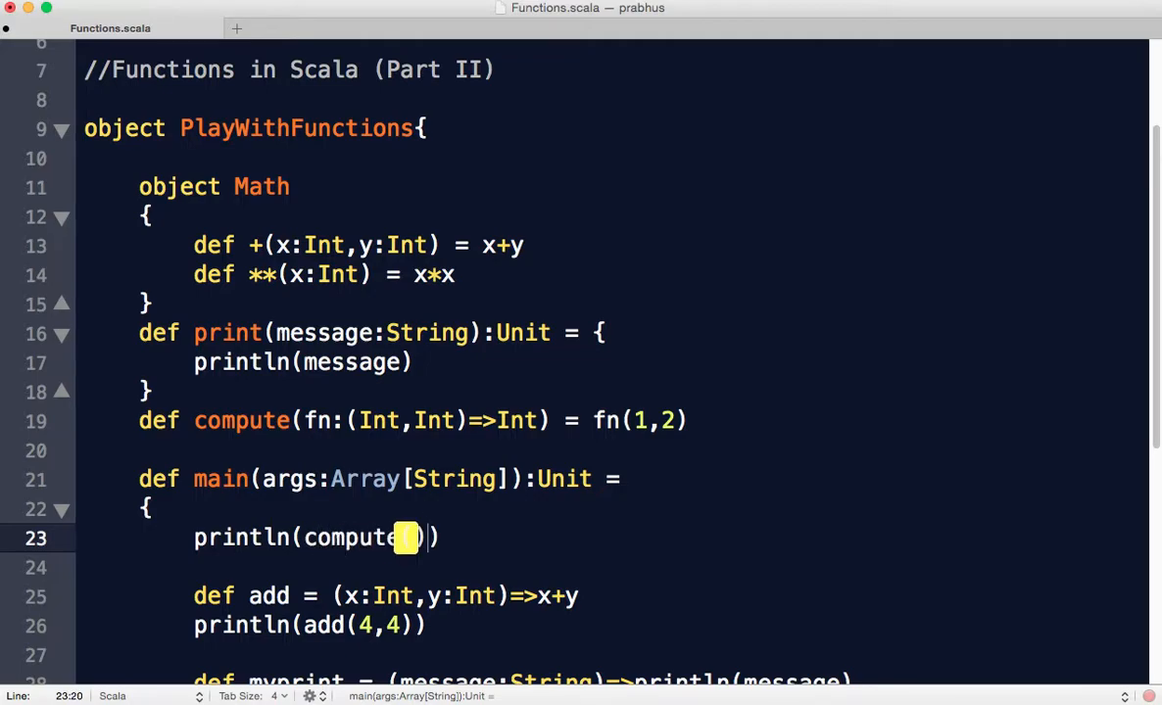
{"action": "type", "text": "(x:"}
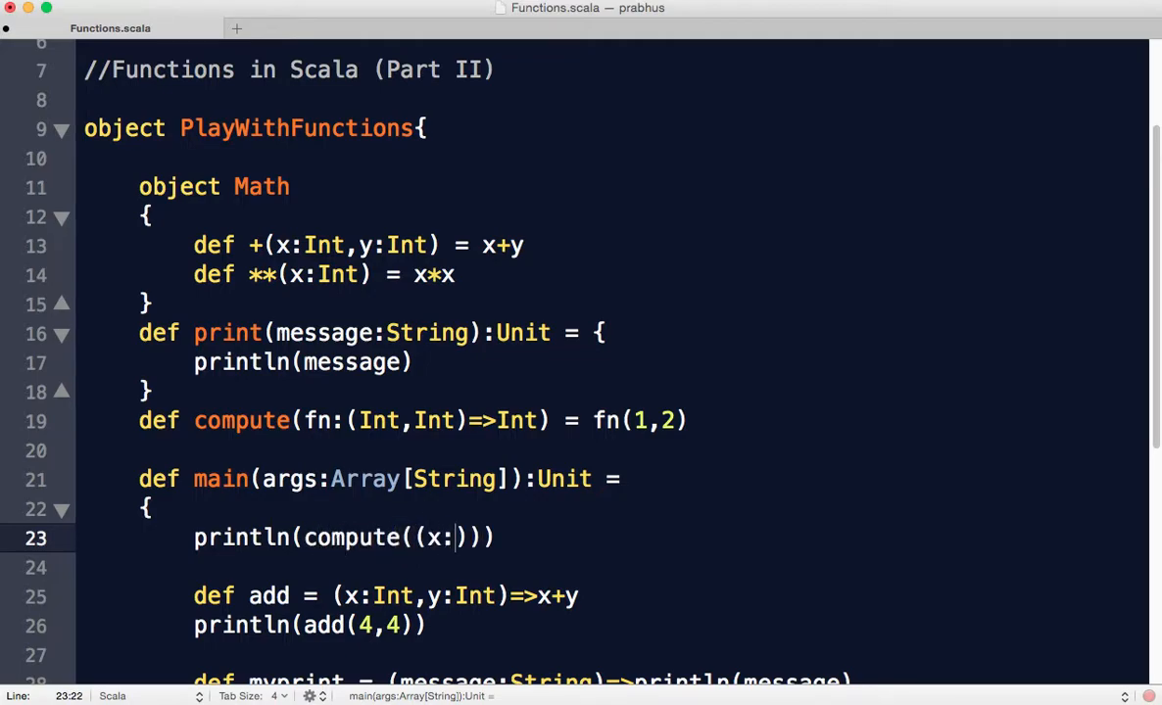
{"action": "type", "text": "Int,y:"}
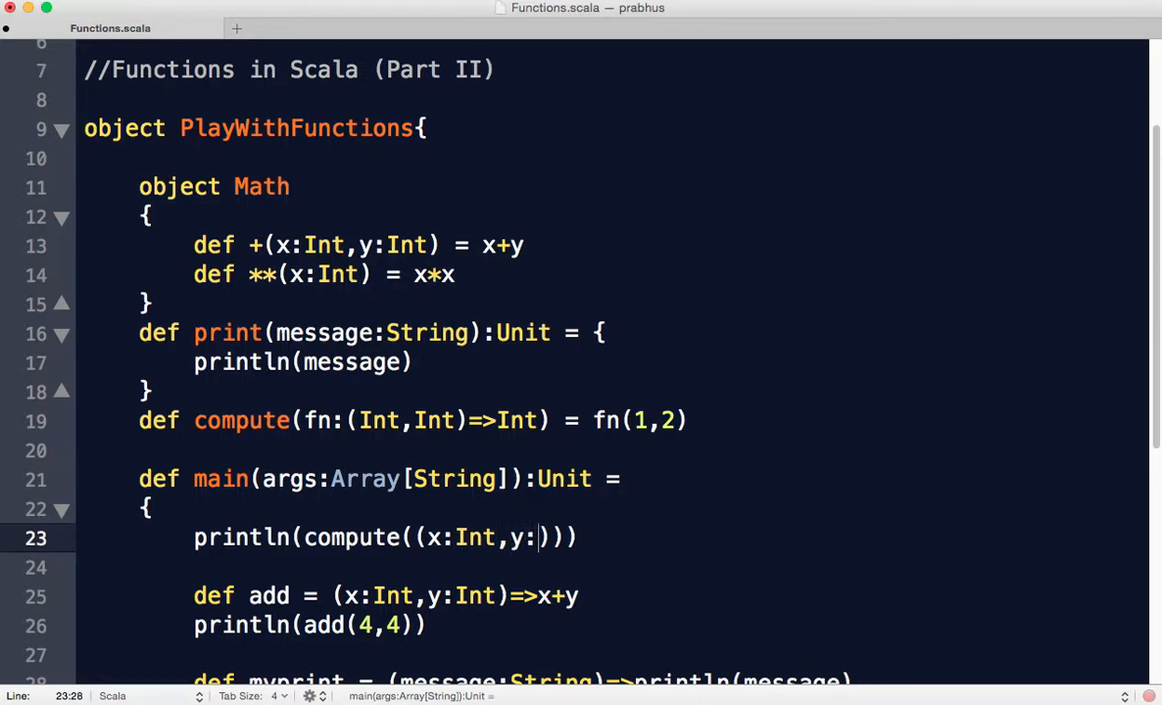
{"action": "type", "text": "Int)=>"}
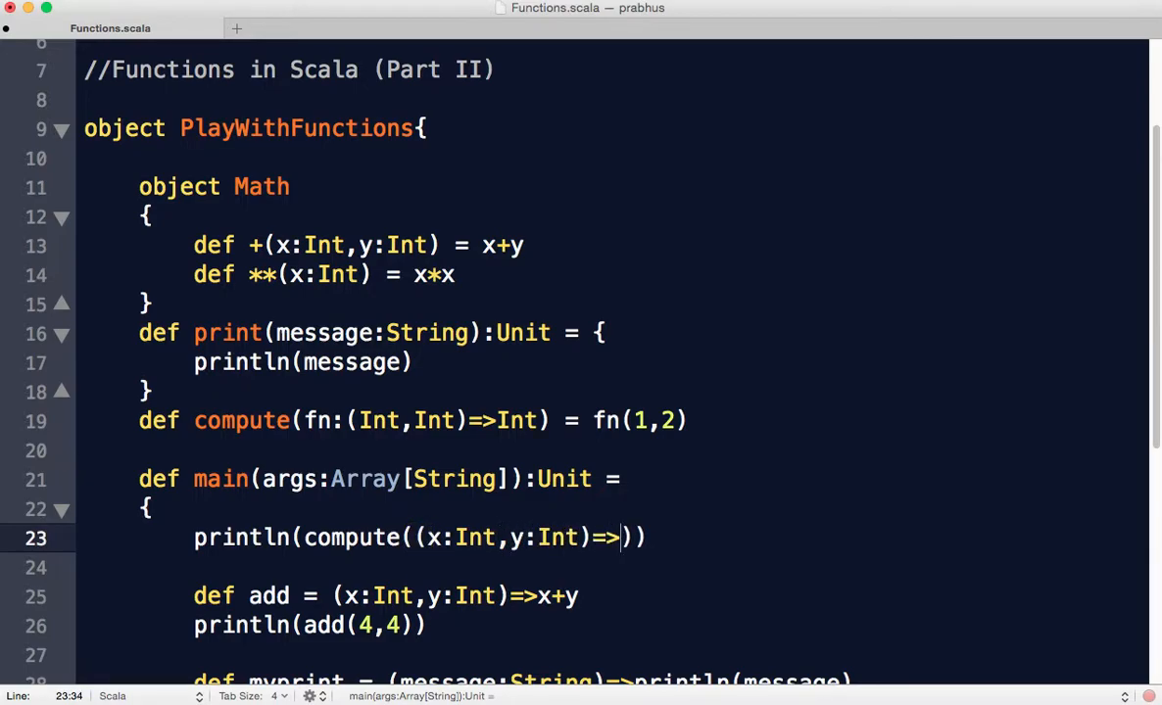
{"action": "type", "text": "x*y"}
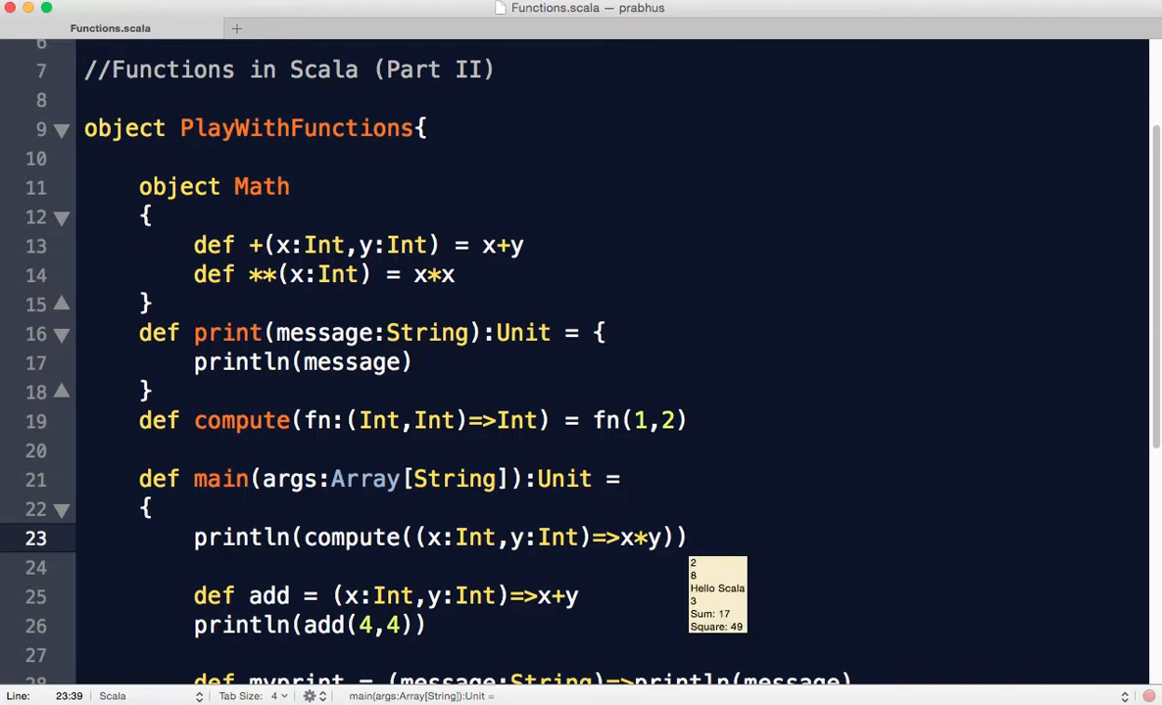
{"action": "left_click", "coordinate": [690, 537]}
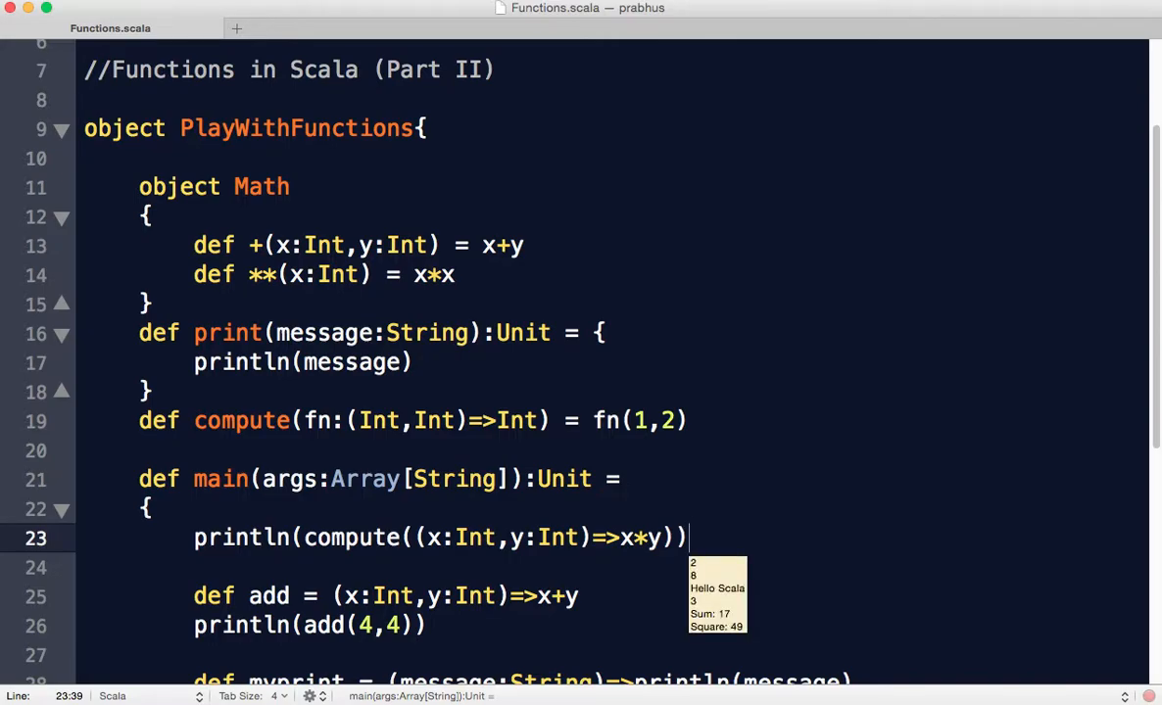